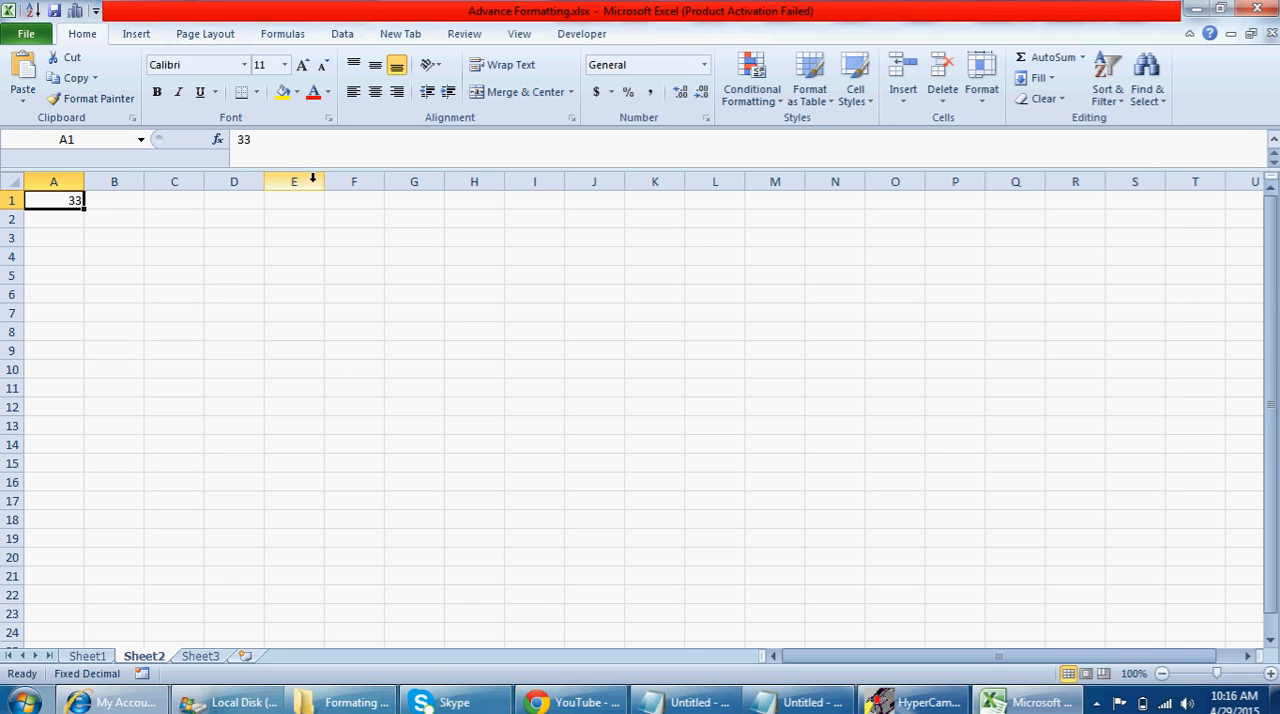
Step: Enter the label 'formatting of cells' in cell E1 beside the 33
{"action": "left_click", "coordinate": [293, 218]}
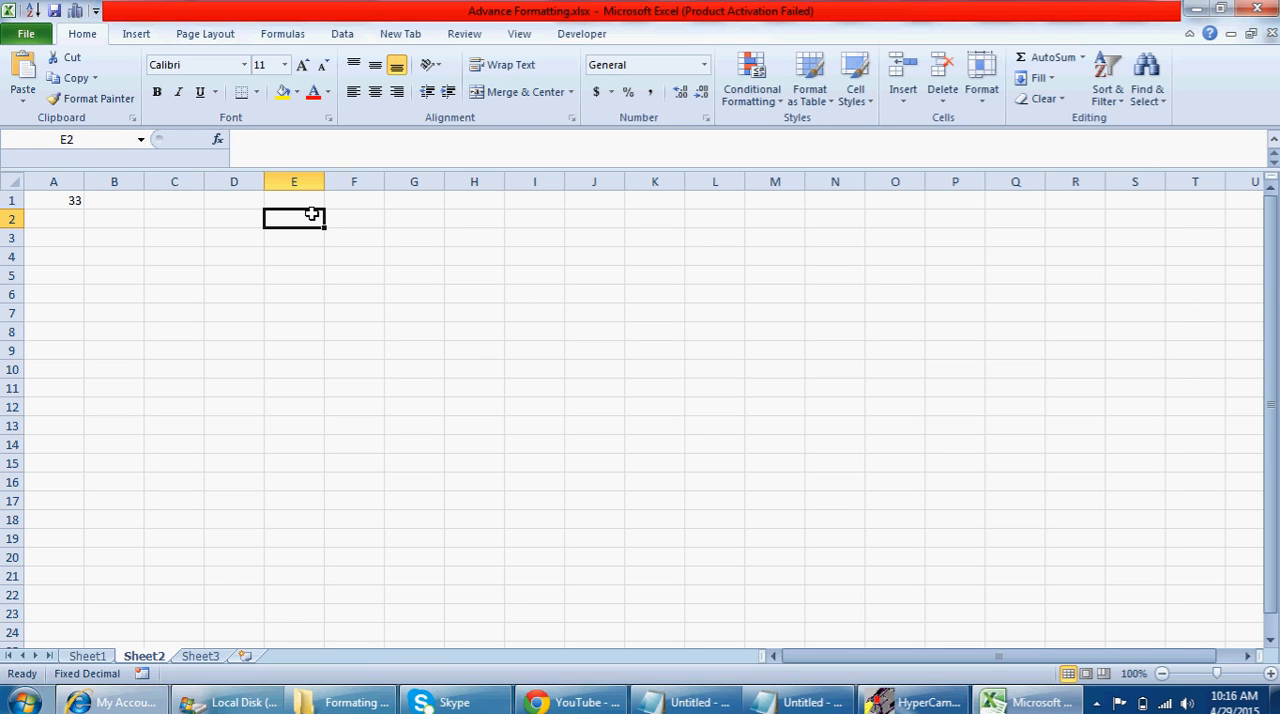
{"action": "type", "text": "formatti"}
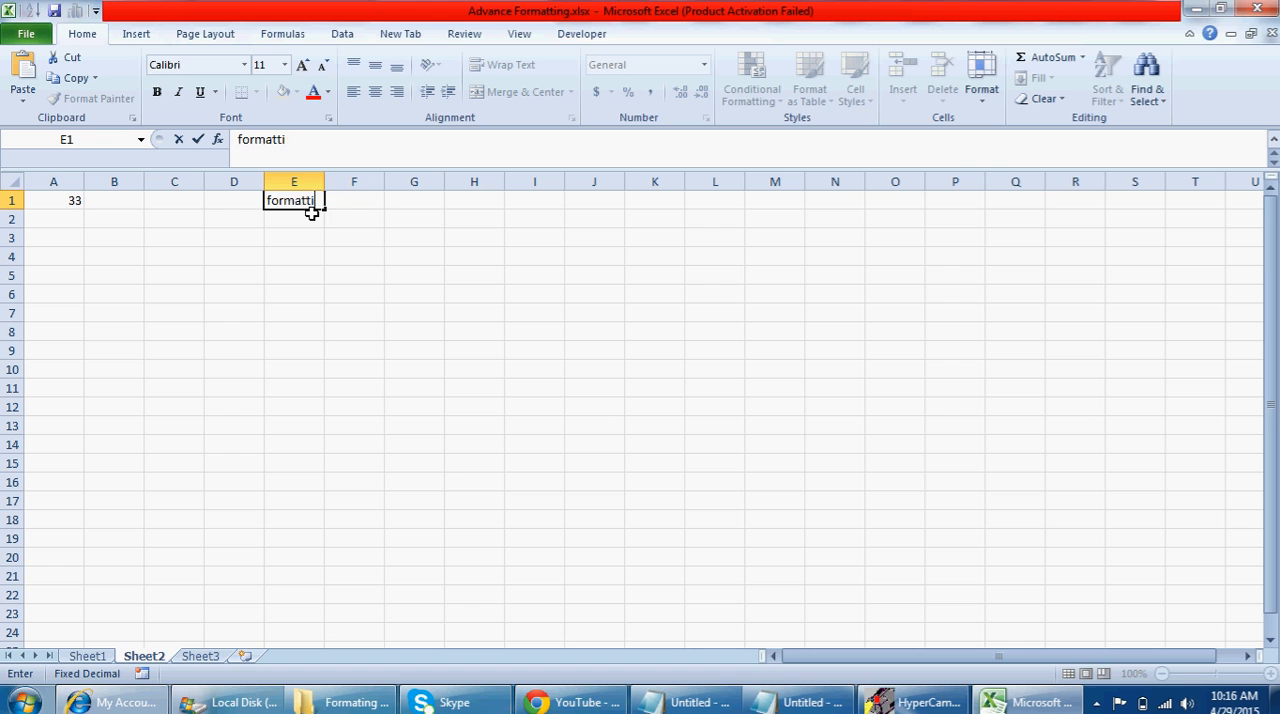
{"action": "key", "text": "Return"}
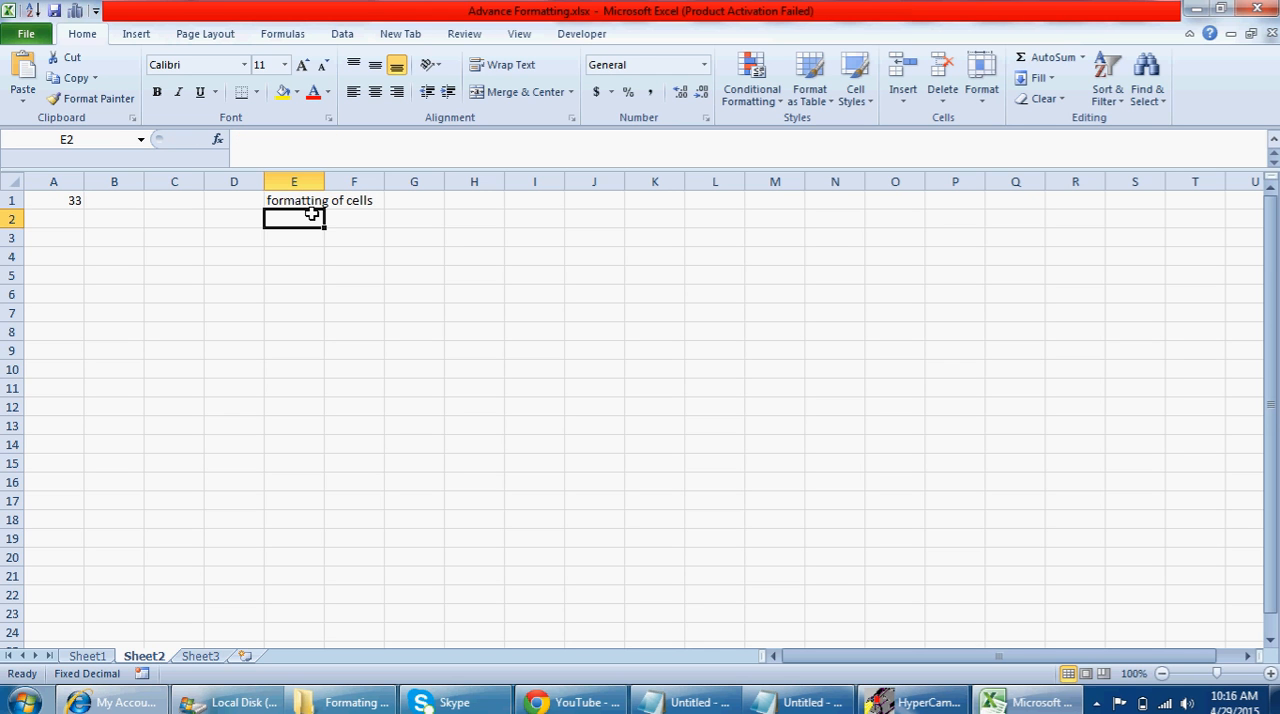
Step: Select the neighbouring cells A1 through G2 and E3/F3 around the label
{"action": "left_click", "coordinate": [293, 200]}
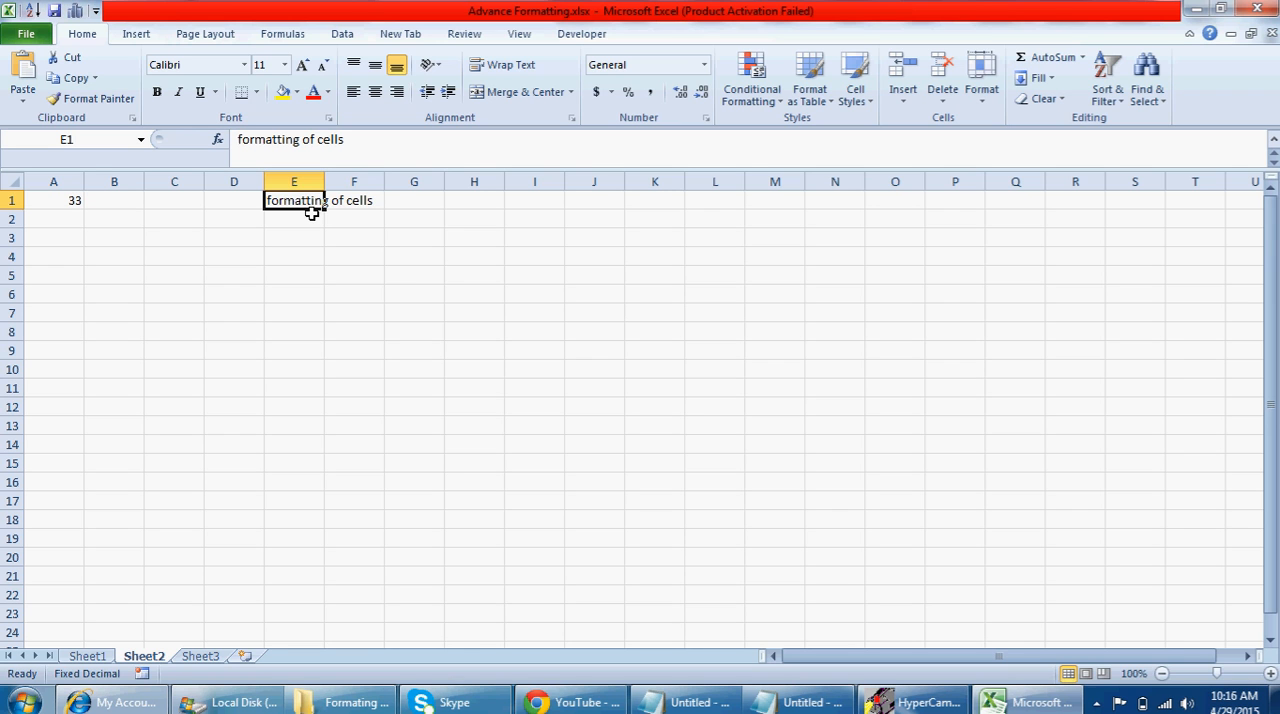
{"action": "left_click", "coordinate": [413, 218]}
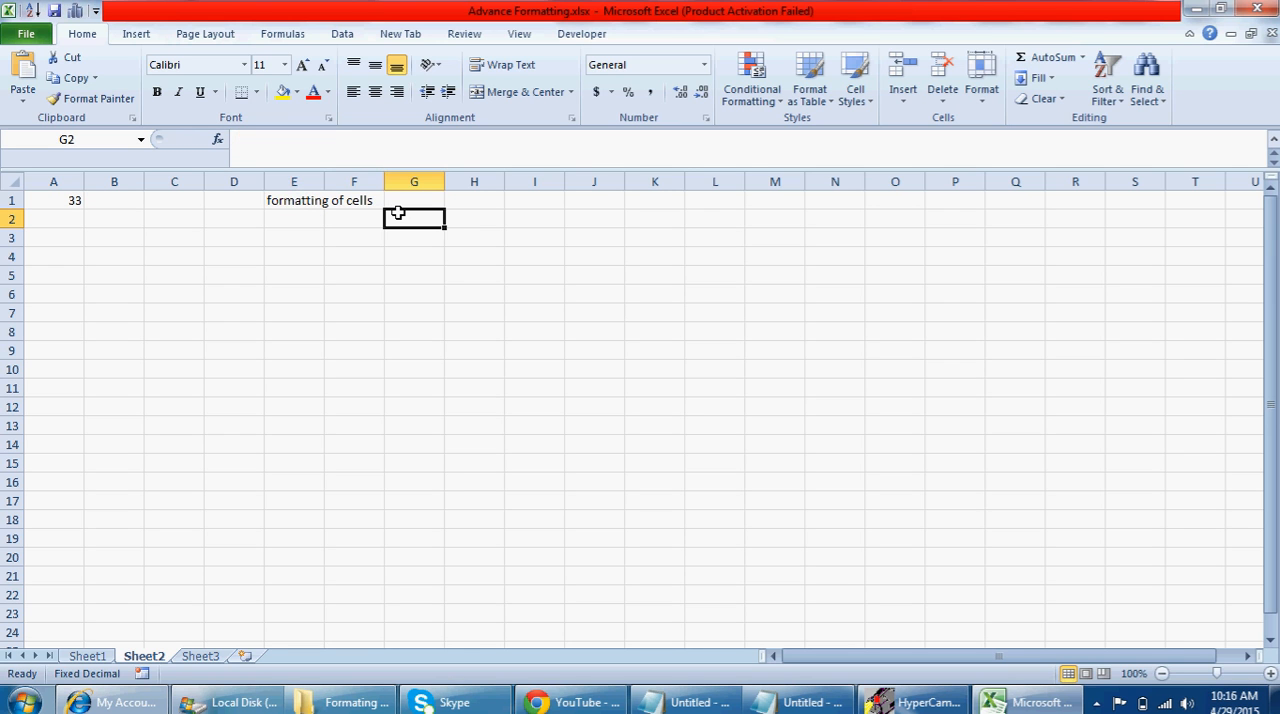
{"action": "left_click", "coordinate": [293, 200]}
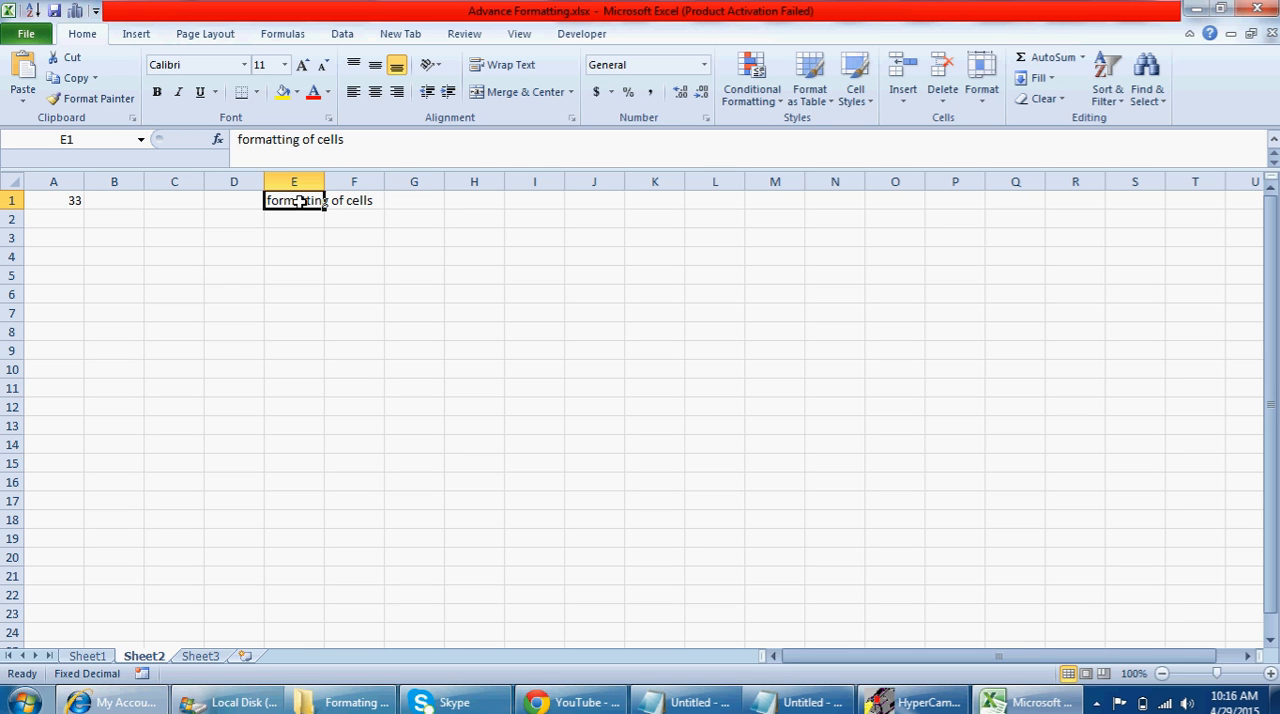
{"action": "left_click", "coordinate": [174, 200]}
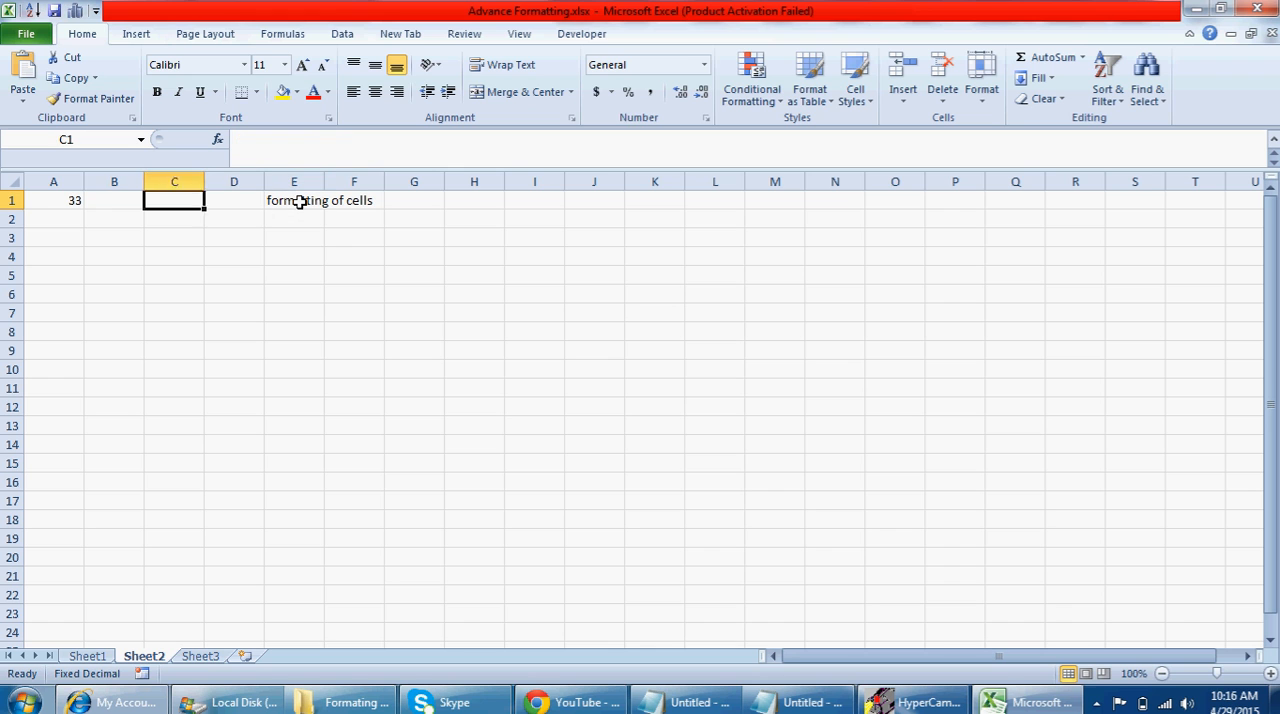
{"action": "left_click", "coordinate": [54, 200]}
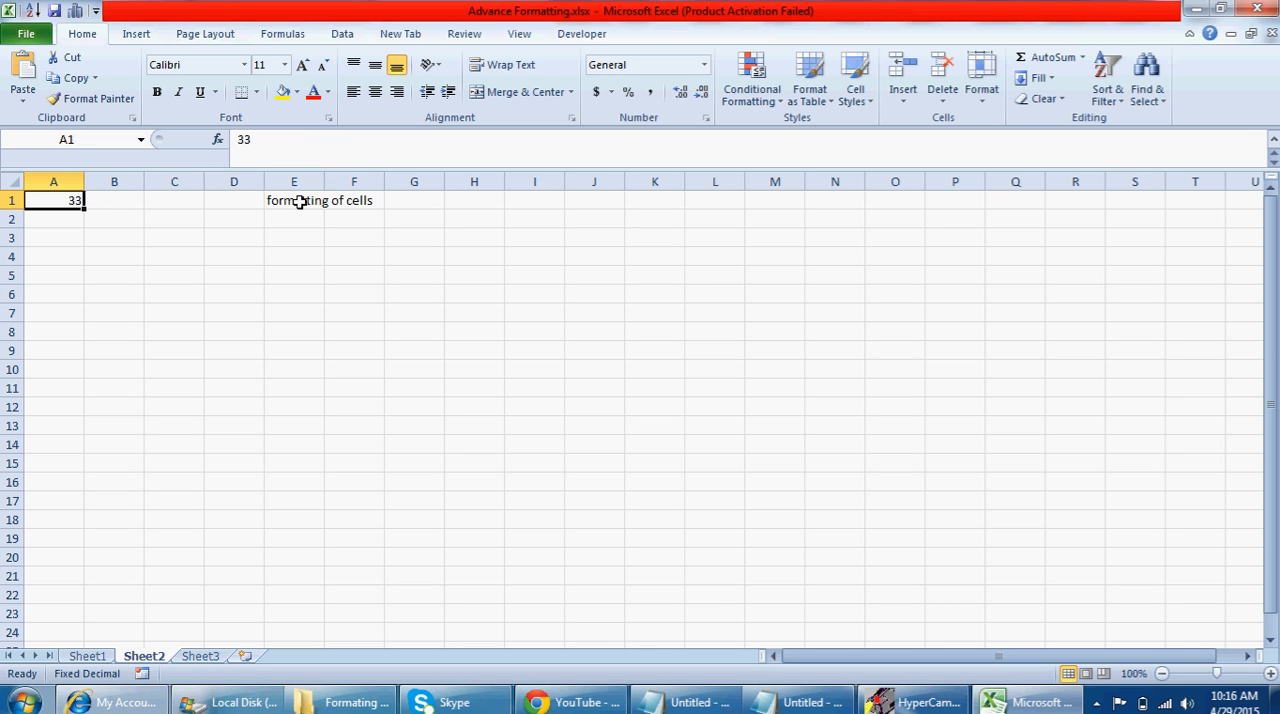
{"action": "left_click", "coordinate": [114, 200]}
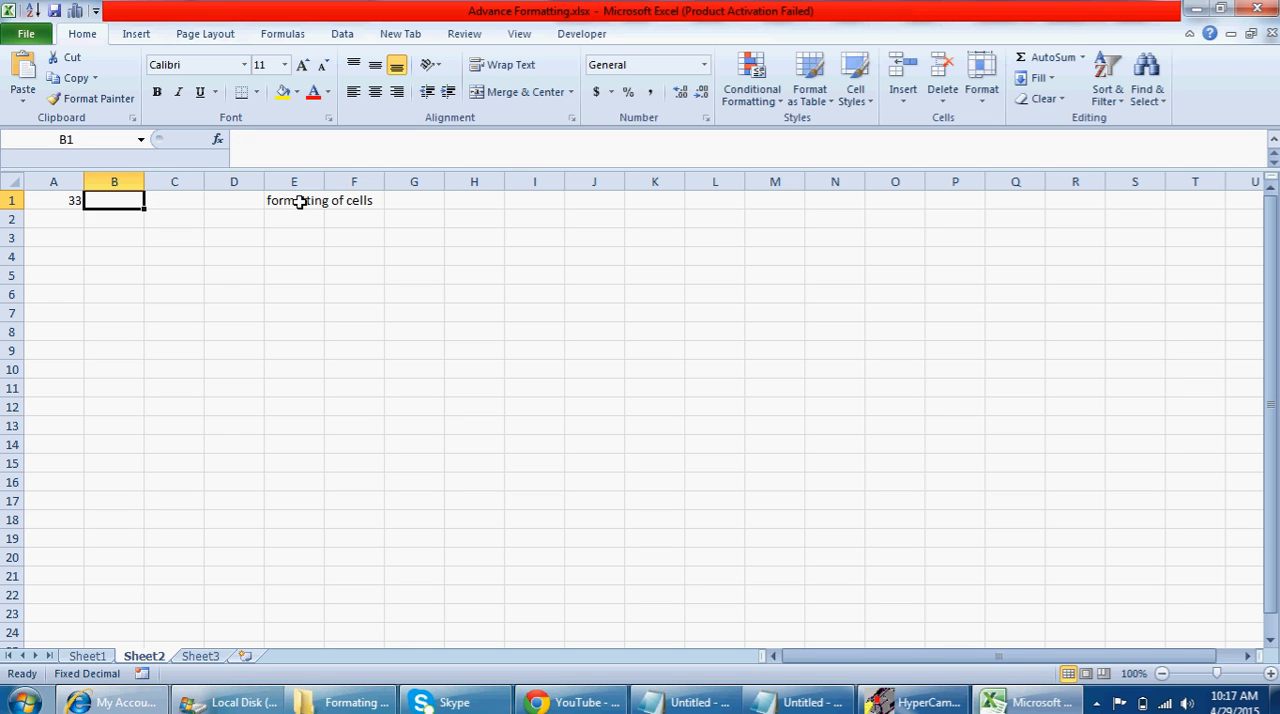
{"action": "left_click", "coordinate": [233, 200]}
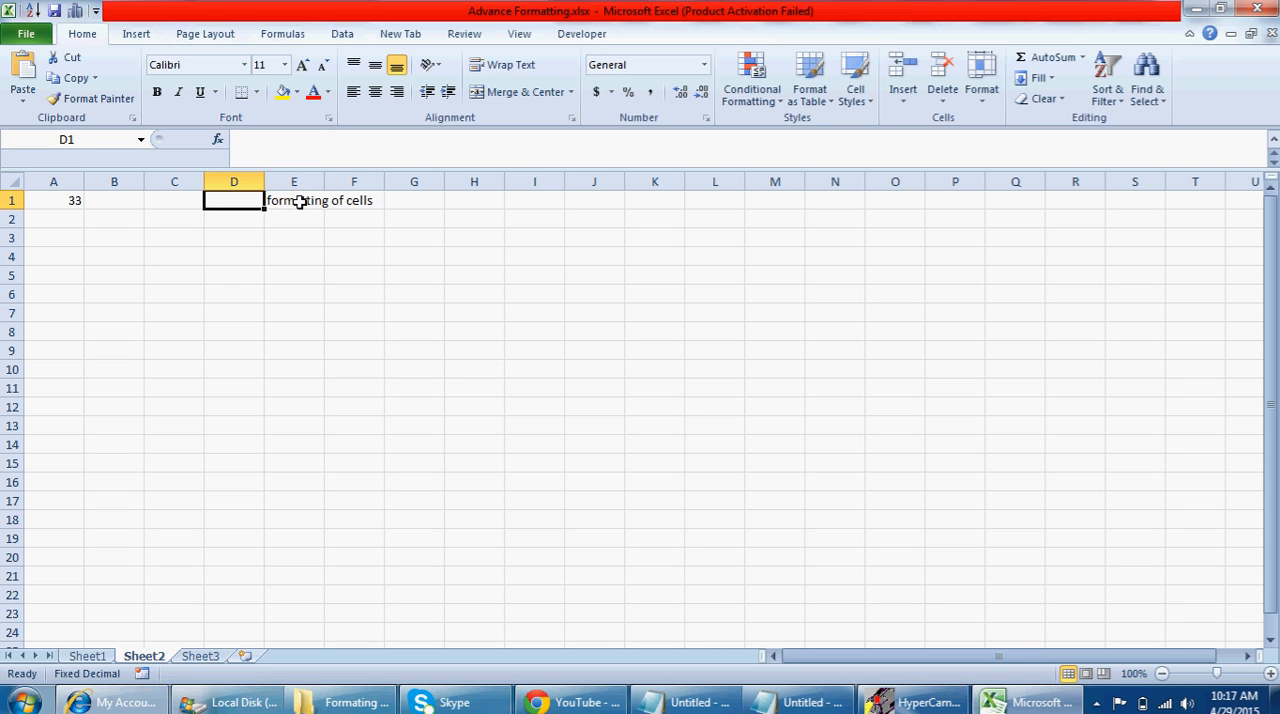
{"action": "left_click", "coordinate": [294, 219]}
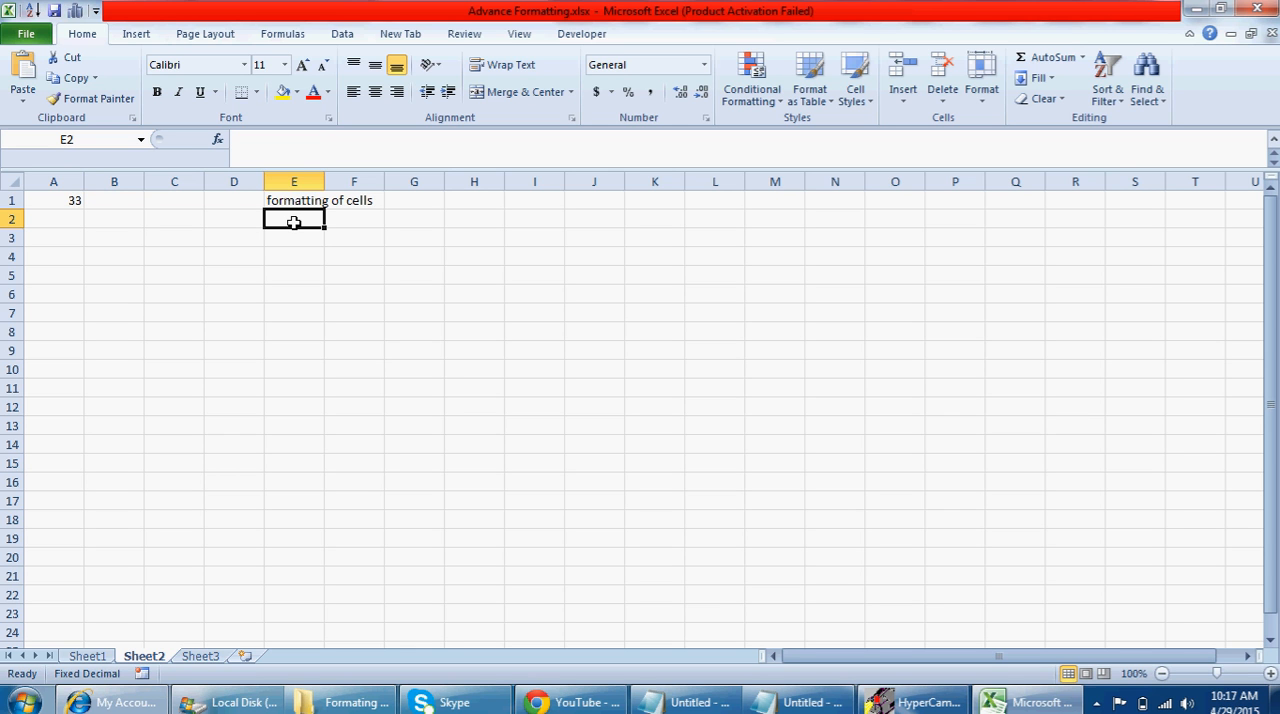
{"action": "left_click", "coordinate": [353, 238]}
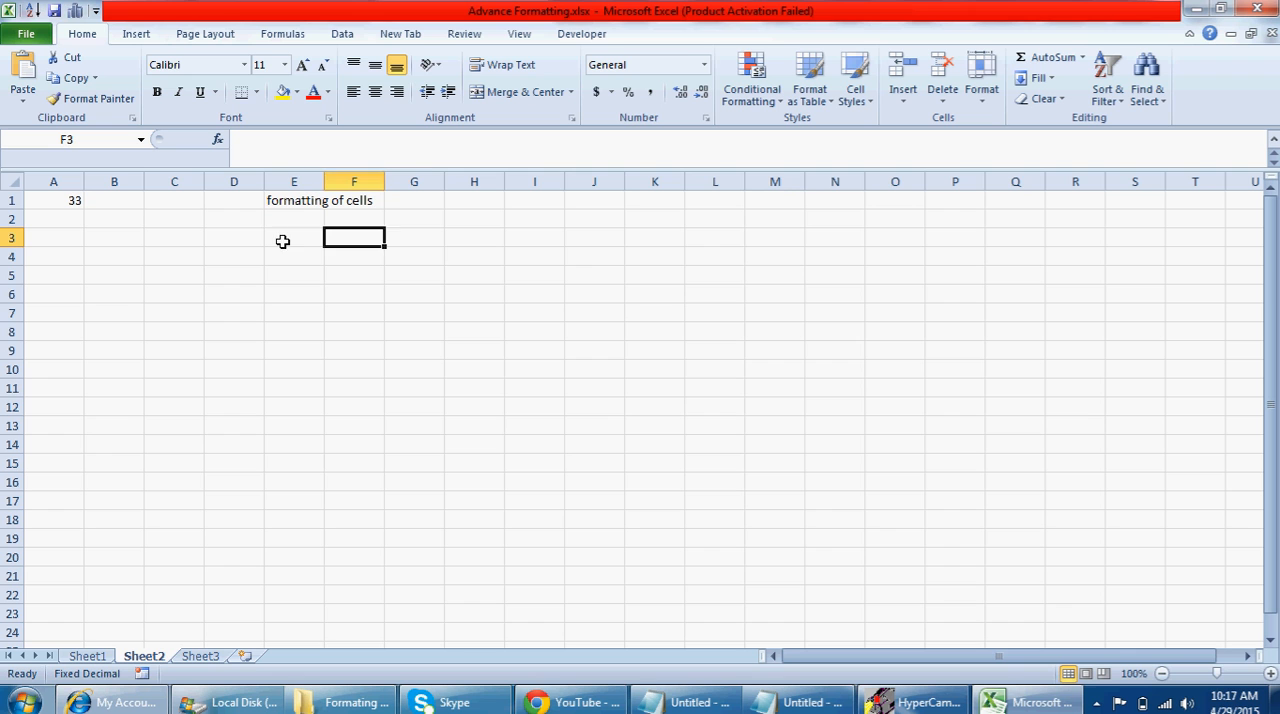
{"action": "left_click", "coordinate": [293, 237]}
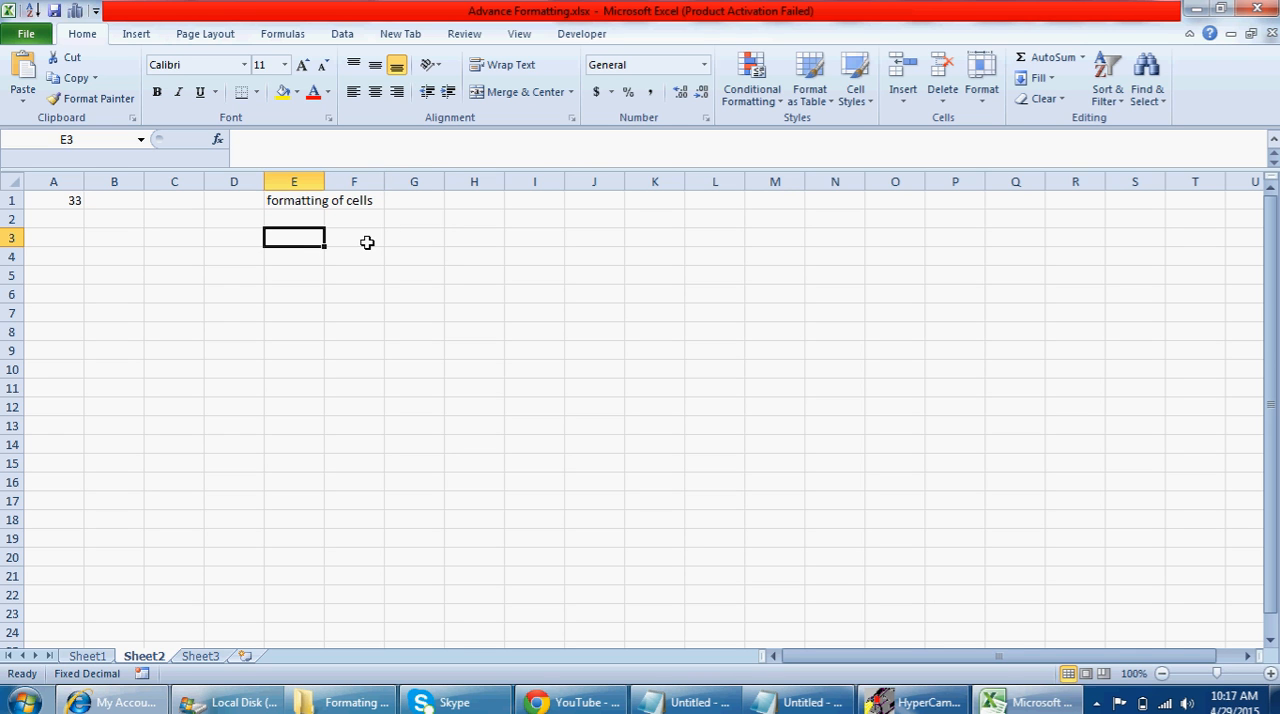
{"action": "left_click", "coordinate": [353, 237]}
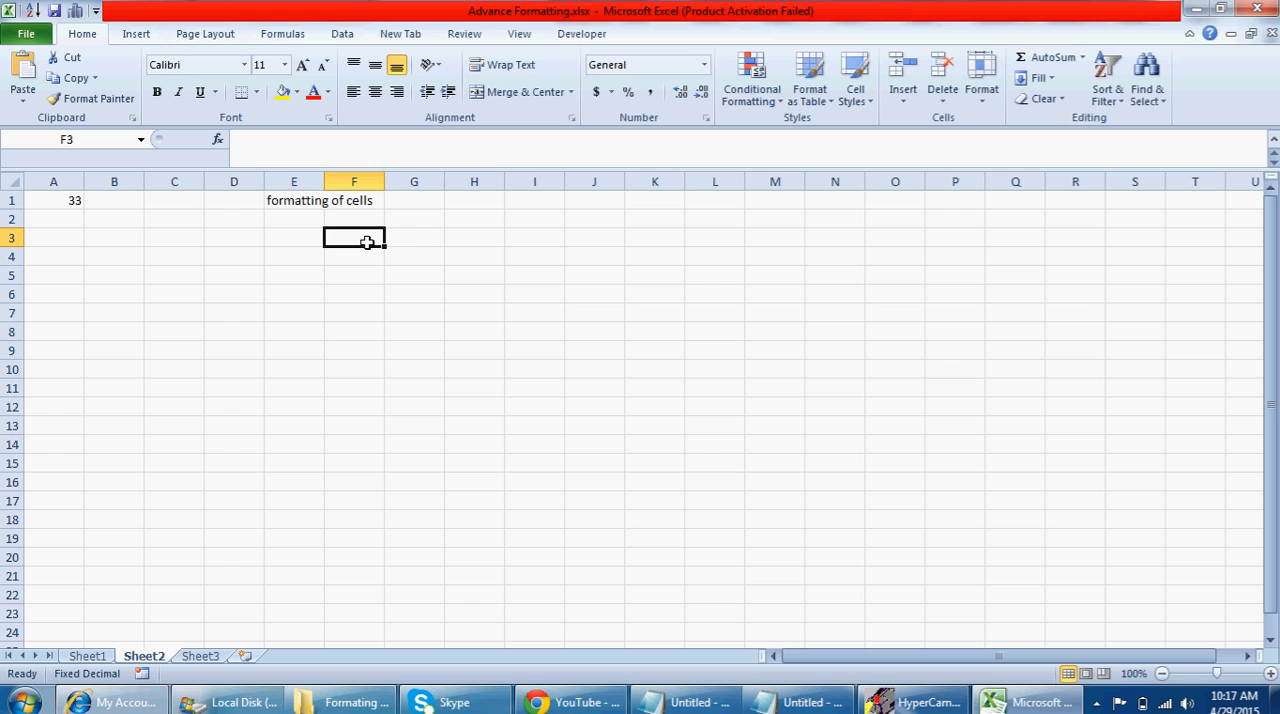
Step: Enter 47 in cell G3 and switch to the YouTube channel page
{"action": "type", "text": "47"}
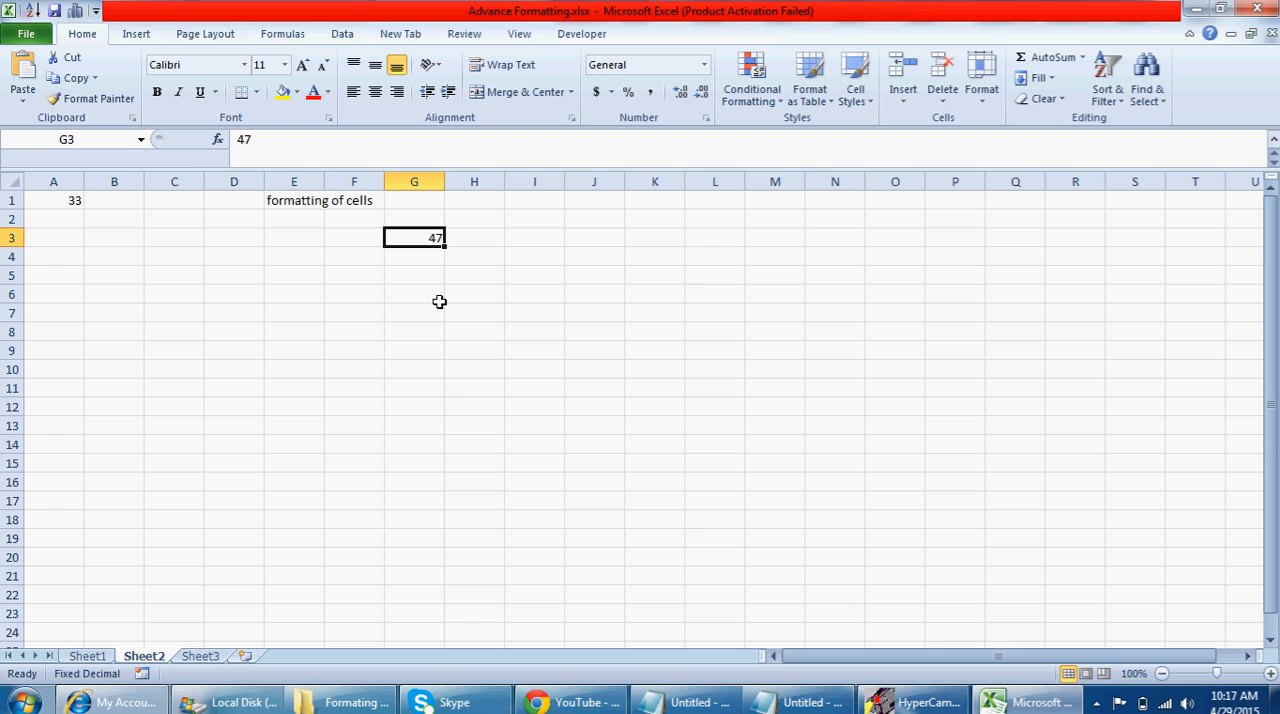
{"action": "mouse_move", "coordinate": [479, 540]}
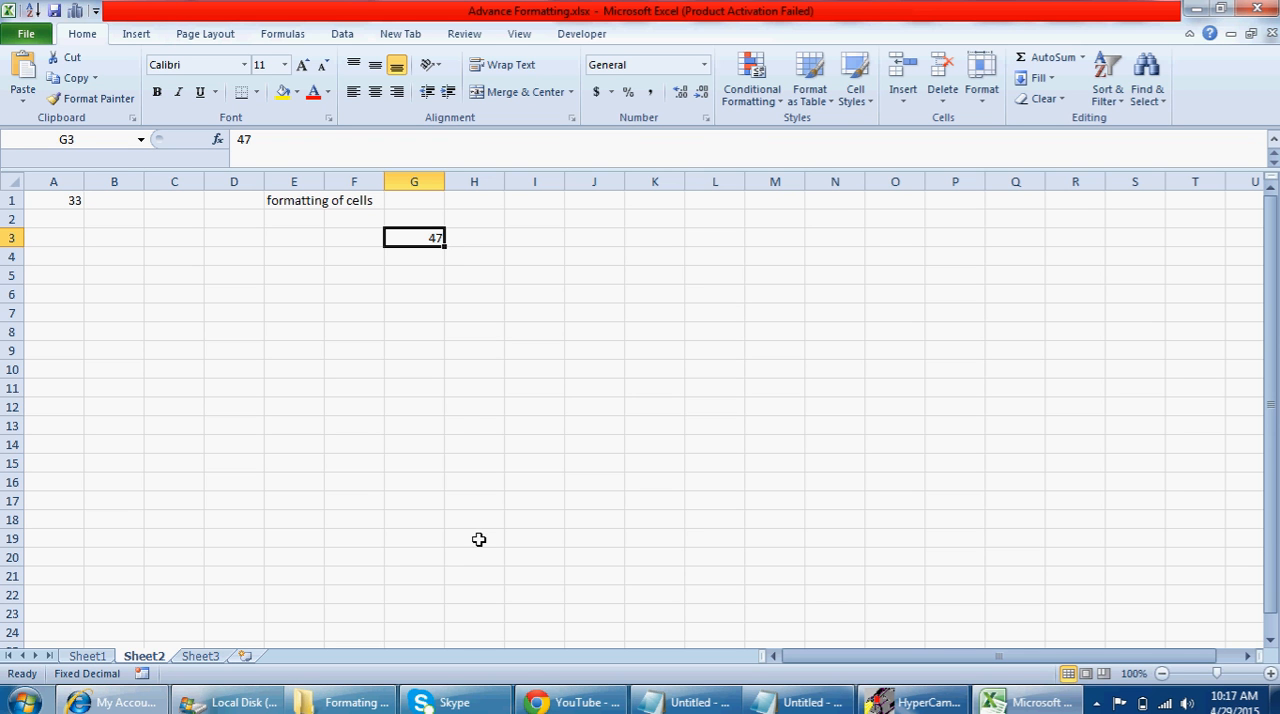
{"action": "left_click", "coordinate": [570, 701]}
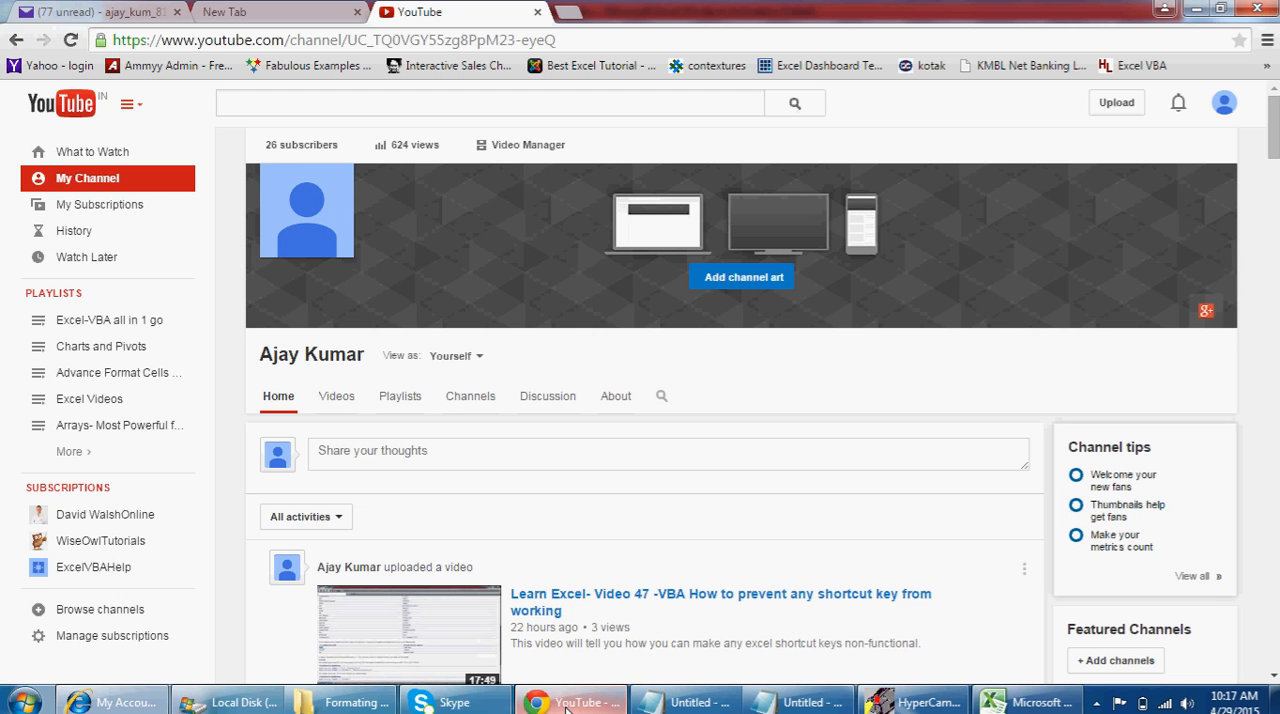
{"action": "mouse_move", "coordinate": [311, 355]}
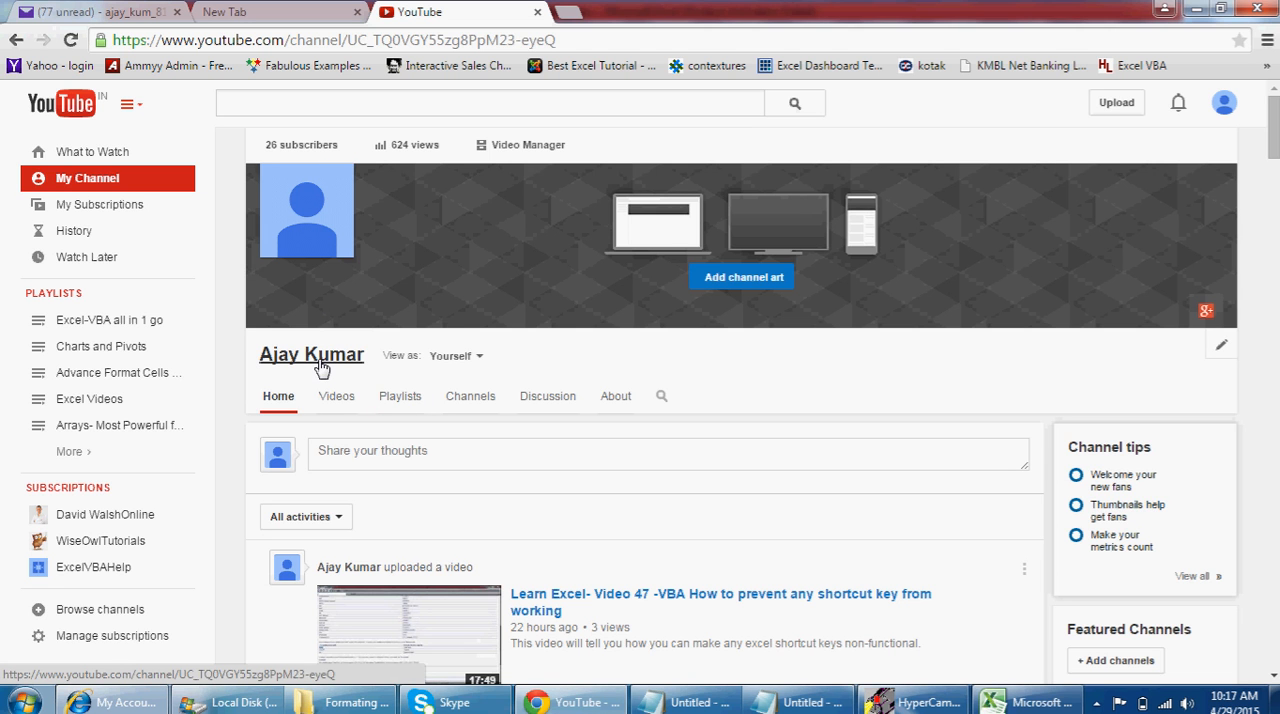
{"action": "mouse_move", "coordinate": [322, 362]}
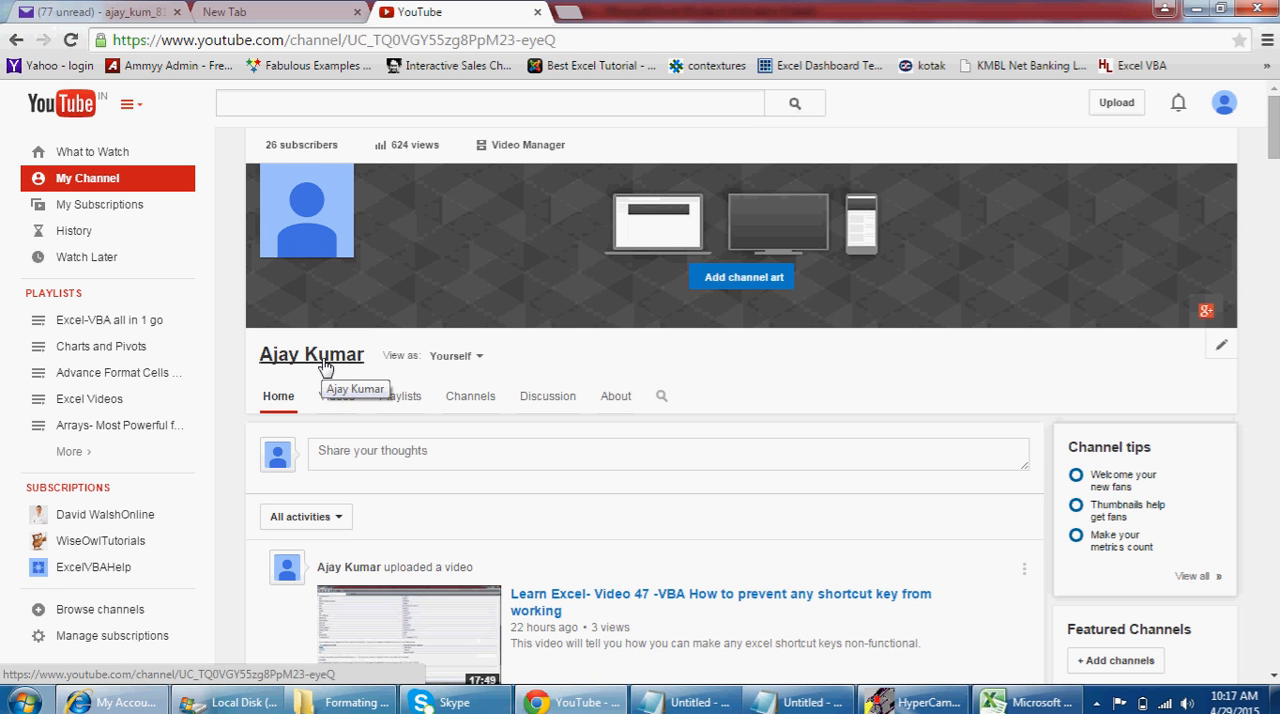
{"action": "mouse_move", "coordinate": [157, 298]}
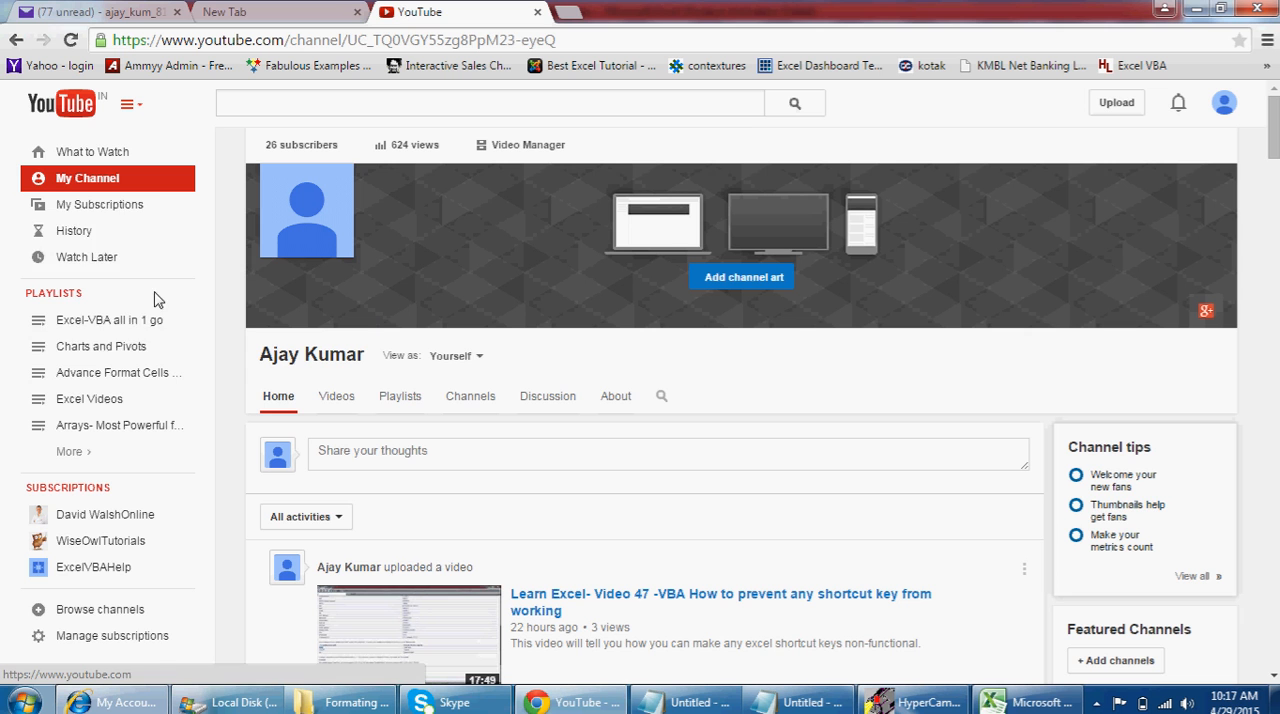
{"action": "mouse_move", "coordinate": [72, 320]}
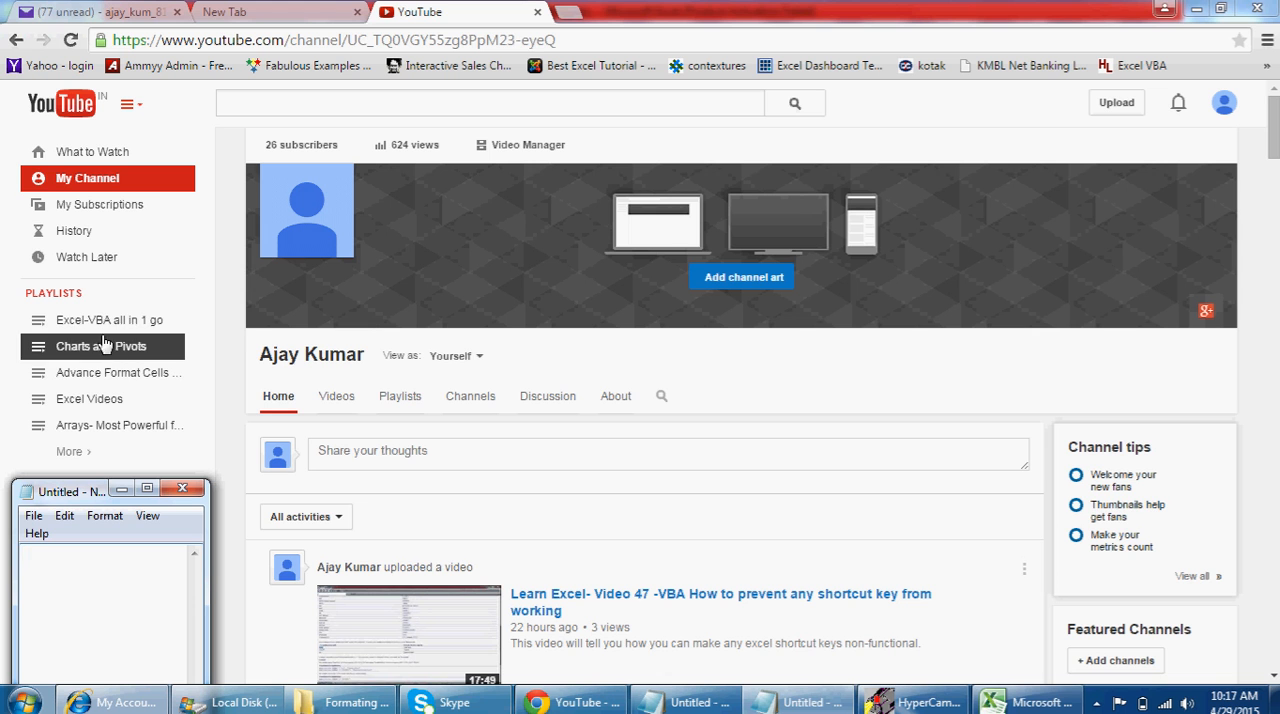
{"action": "mouse_move", "coordinate": [108, 320]}
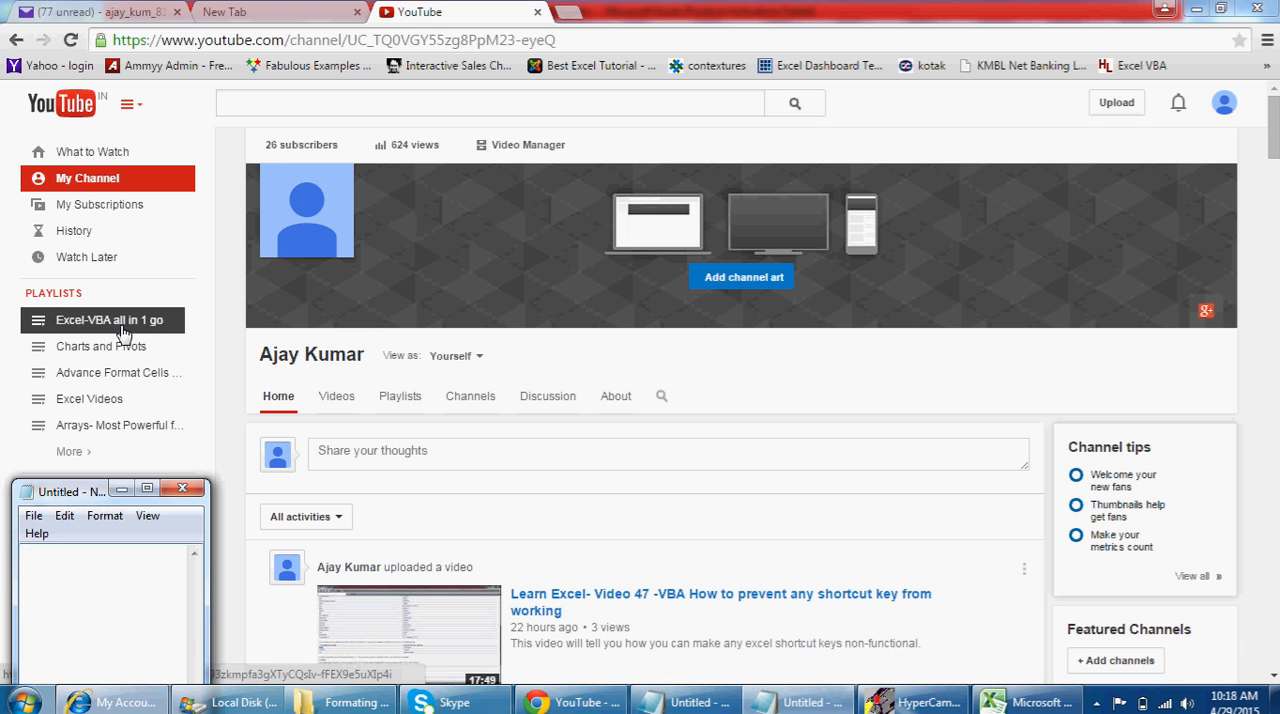
{"action": "mouse_move", "coordinate": [119, 335]}
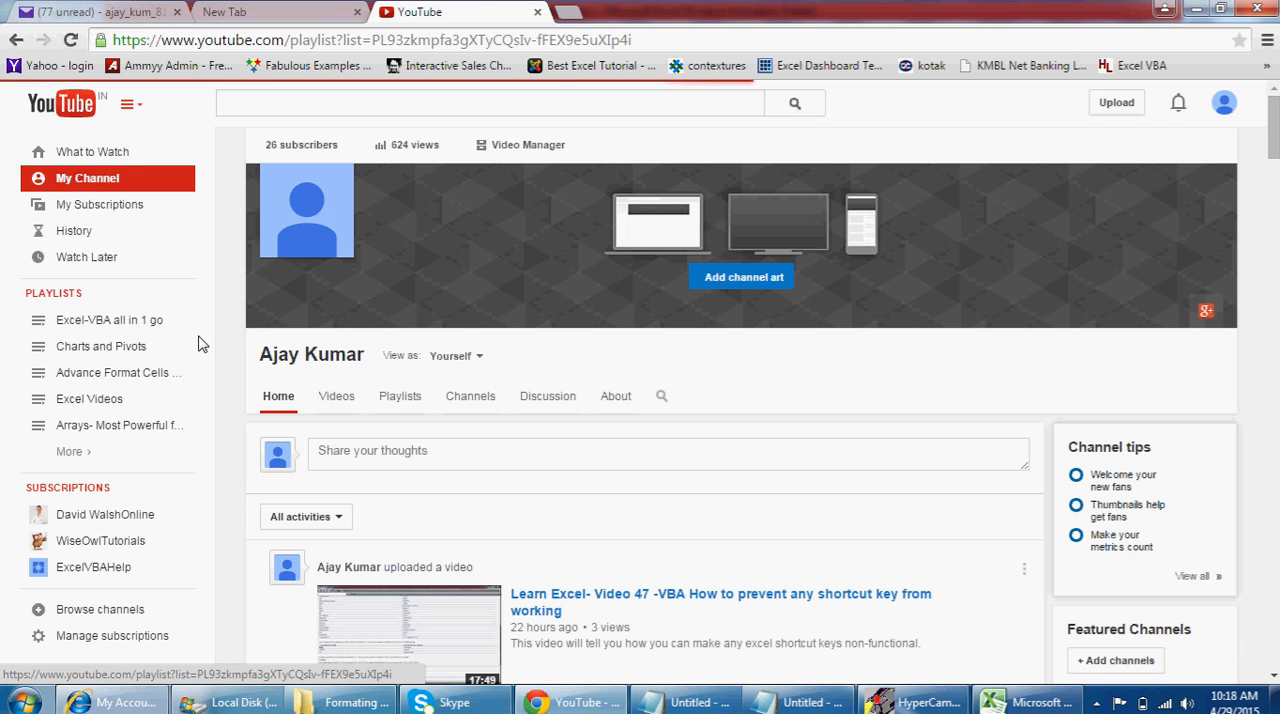
Step: Open the 'Excel-VBA all in 1 go' playlist and scroll through its 45 videos
{"action": "left_click", "coordinate": [109, 320]}
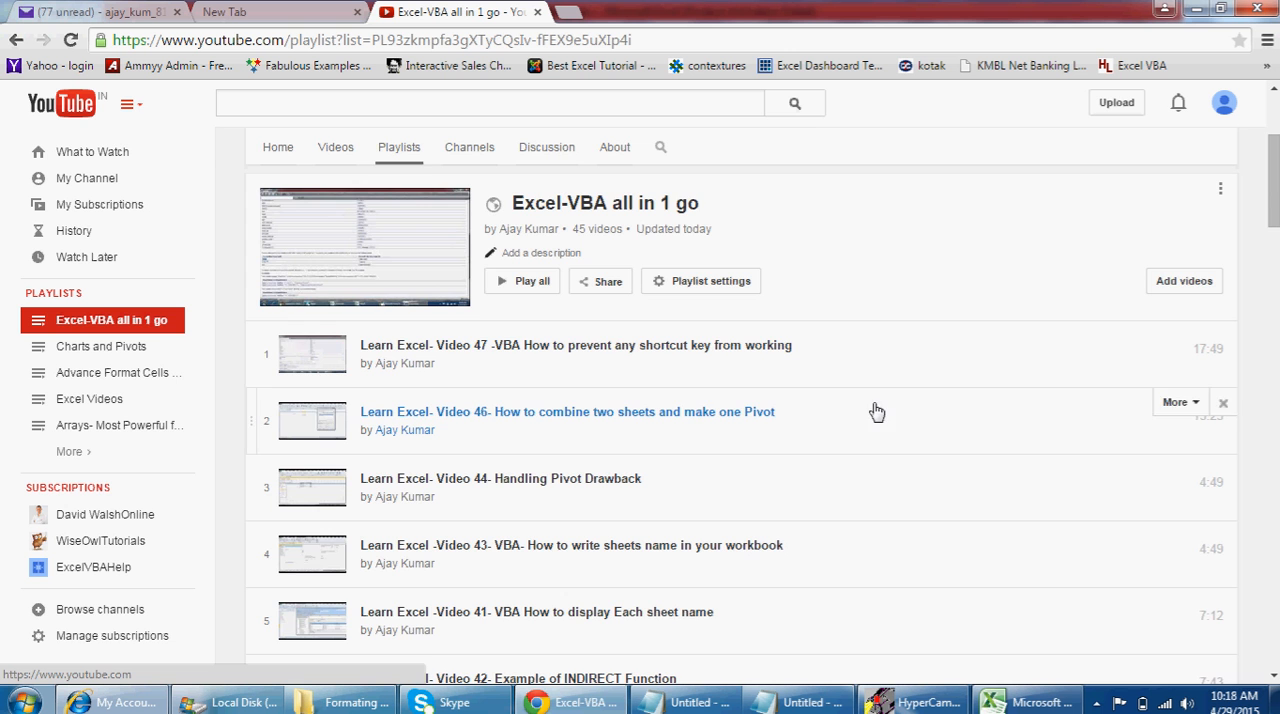
{"action": "scroll", "scroll_direction": "down", "scroll_amount": 3}
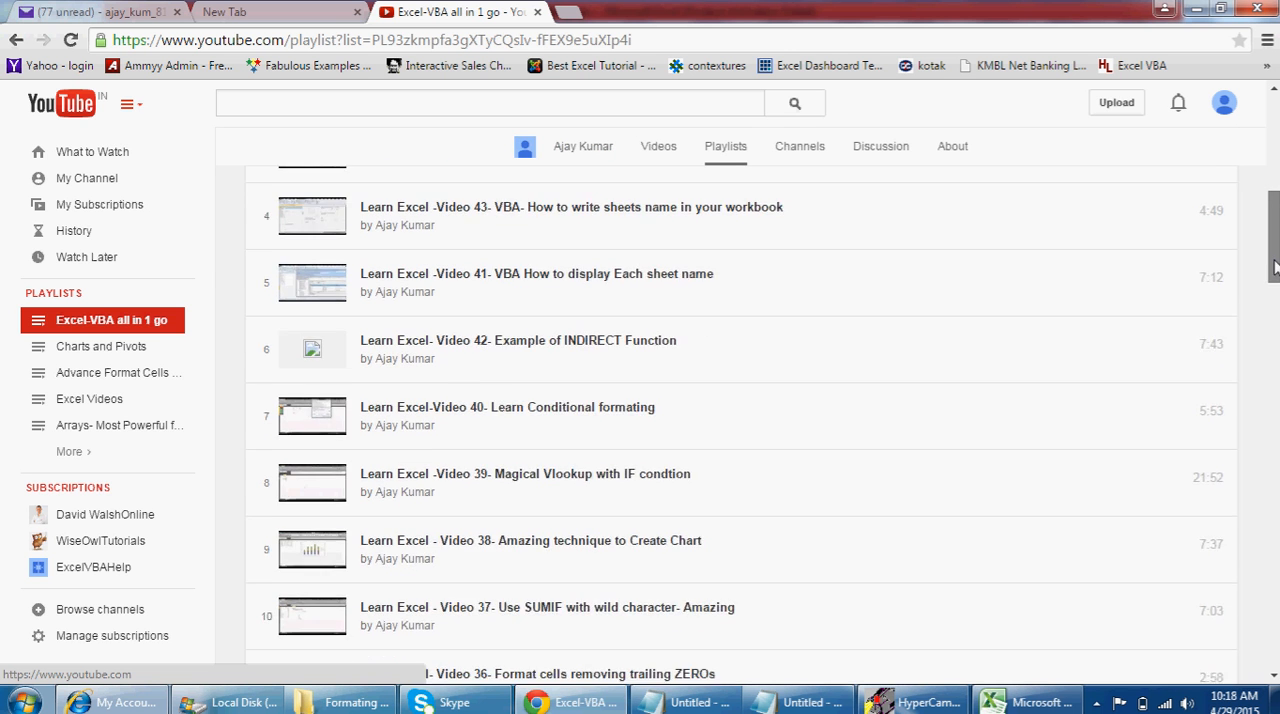
{"action": "scroll", "scroll_direction": "up", "scroll_amount": 3}
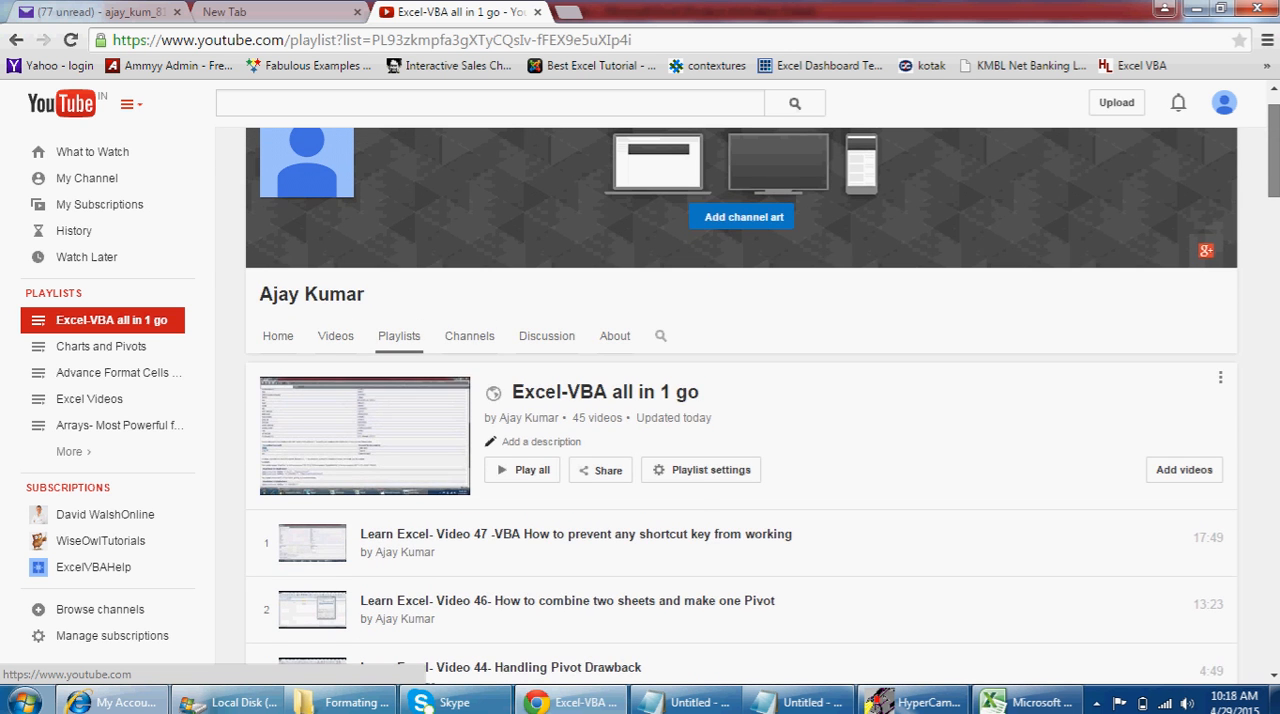
{"action": "scroll", "scroll_direction": "up", "scroll_amount": 3}
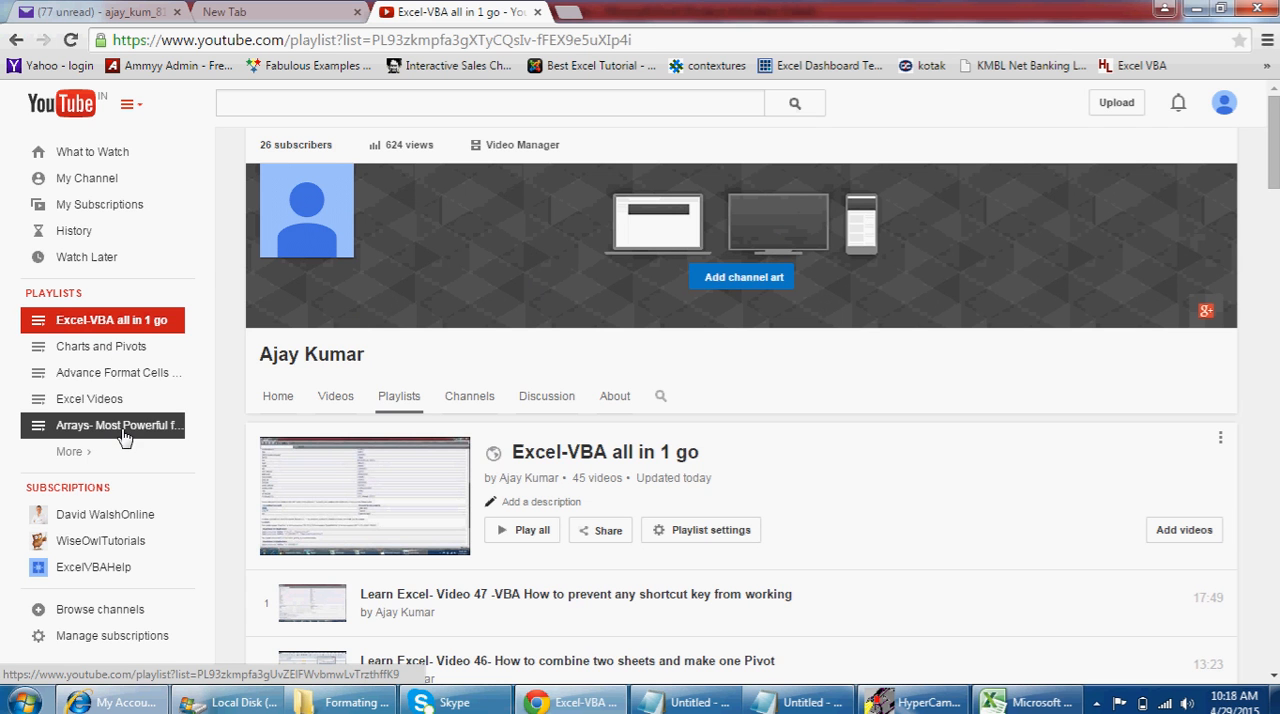
{"action": "mouse_move", "coordinate": [118, 372]}
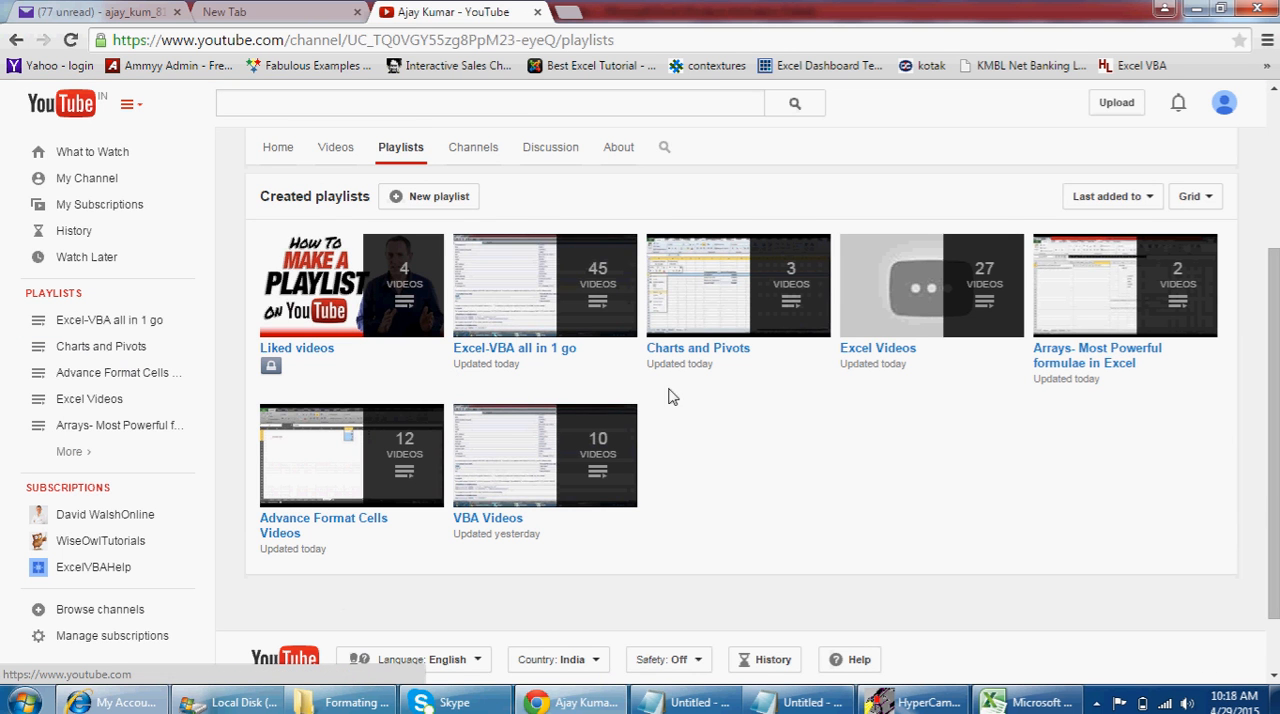
{"action": "mouse_move", "coordinate": [728, 293]}
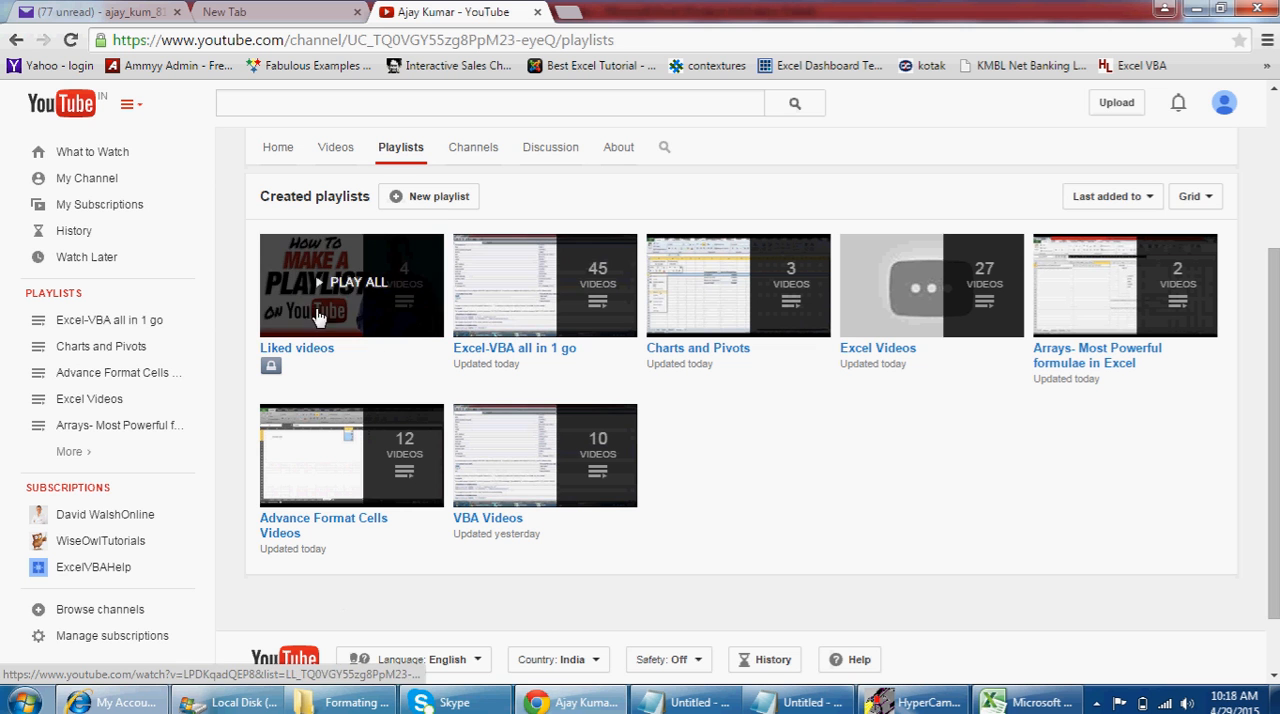
{"action": "mouse_move", "coordinate": [547, 392]}
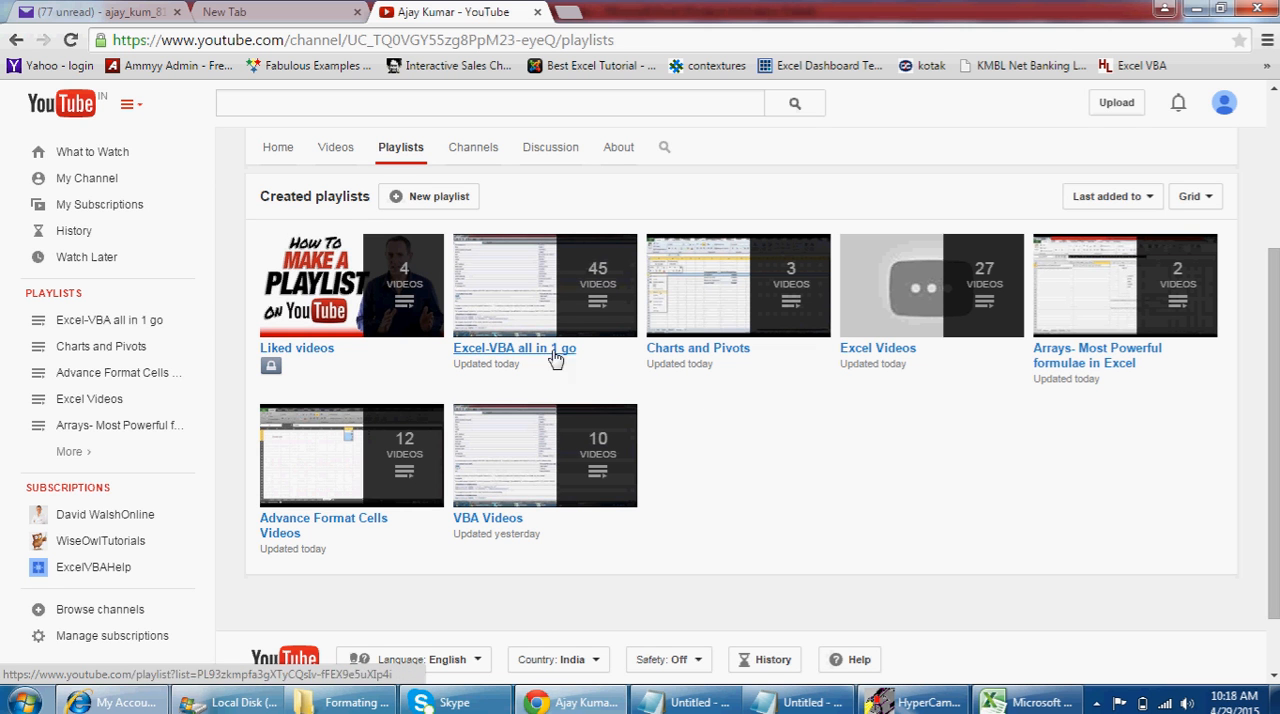
{"action": "mouse_move", "coordinate": [755, 347]}
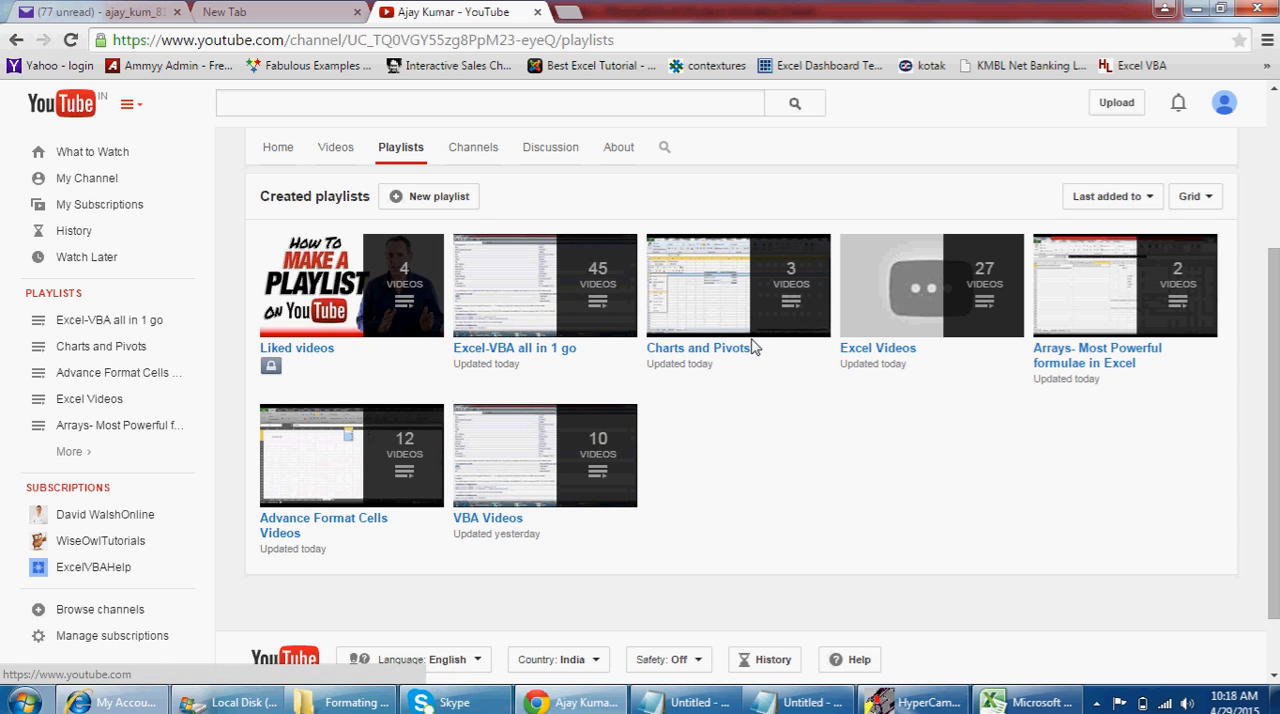
{"action": "mouse_move", "coordinate": [878, 348]}
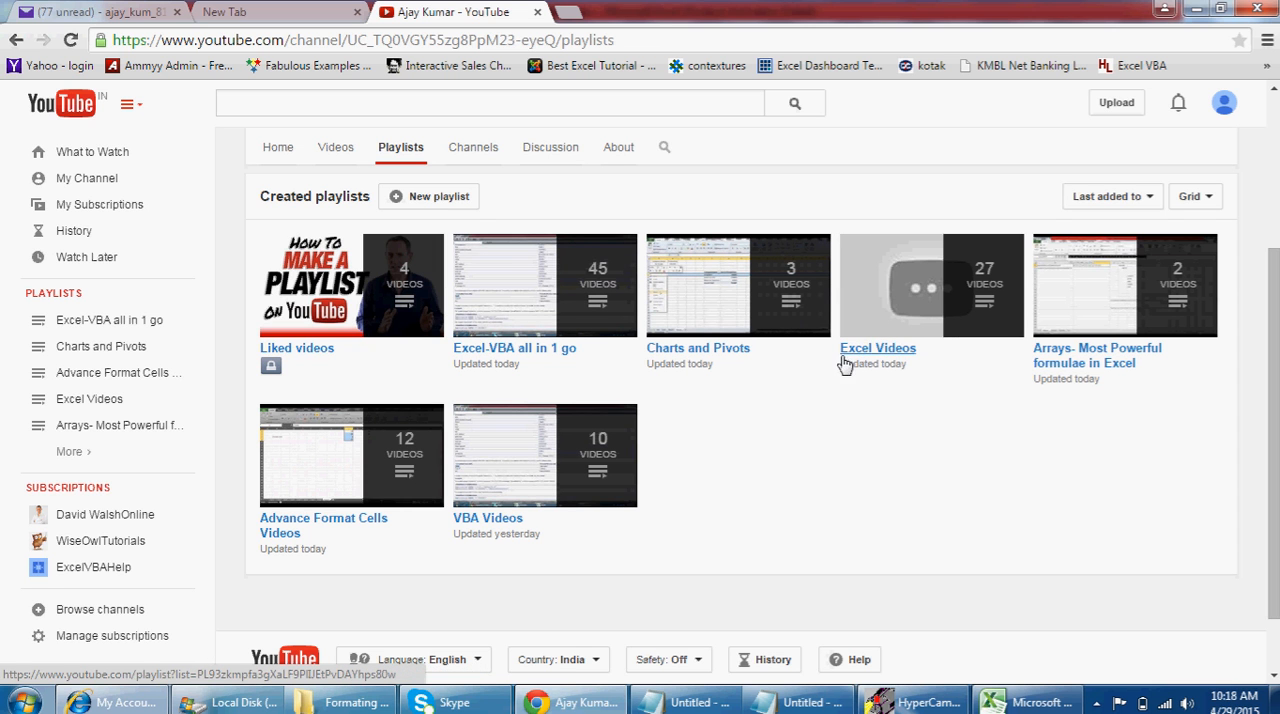
{"action": "mouse_move", "coordinate": [1120, 363]}
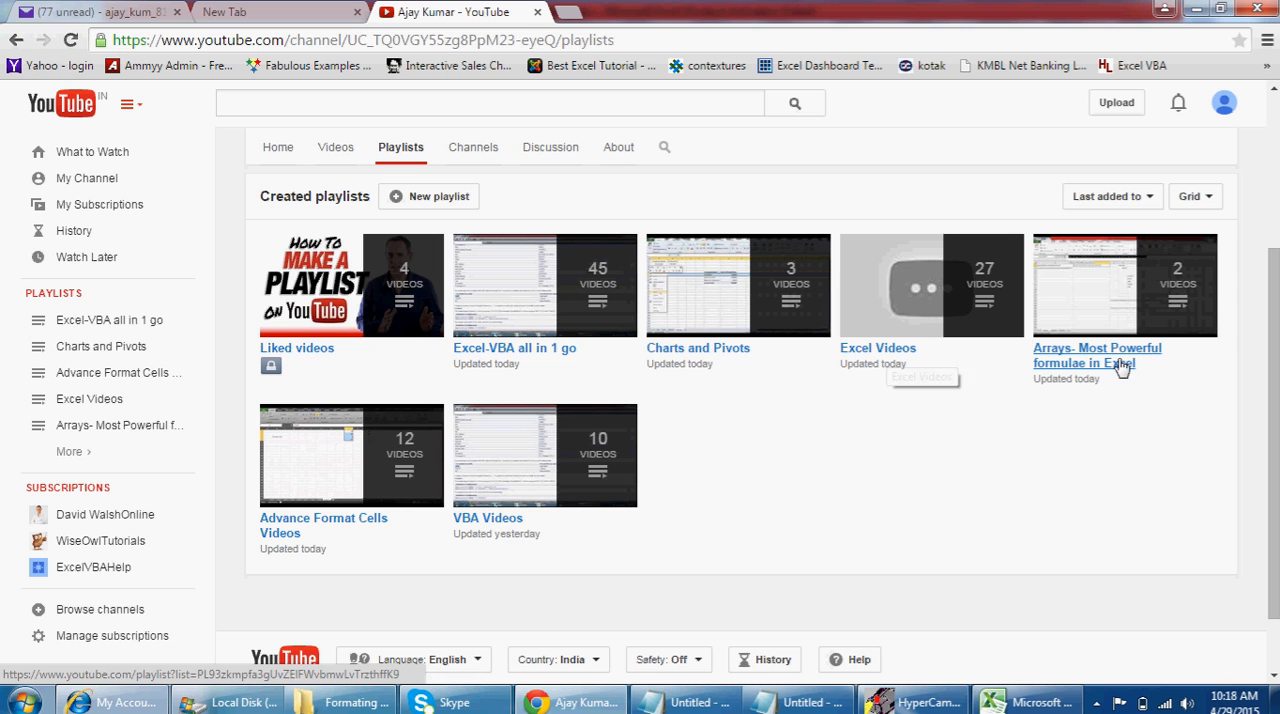
{"action": "mouse_move", "coordinate": [489, 496]}
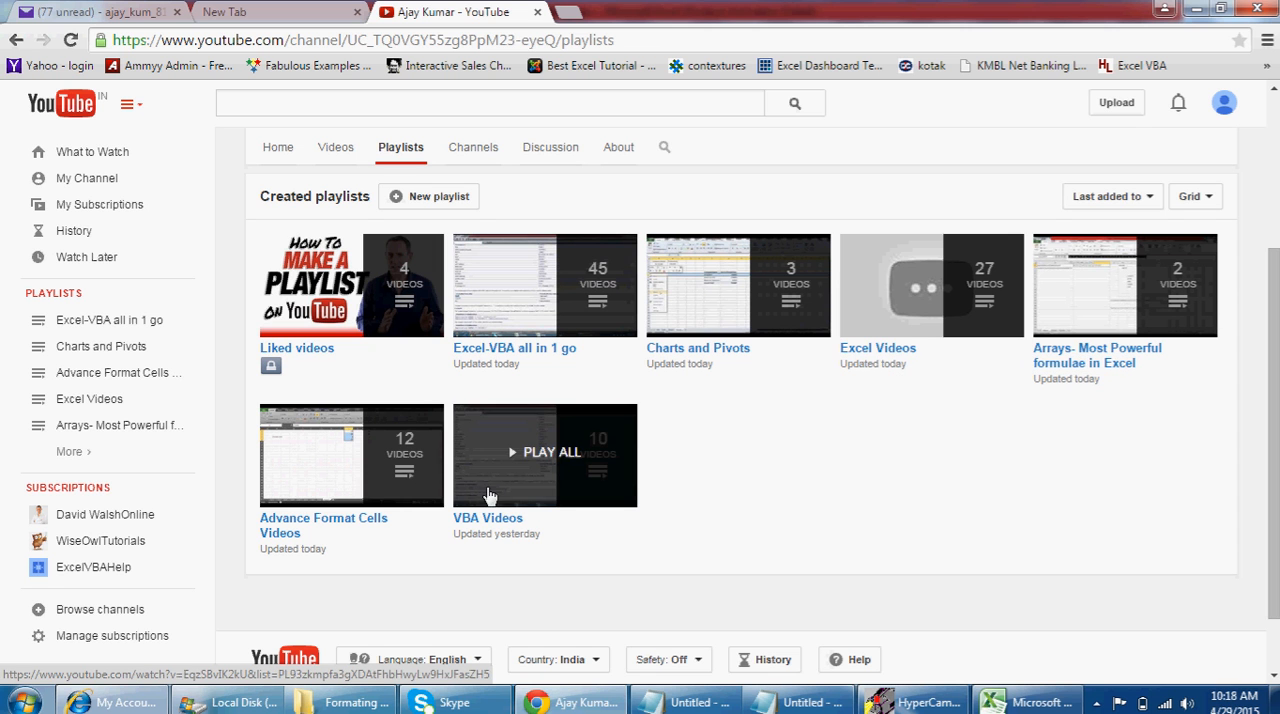
{"action": "mouse_move", "coordinate": [547, 495]}
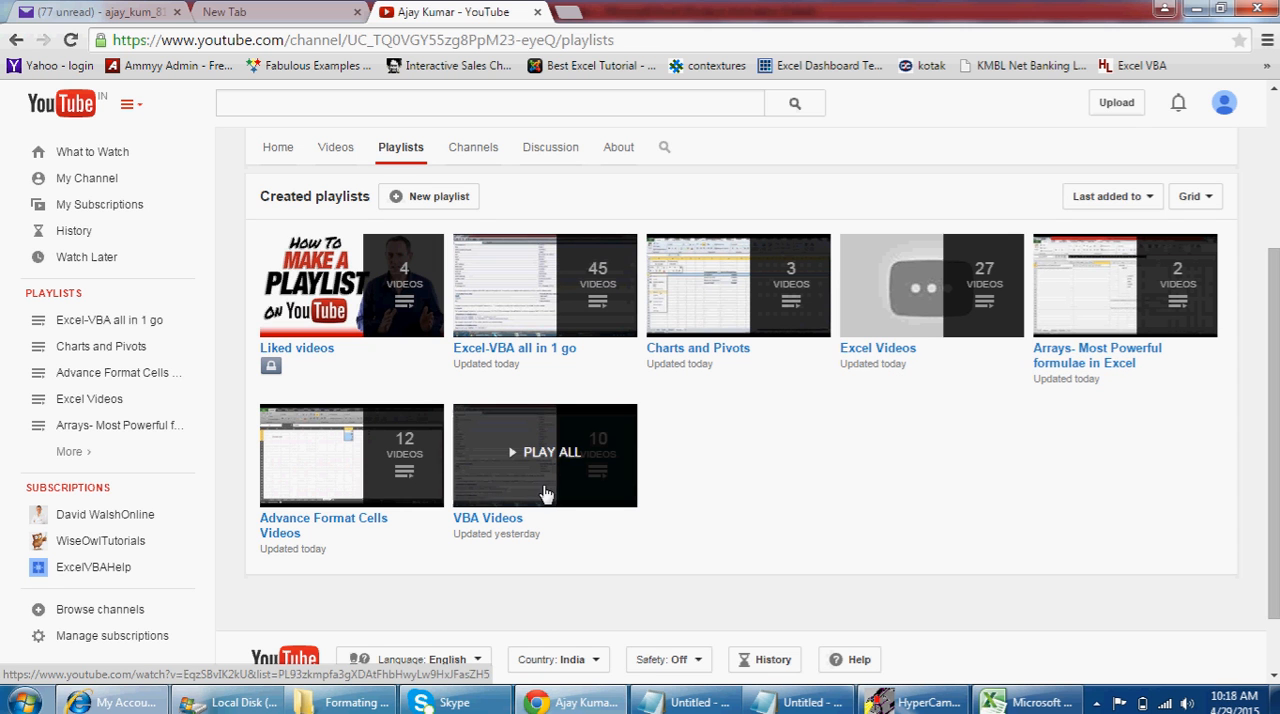
{"action": "mouse_move", "coordinate": [327, 468]}
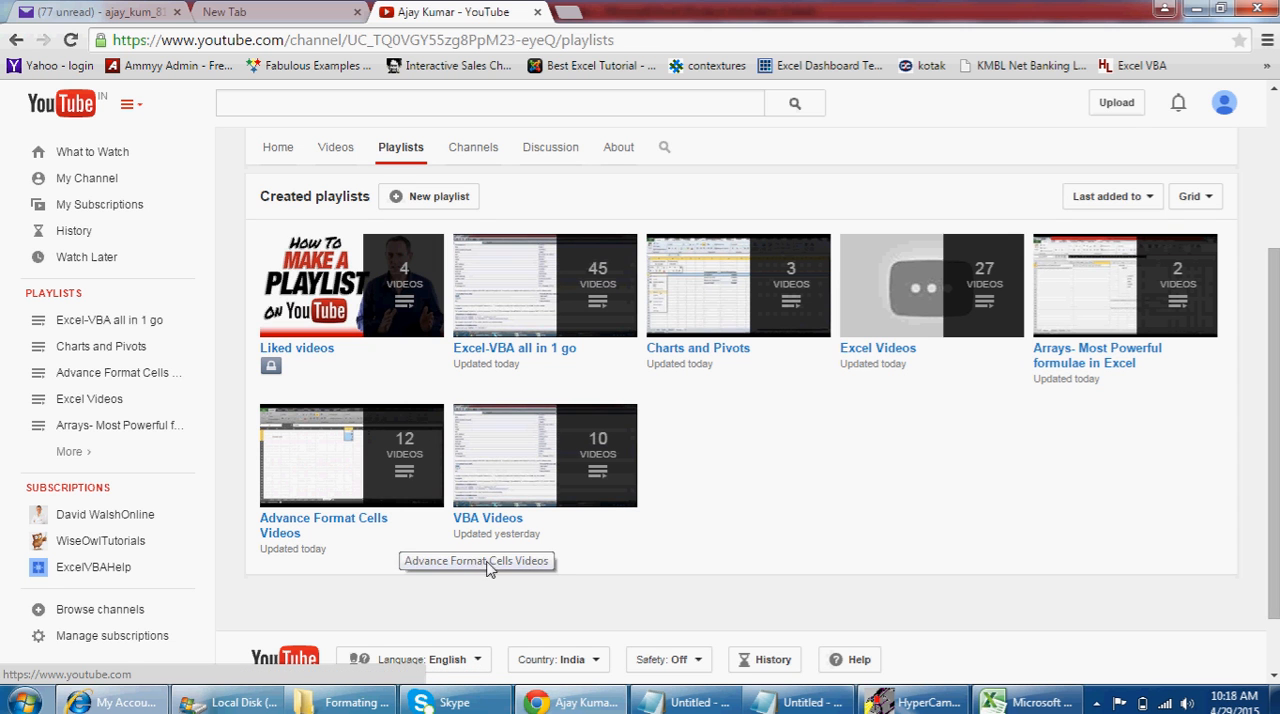
{"action": "mouse_move", "coordinate": [1035, 700]}
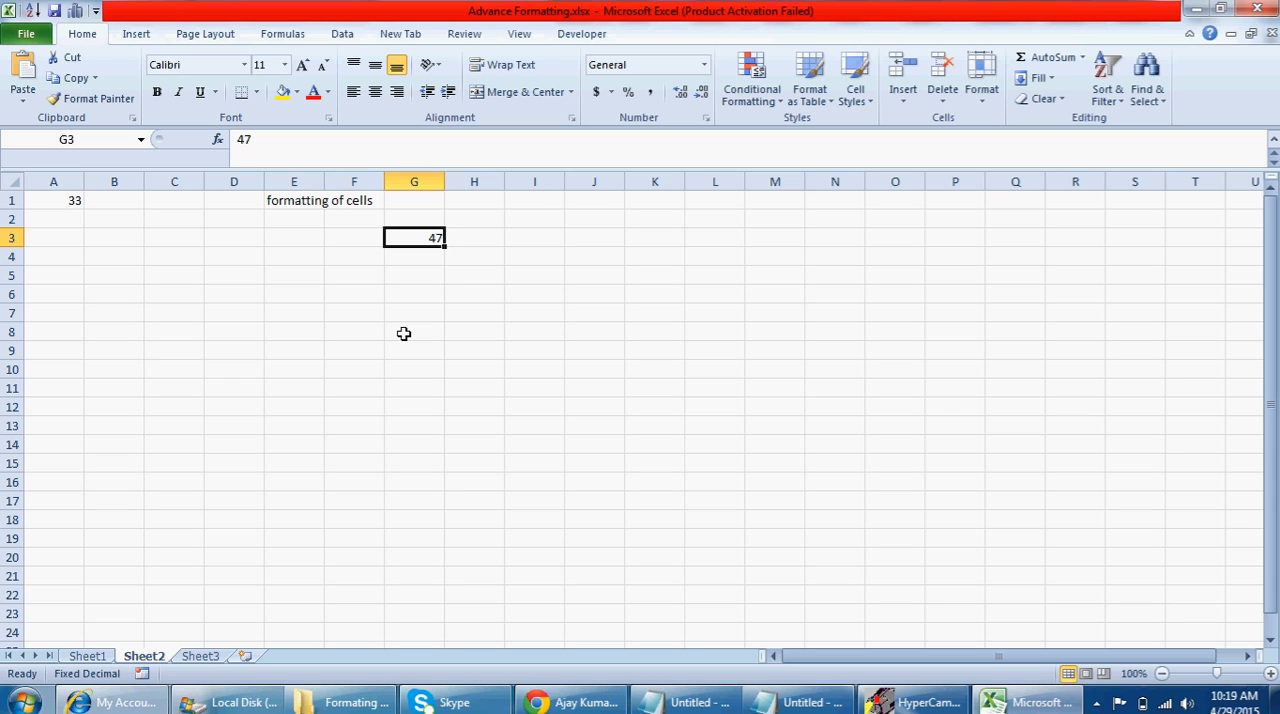
{"action": "mouse_move", "coordinate": [62, 199]}
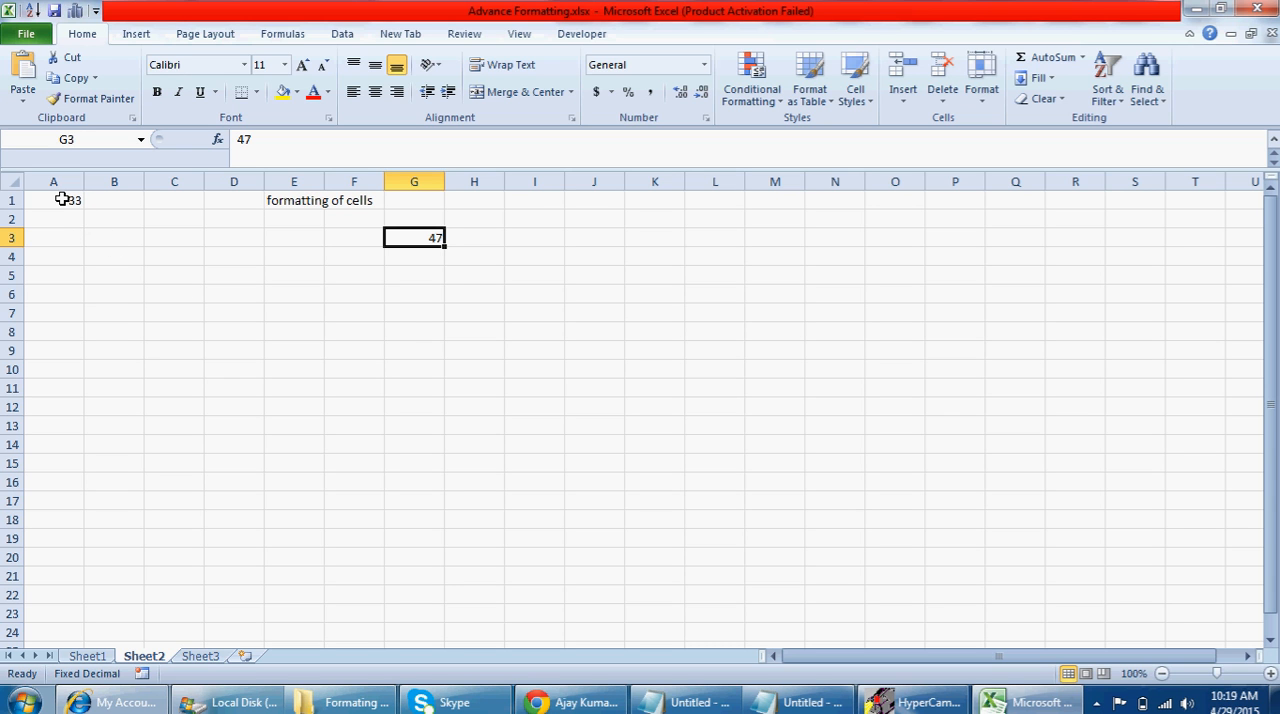
Step: Type the criteria notes '<50 red' and '>50 green' into D3:E4
{"action": "left_click", "coordinate": [53, 219]}
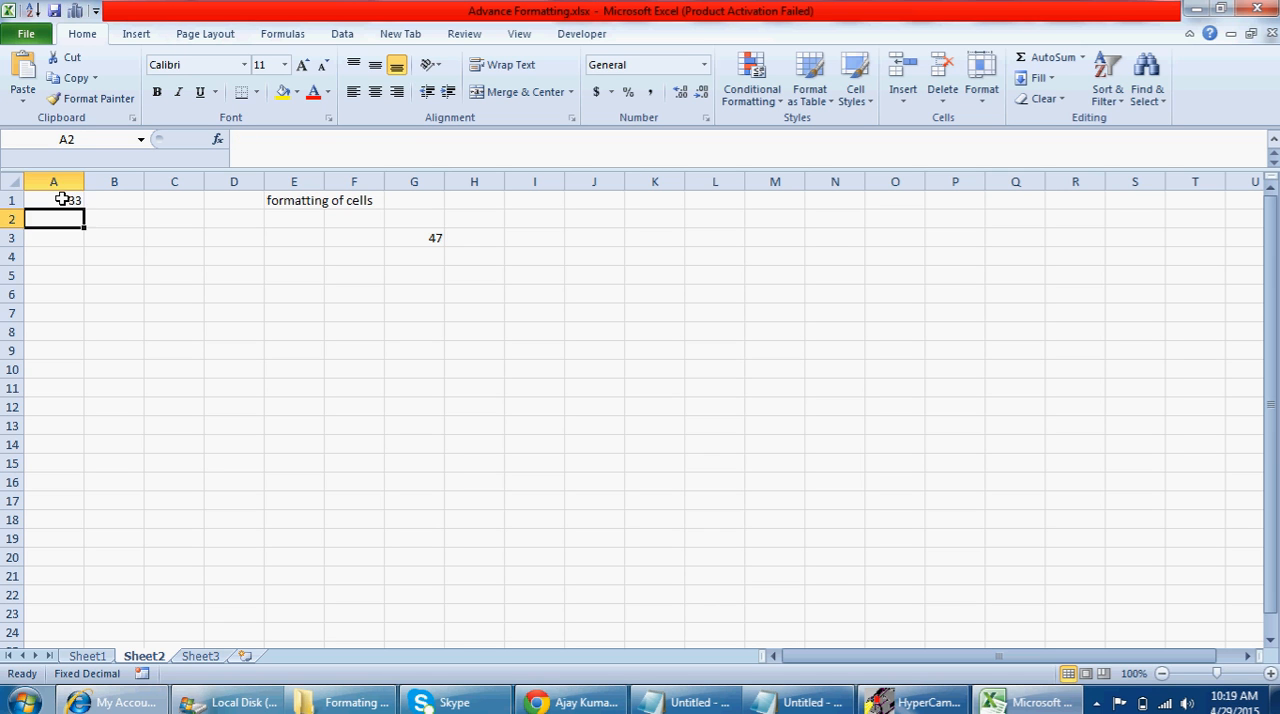
{"action": "type", "text": "<50"}
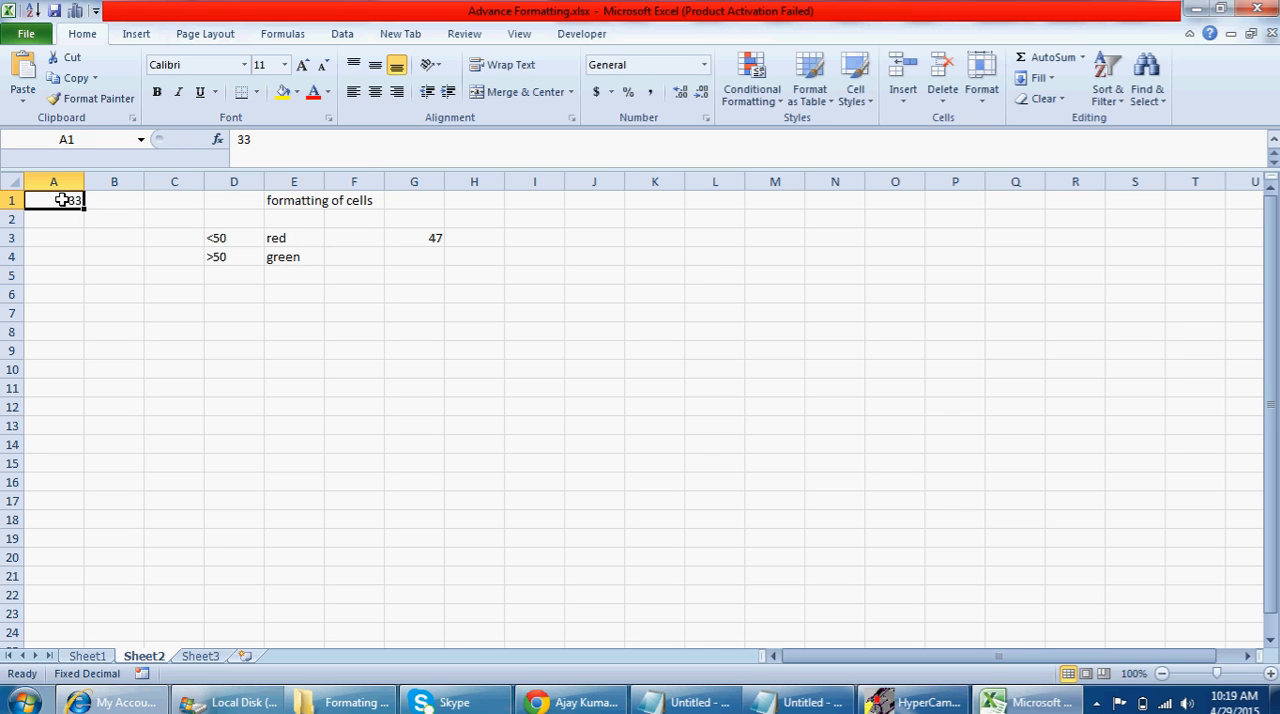
{"action": "left_click", "coordinate": [114, 257]}
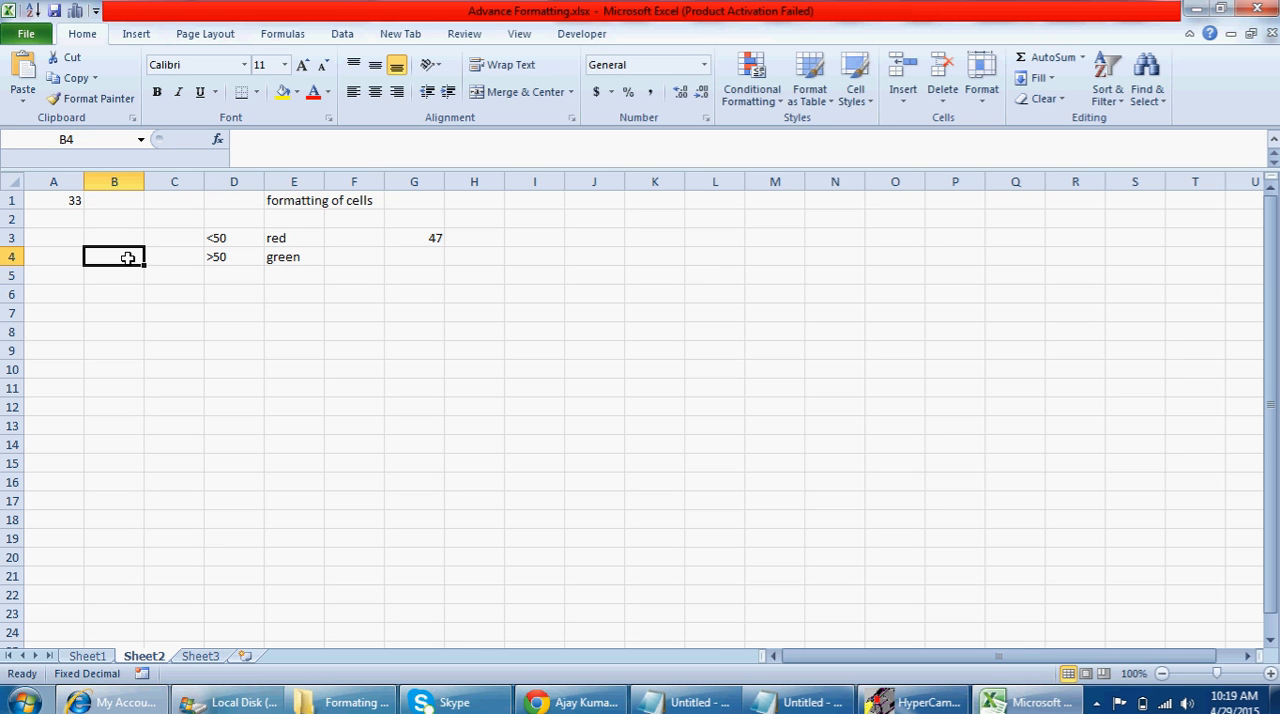
{"action": "mouse_move", "coordinate": [274, 302]}
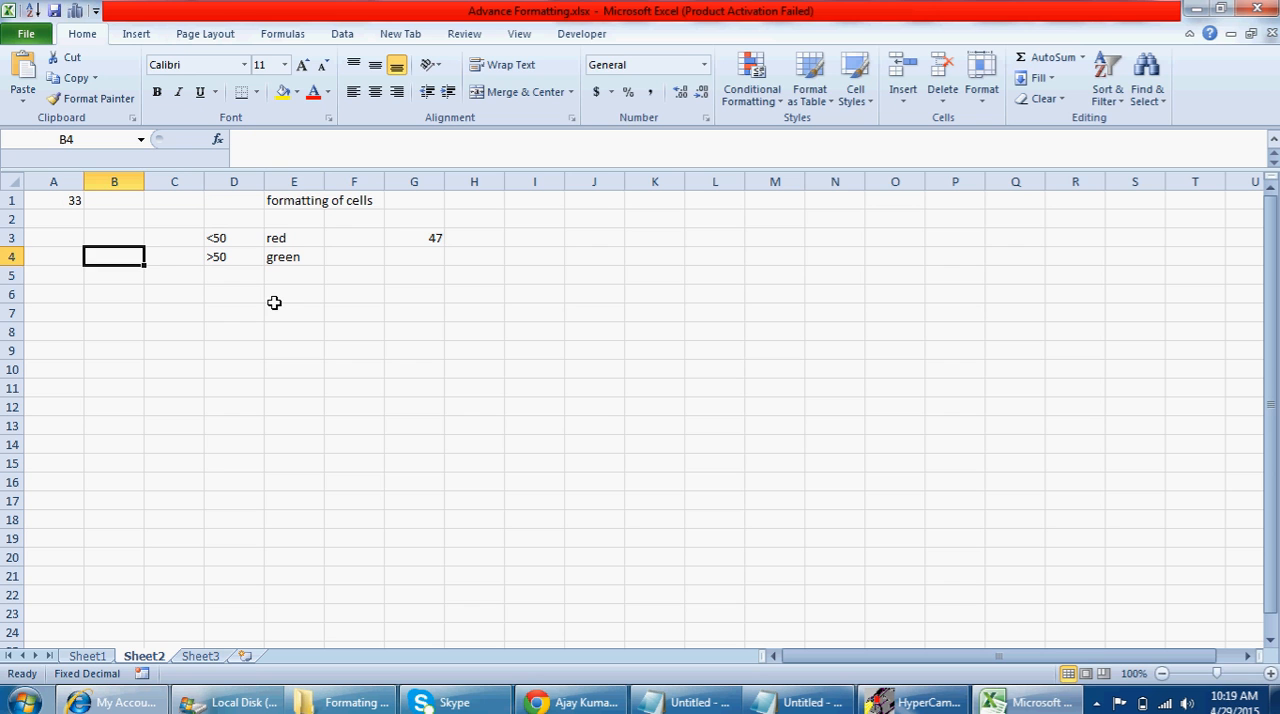
Step: Type the note 'customize the cells' into cell E6
{"action": "type", "text": "custoe"}
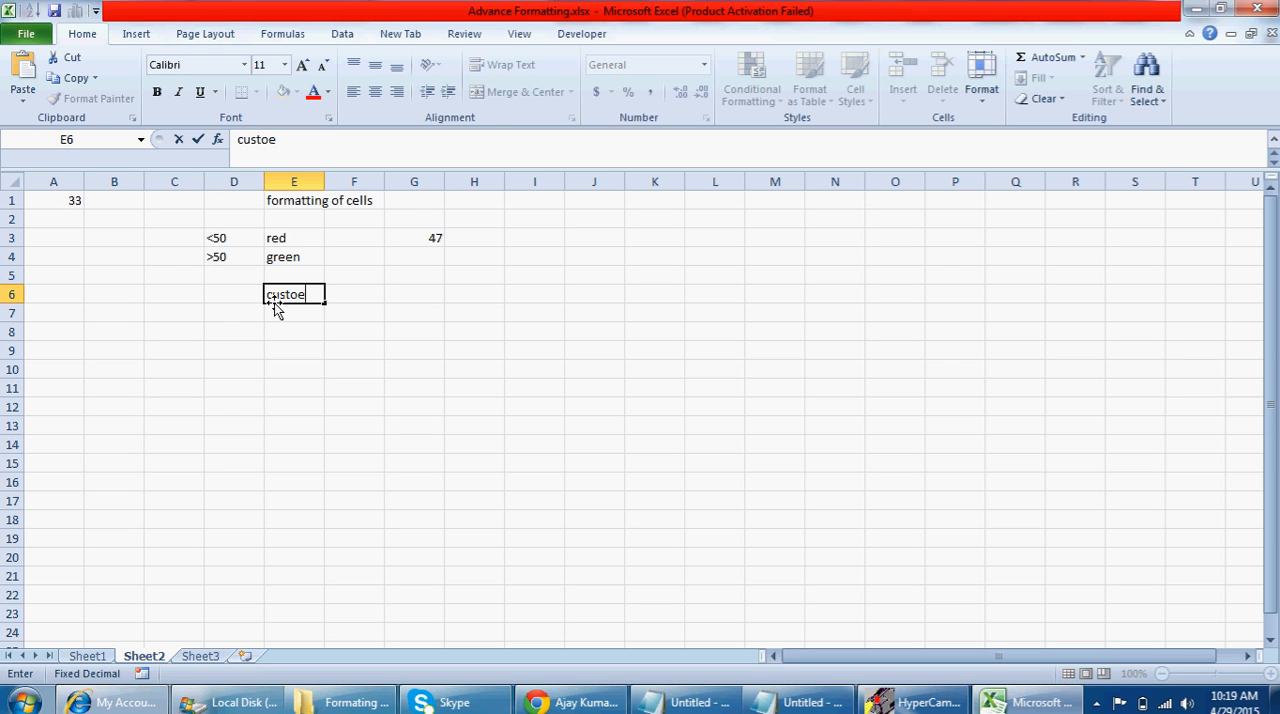
{"action": "type", "text": "customize the cells"}
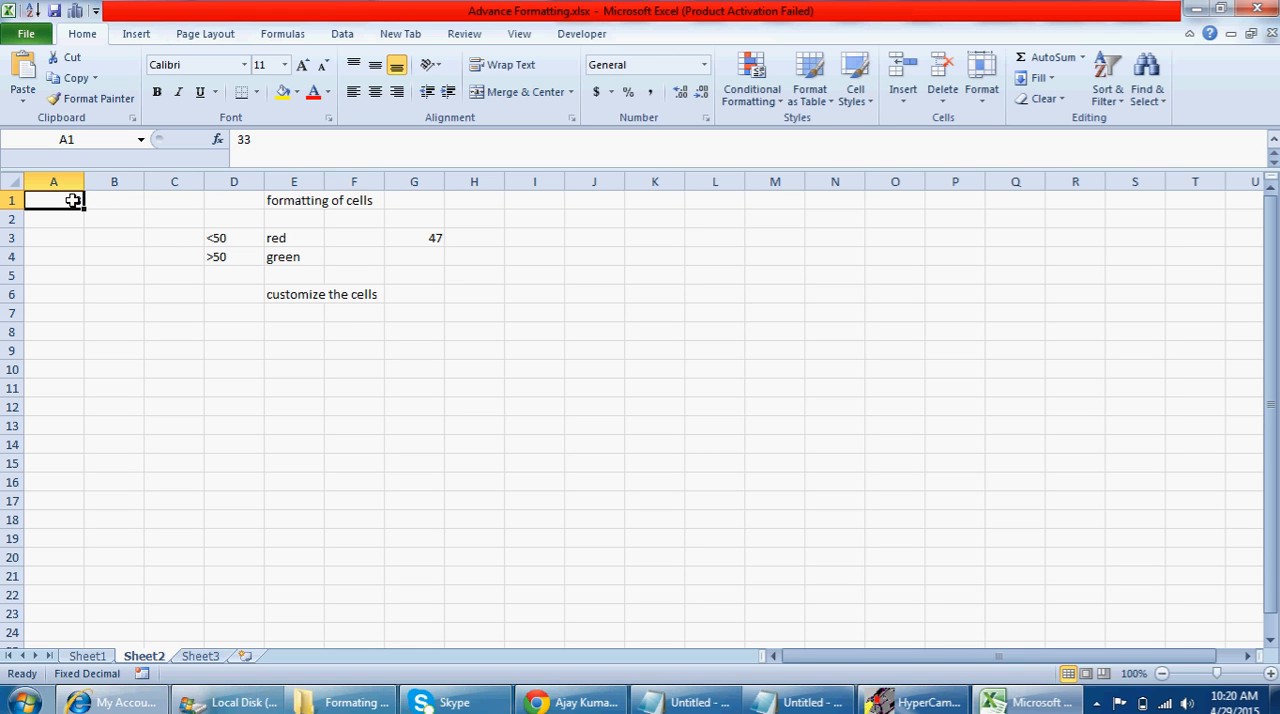
Step: Open Format Cells for A1 and choose the Custom number category
{"action": "right_click", "coordinate": [54, 200]}
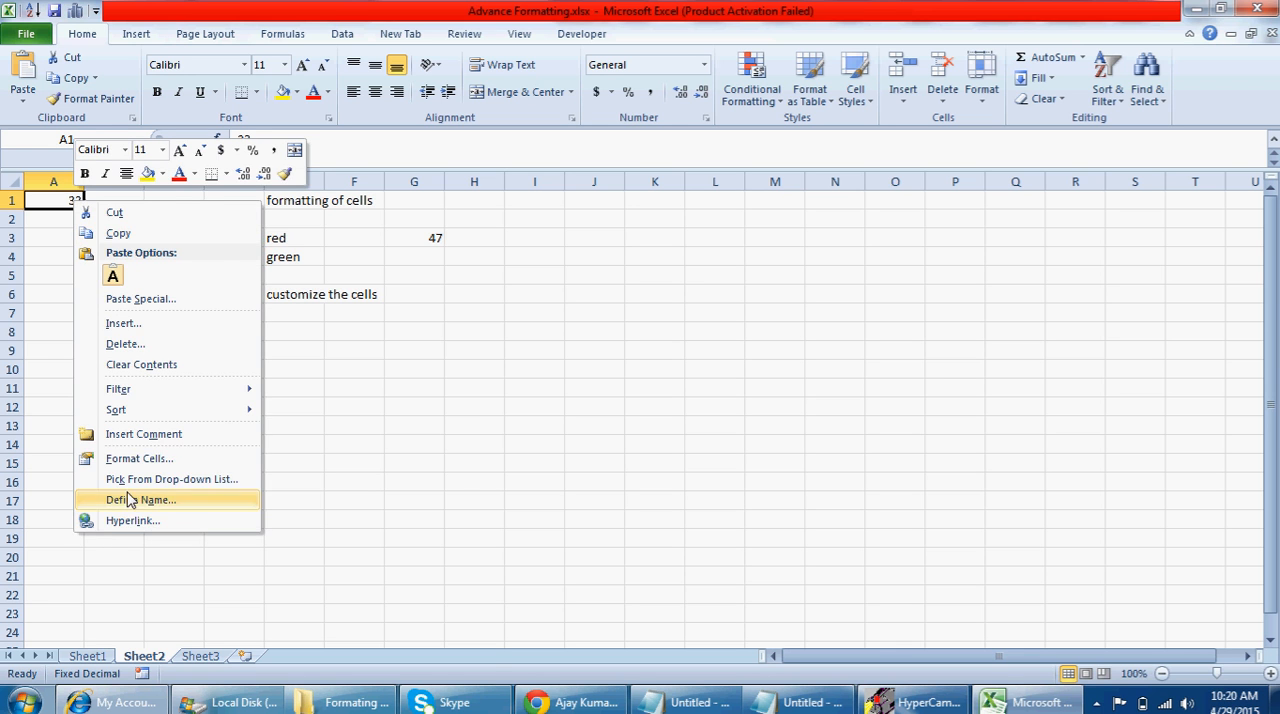
{"action": "left_click", "coordinate": [139, 458]}
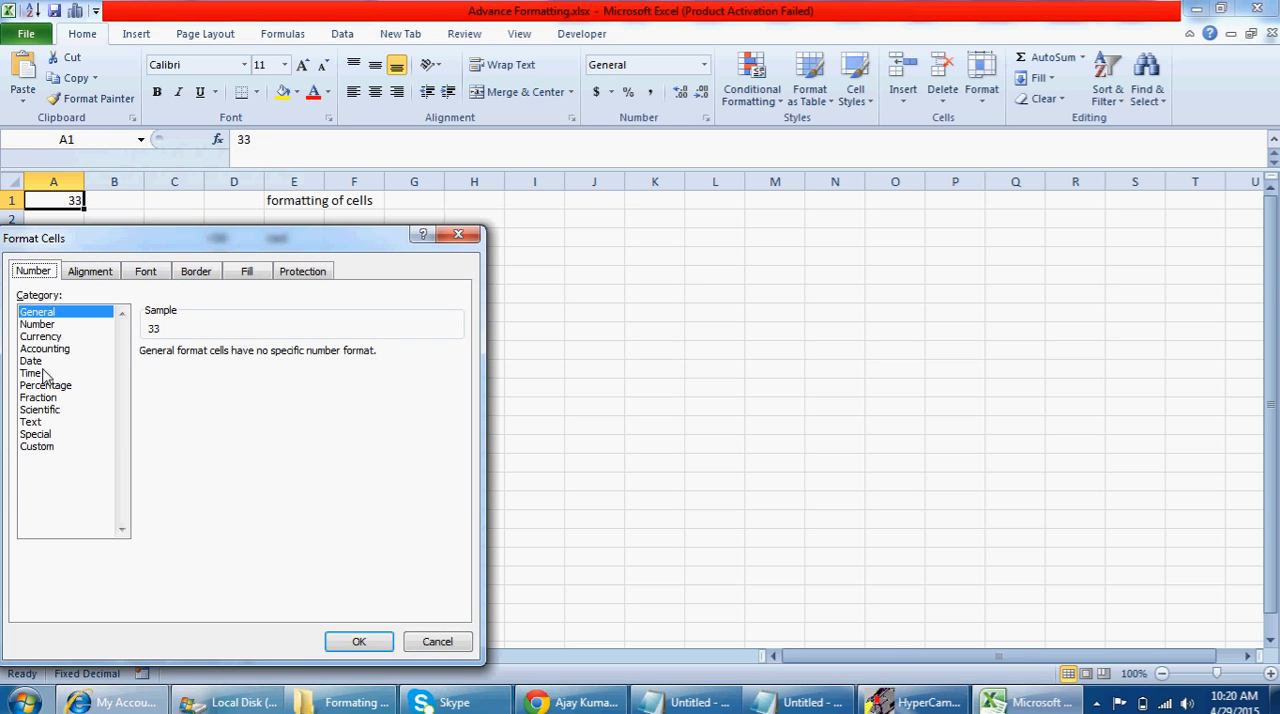
{"action": "left_click", "coordinate": [37, 446]}
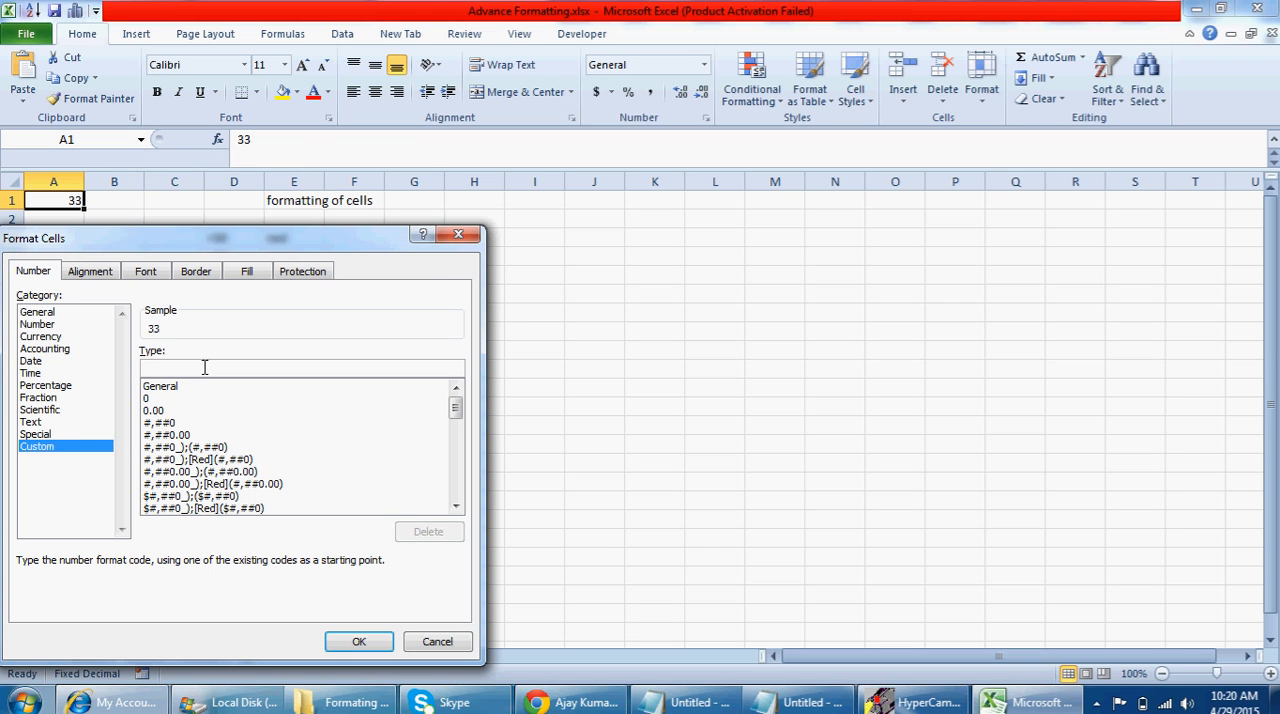
Step: Enter the custom format code [red][<50]0;[green][>50]0 in the Type box
{"action": "type", "text": "[red]"}
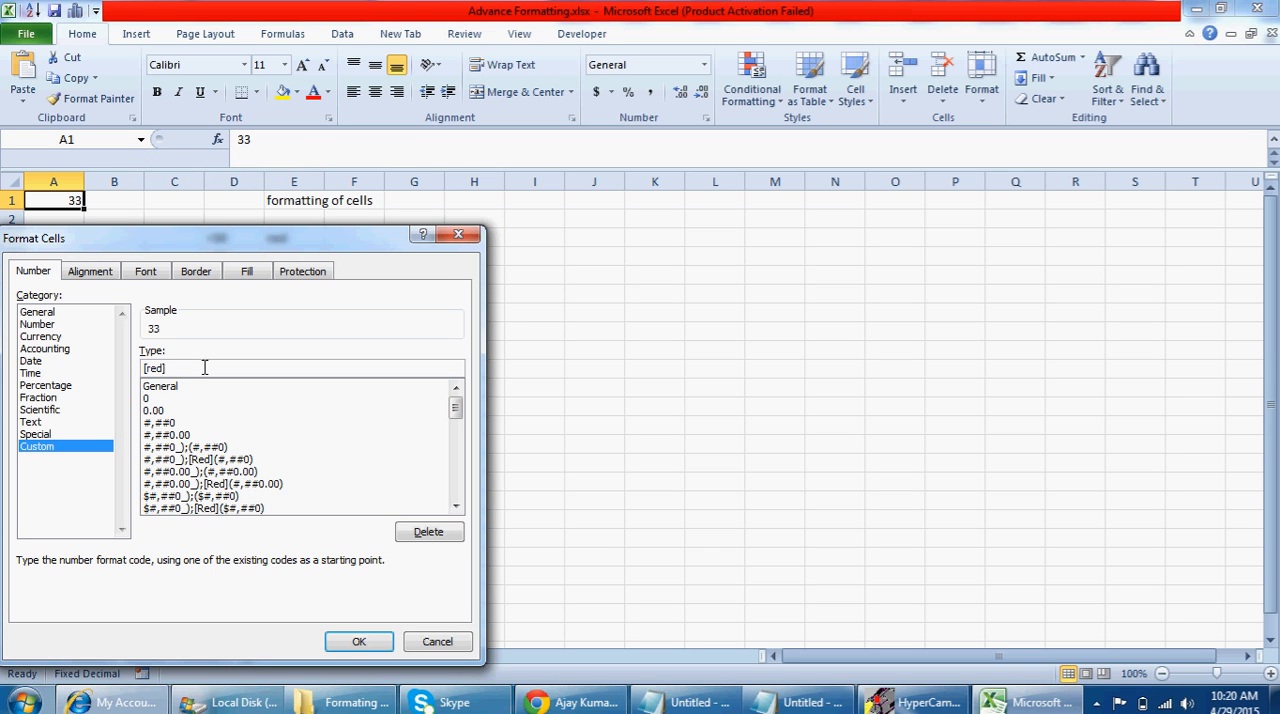
{"action": "type", "text": "[<"}
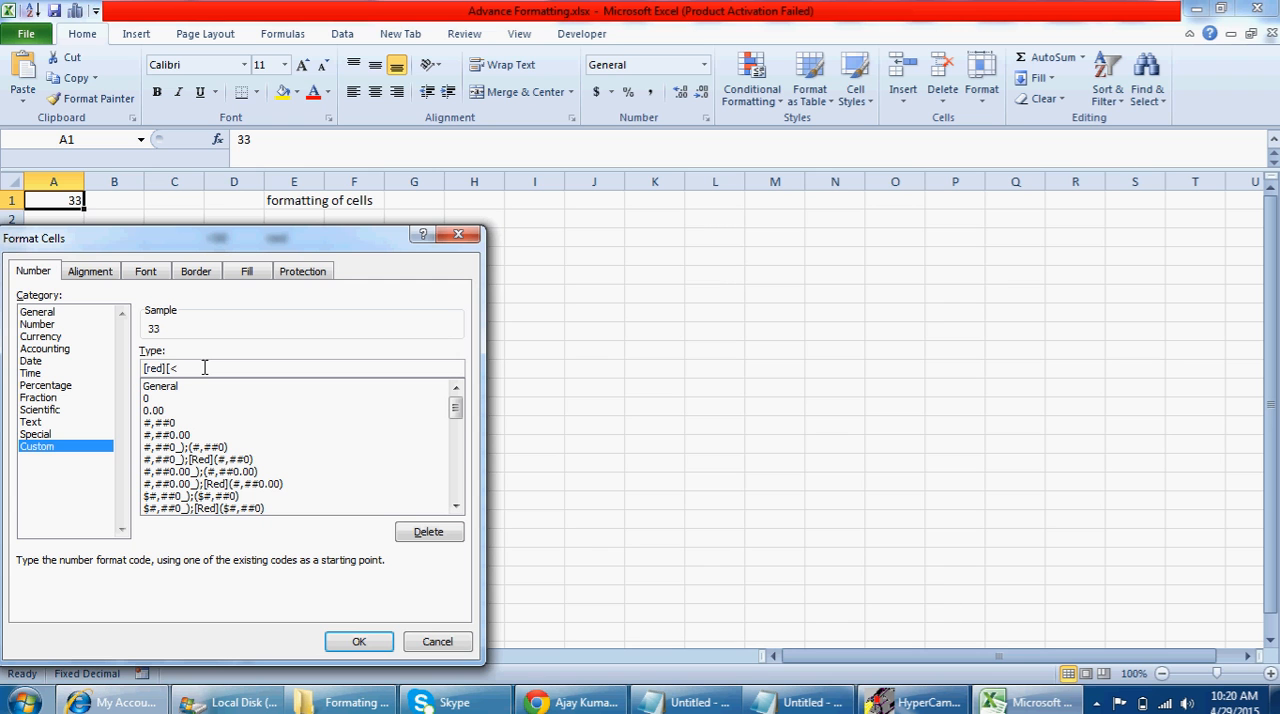
{"action": "type", "text": "50]0"}
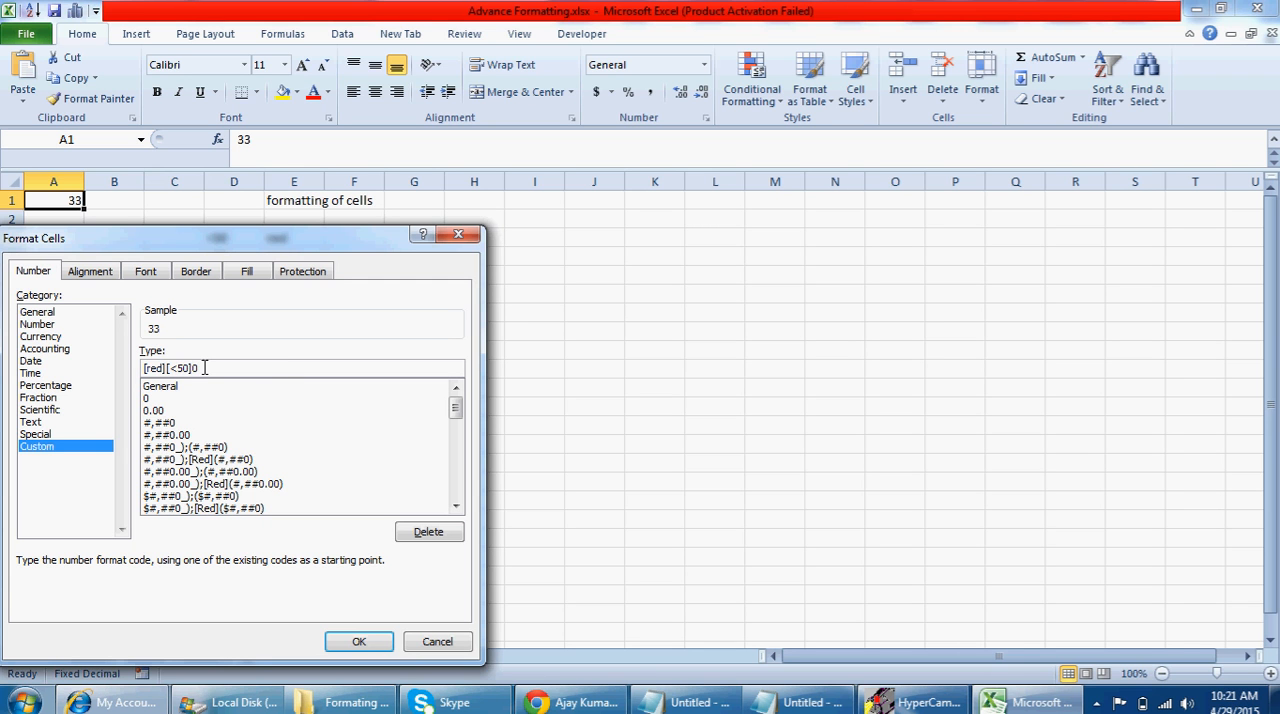
{"action": "type", "text": ";"}
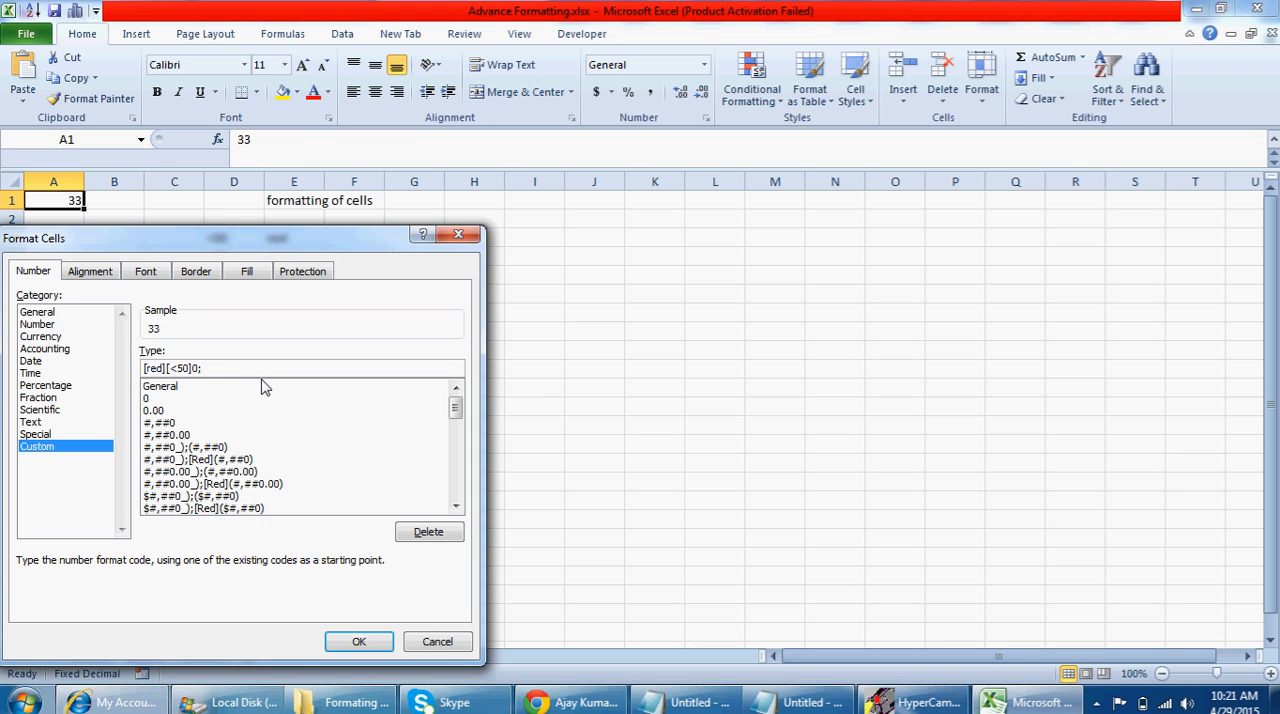
{"action": "type", "text": "[gr"}
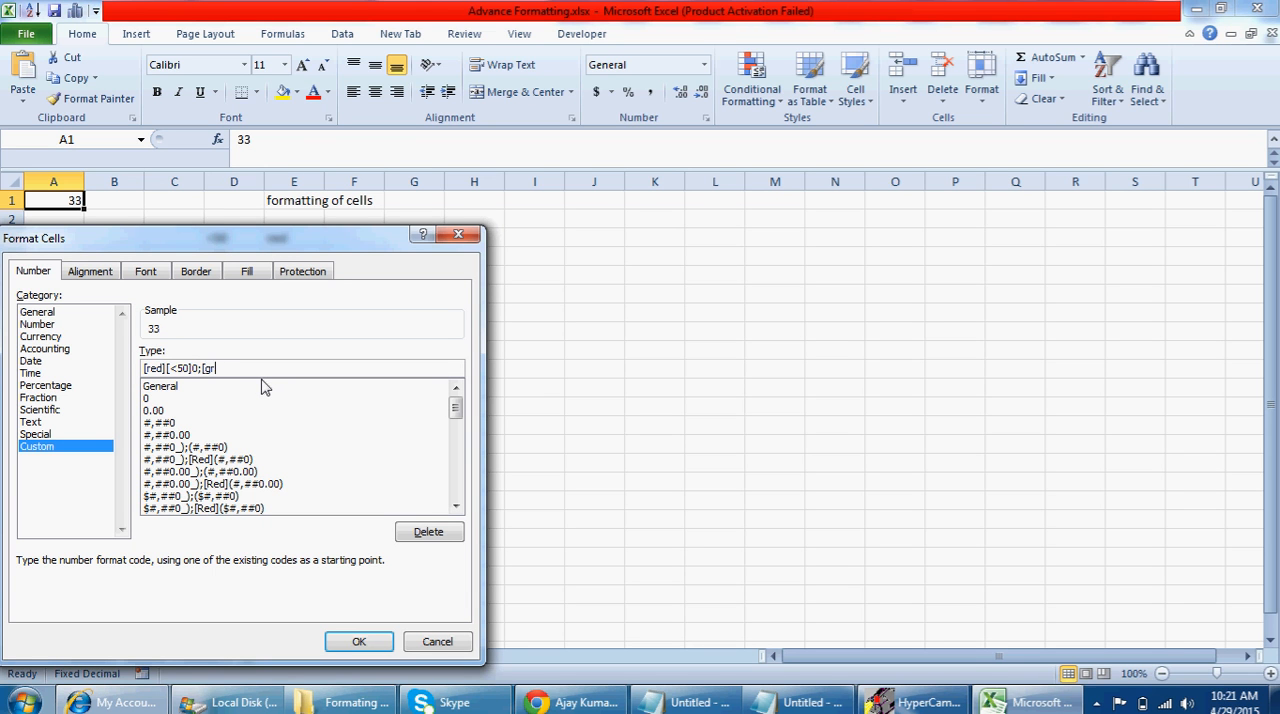
{"action": "type", "text": "een]"}
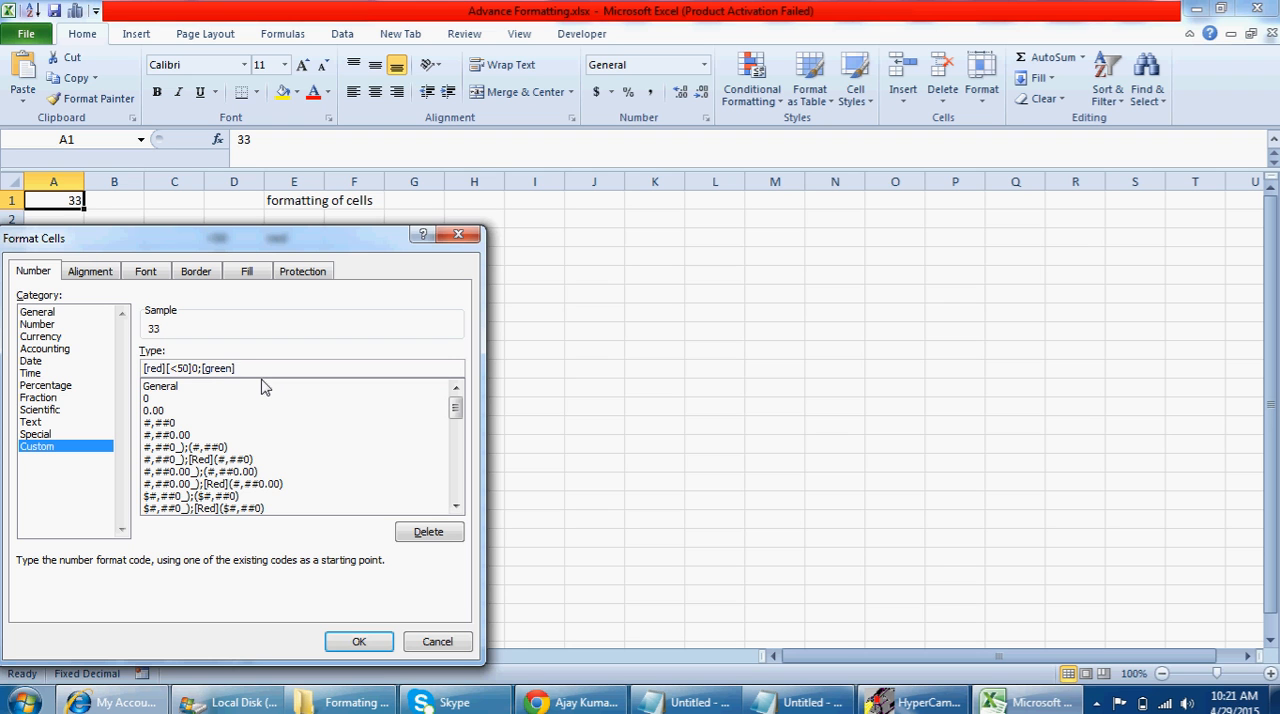
{"action": "type", "text": "["}
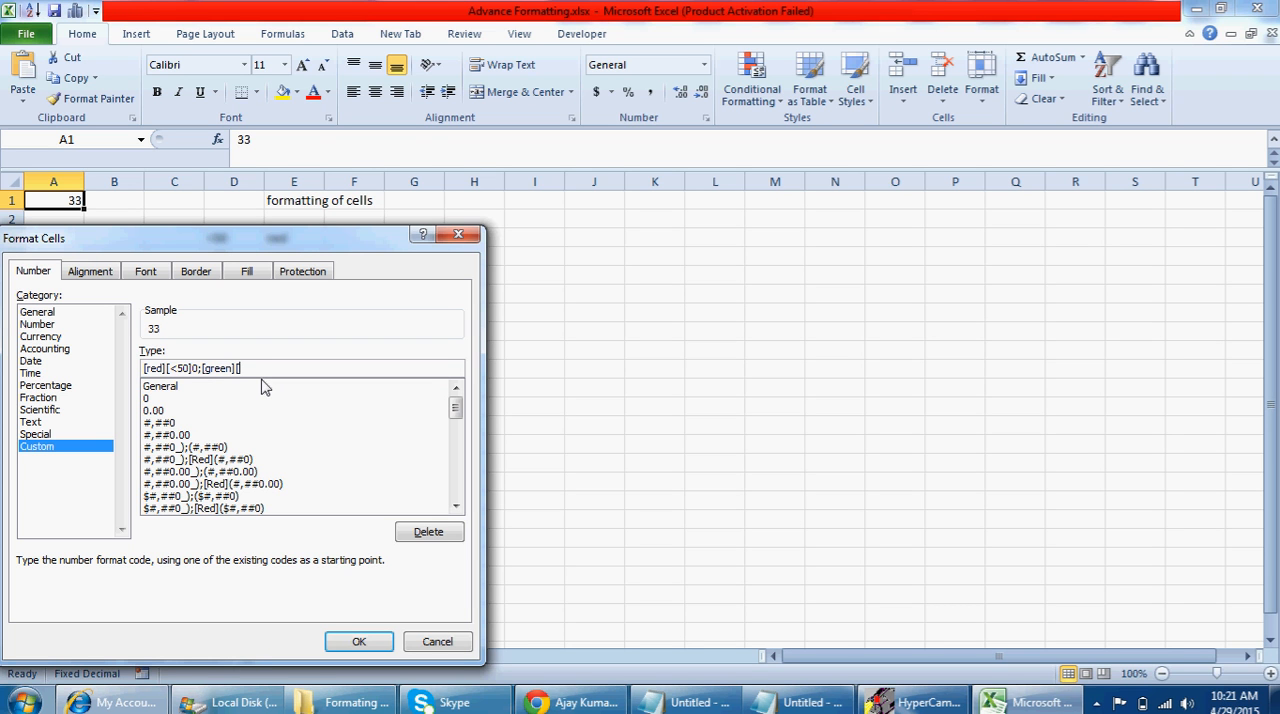
{"action": "type", "text": ">"}
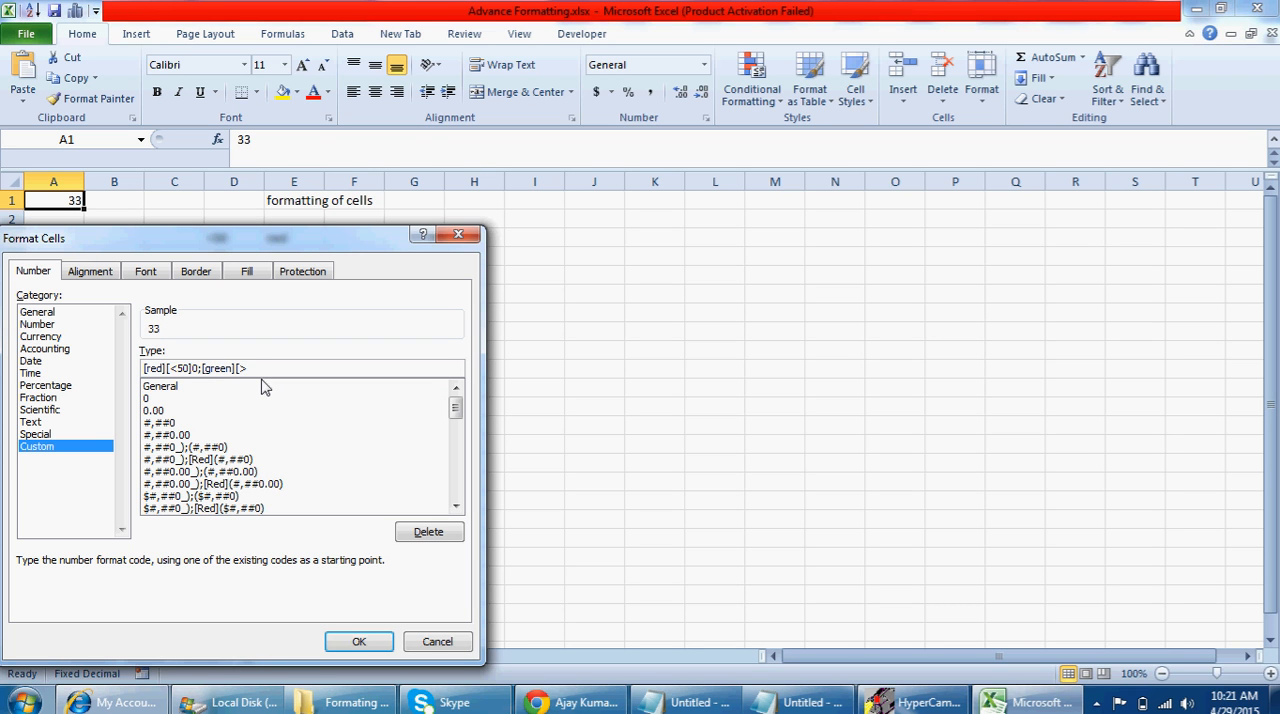
{"action": "type", "text": "50]0"}
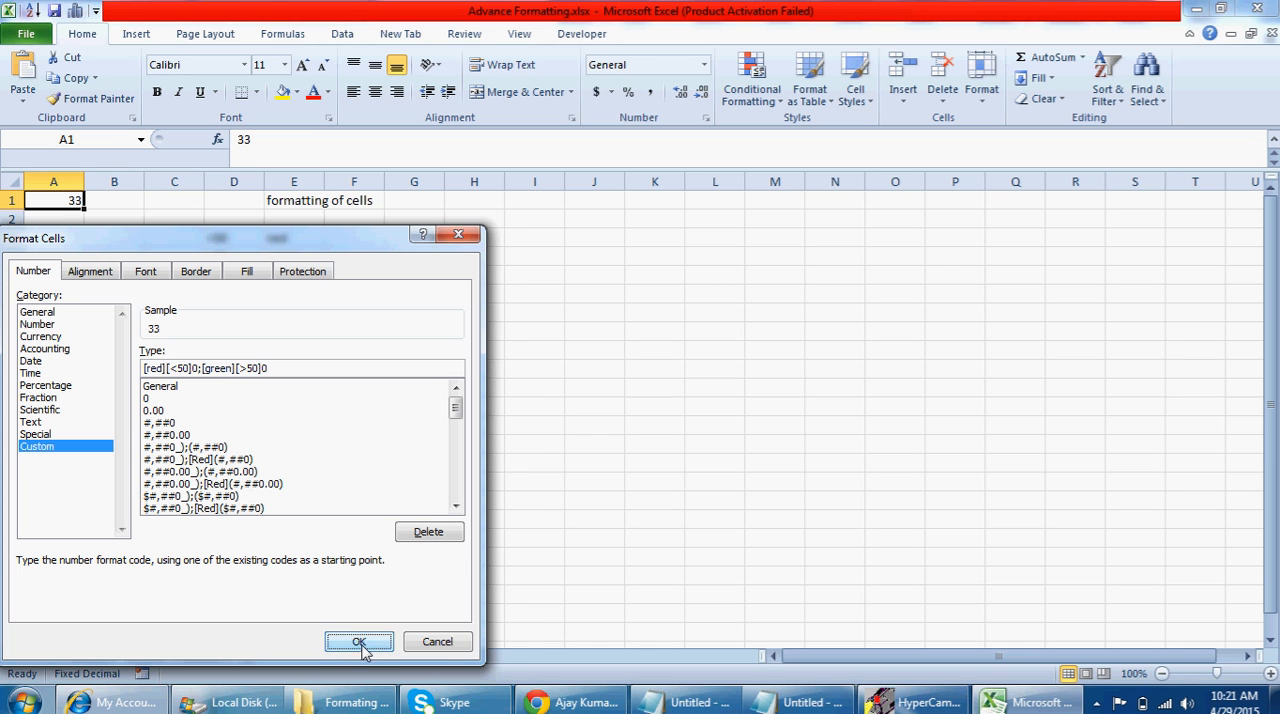
Step: Apply the red/green format to A1 and set its font size to 24
{"action": "left_click", "coordinate": [359, 641]}
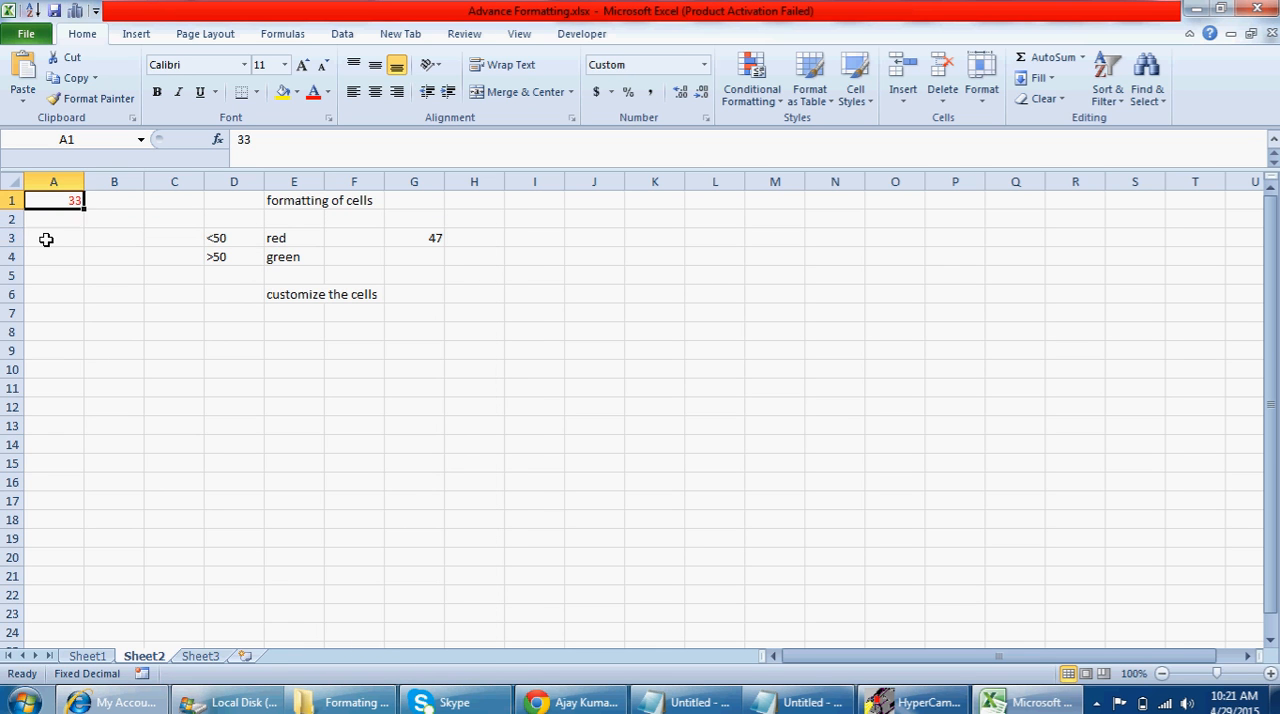
{"action": "left_click", "coordinate": [284, 64]}
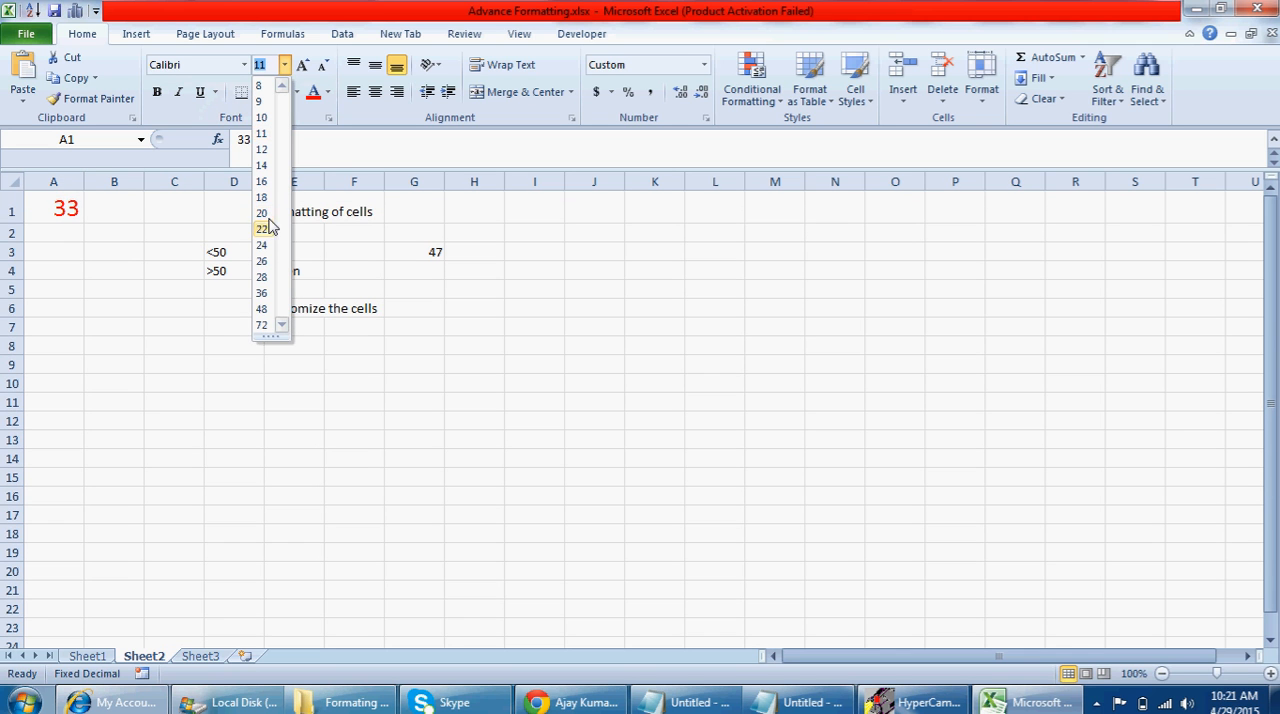
{"action": "left_click", "coordinate": [261, 245]}
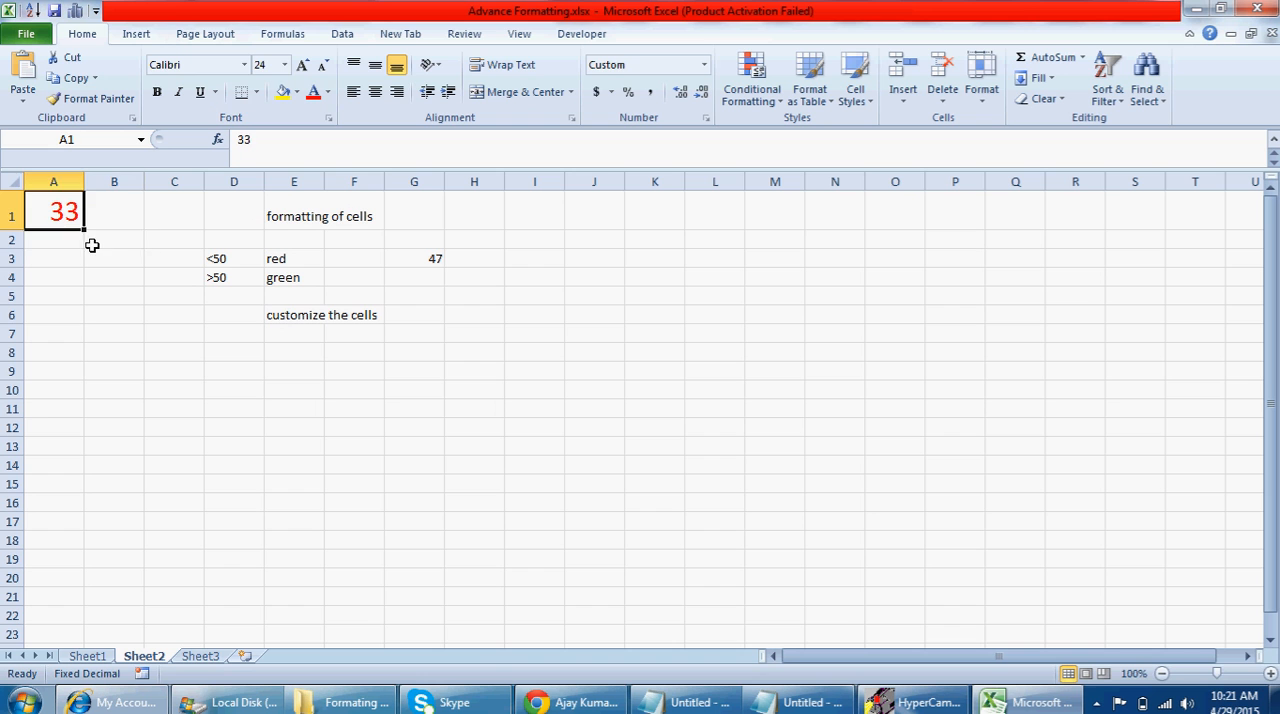
{"action": "mouse_move", "coordinate": [112, 257]}
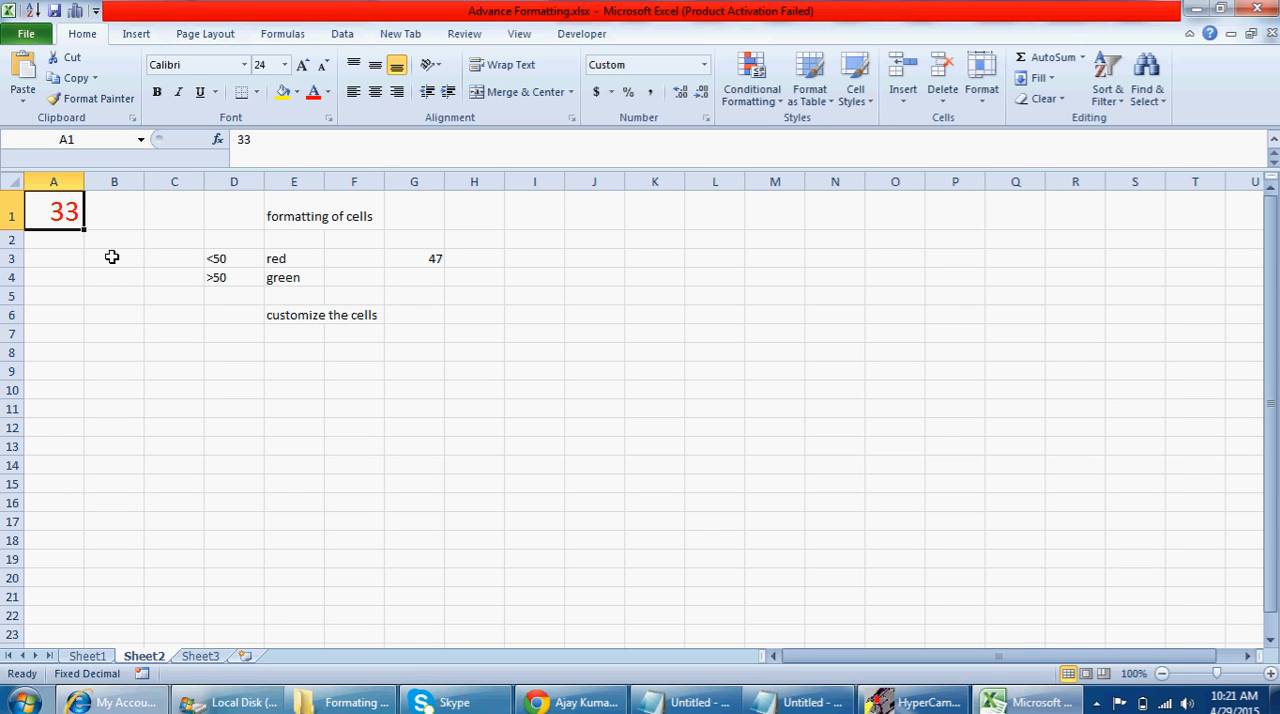
Step: Test A1 with the values 8, 99, 1 and 100
{"action": "type", "text": "8"}
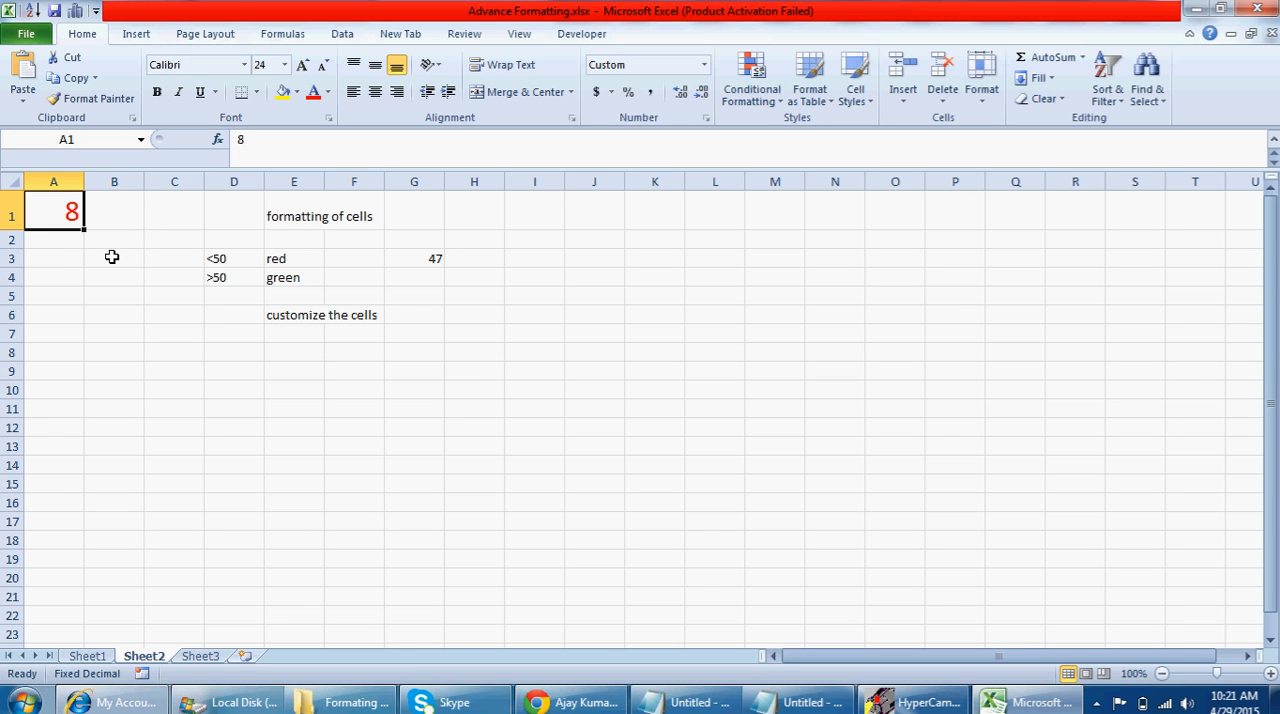
{"action": "type", "text": "99"}
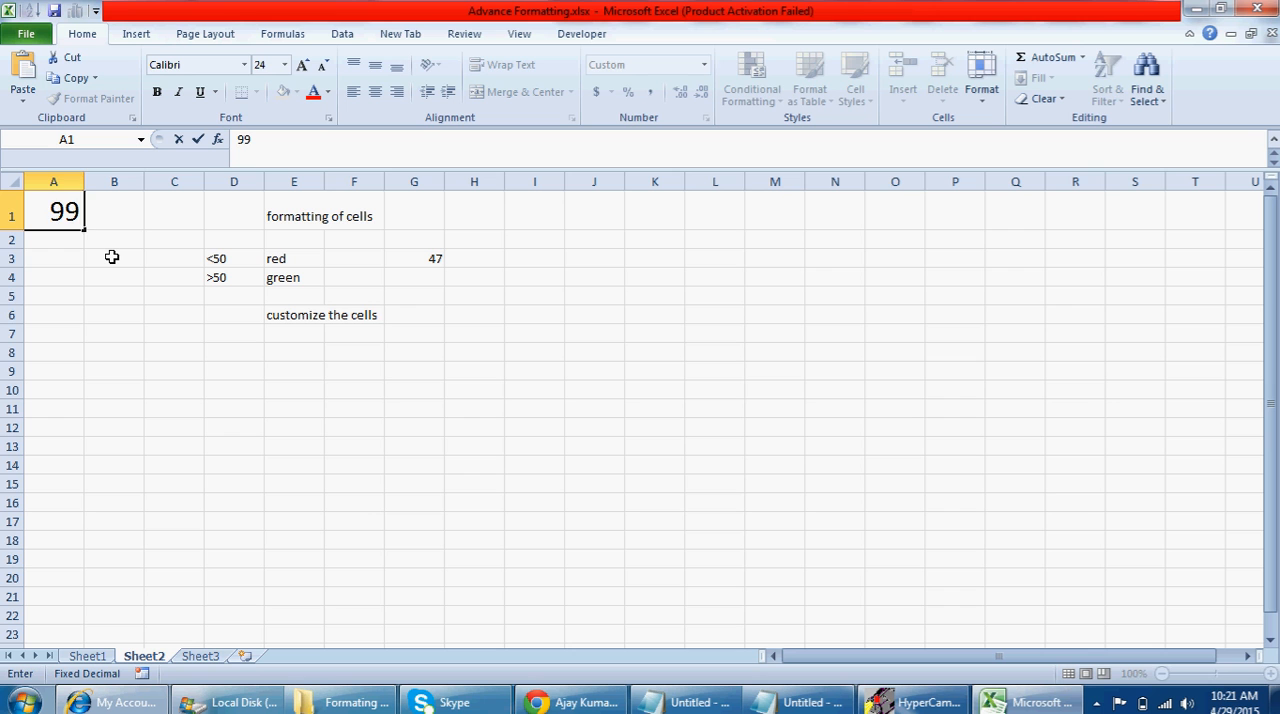
{"action": "type", "text": "1"}
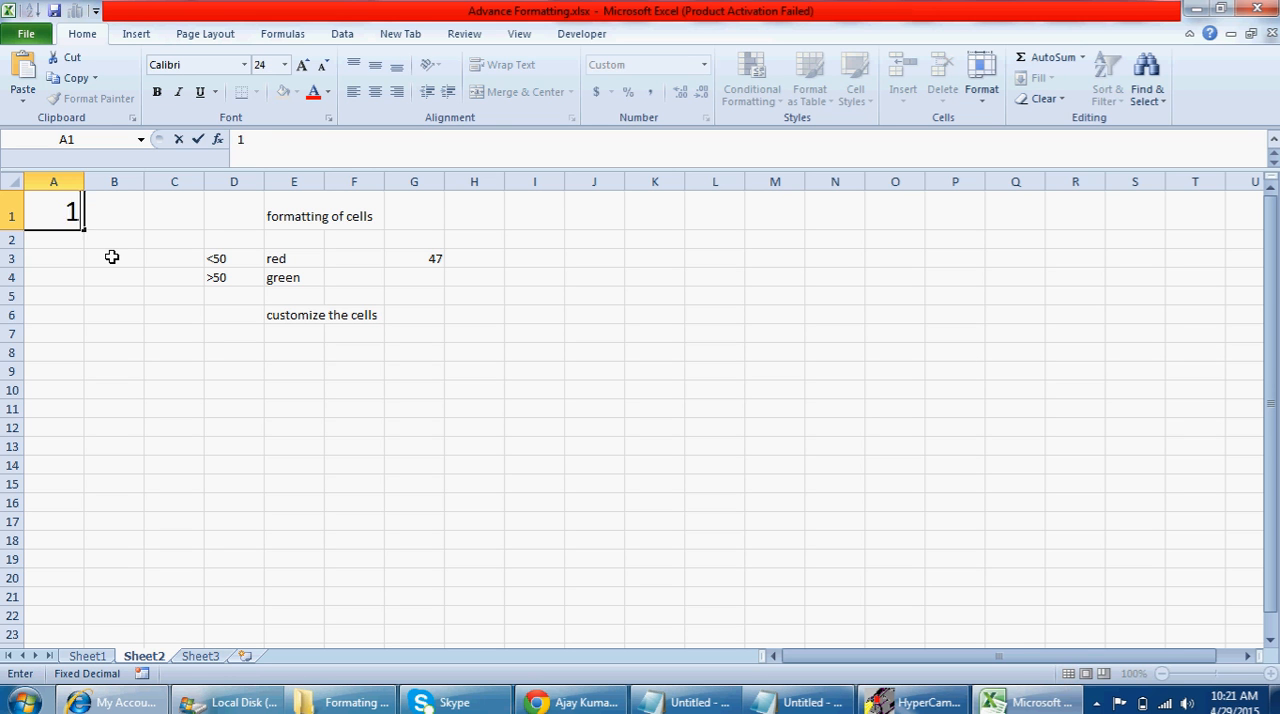
{"action": "type", "text": "100"}
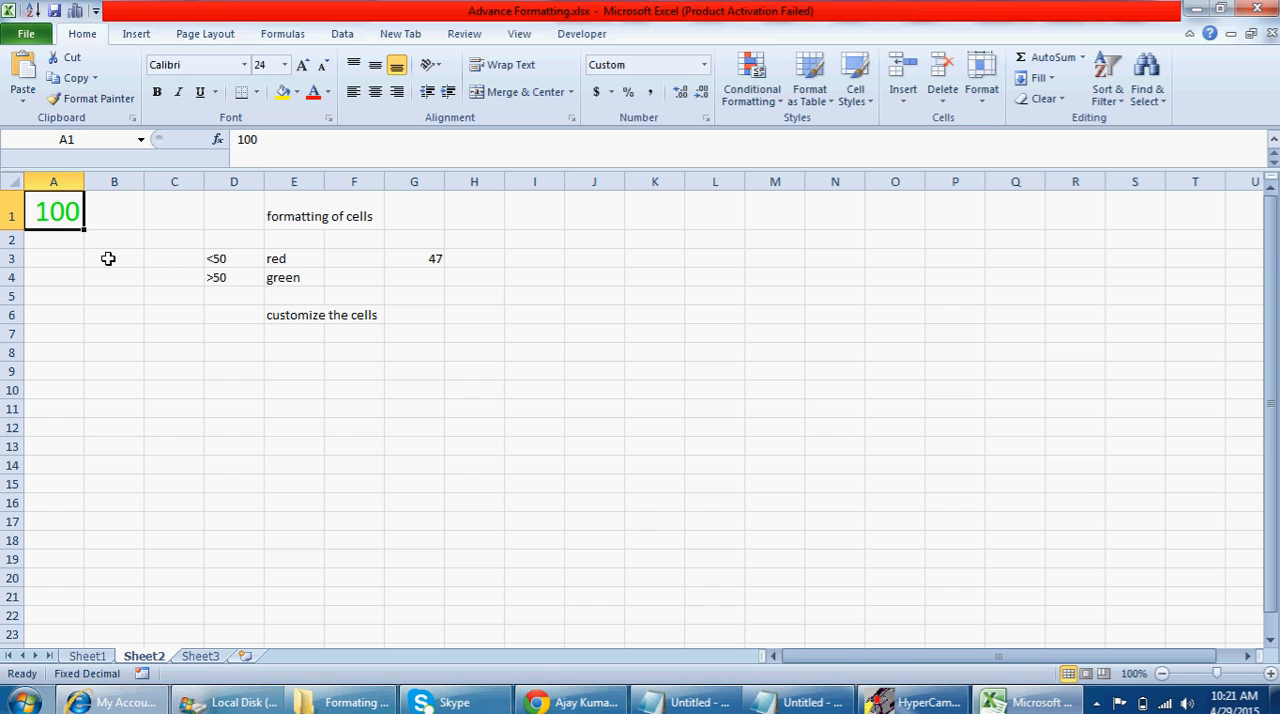
Step: Retest A1 with 30 and 57, then reopen its Format Cells settings
{"action": "left_click", "coordinate": [114, 211]}
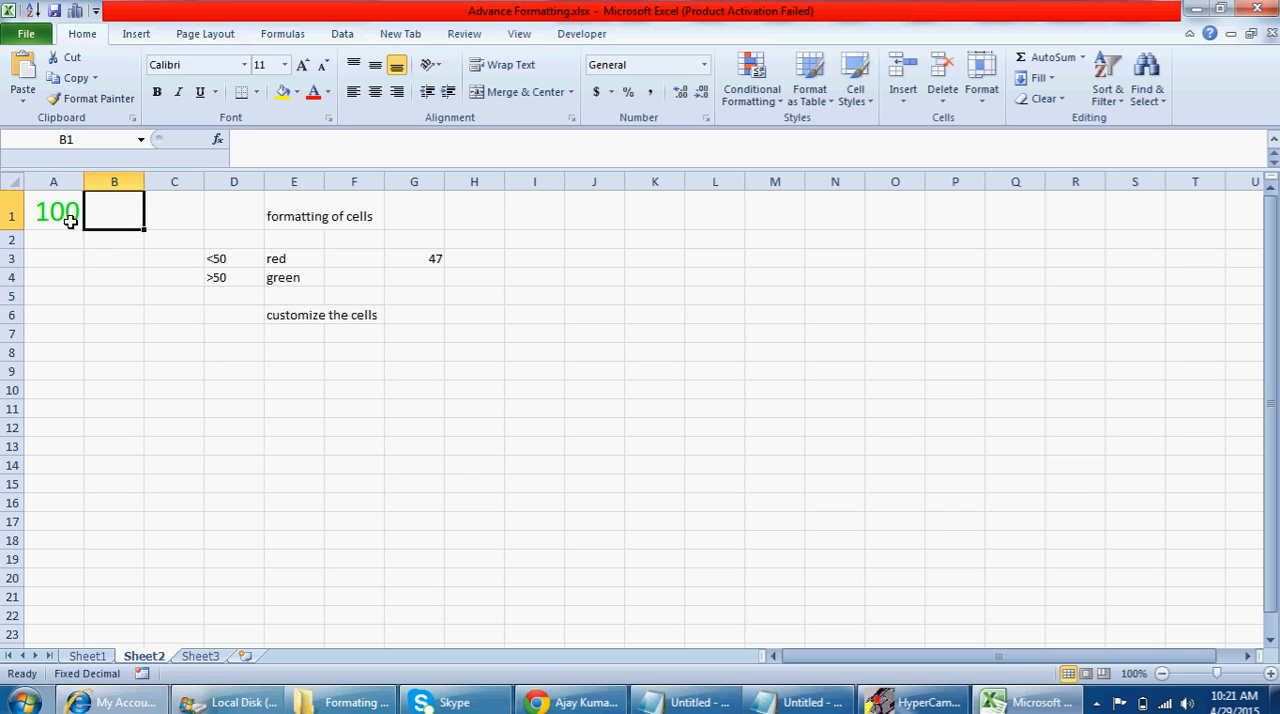
{"action": "left_click", "coordinate": [53, 211]}
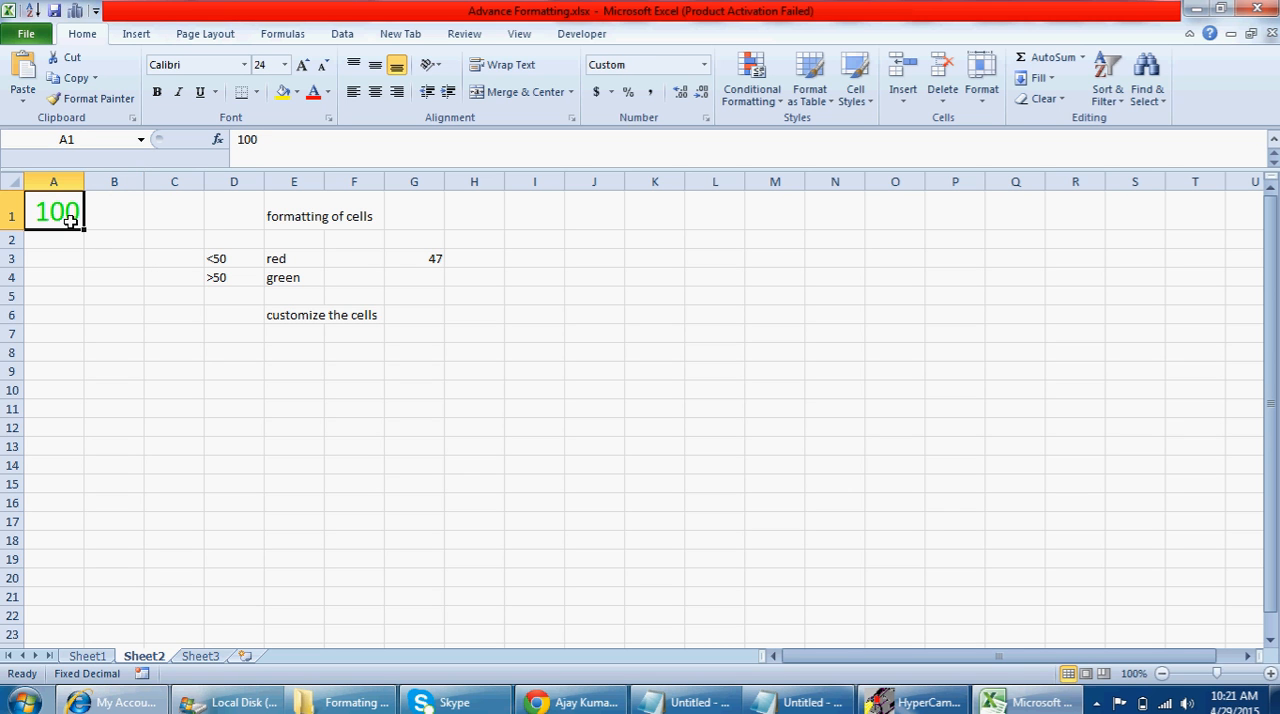
{"action": "left_click", "coordinate": [114, 211]}
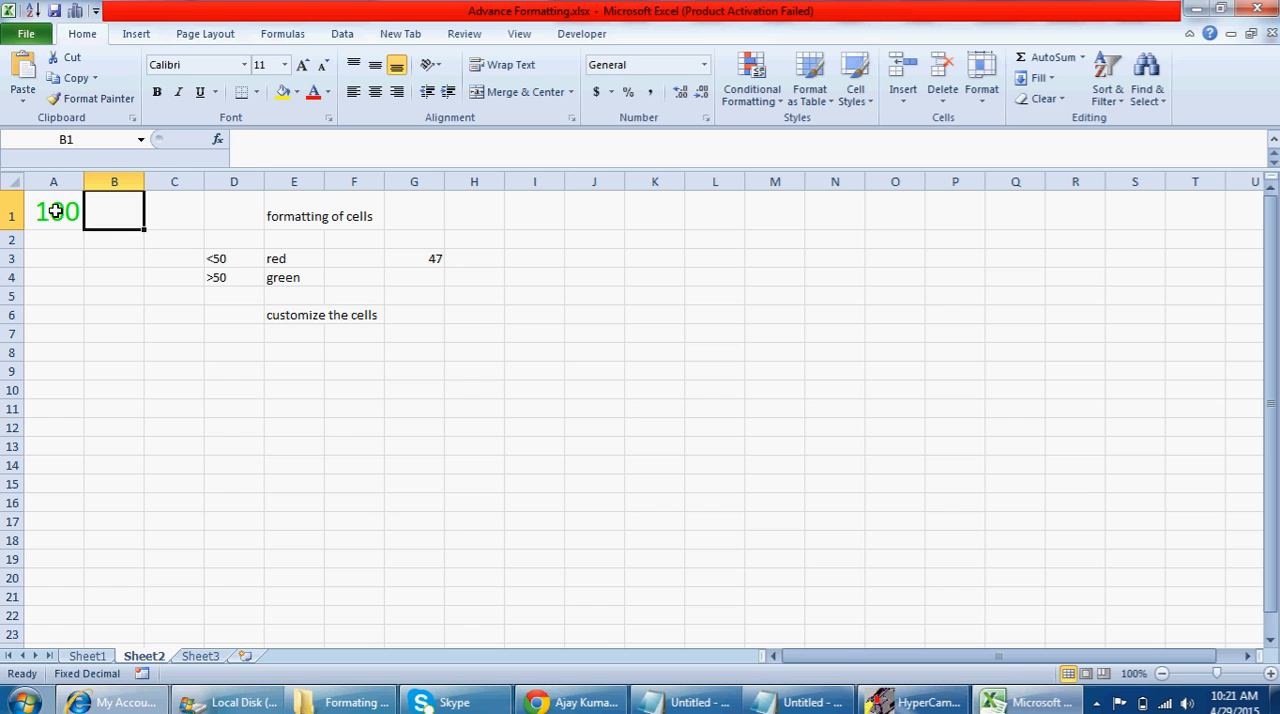
{"action": "left_click", "coordinate": [53, 211]}
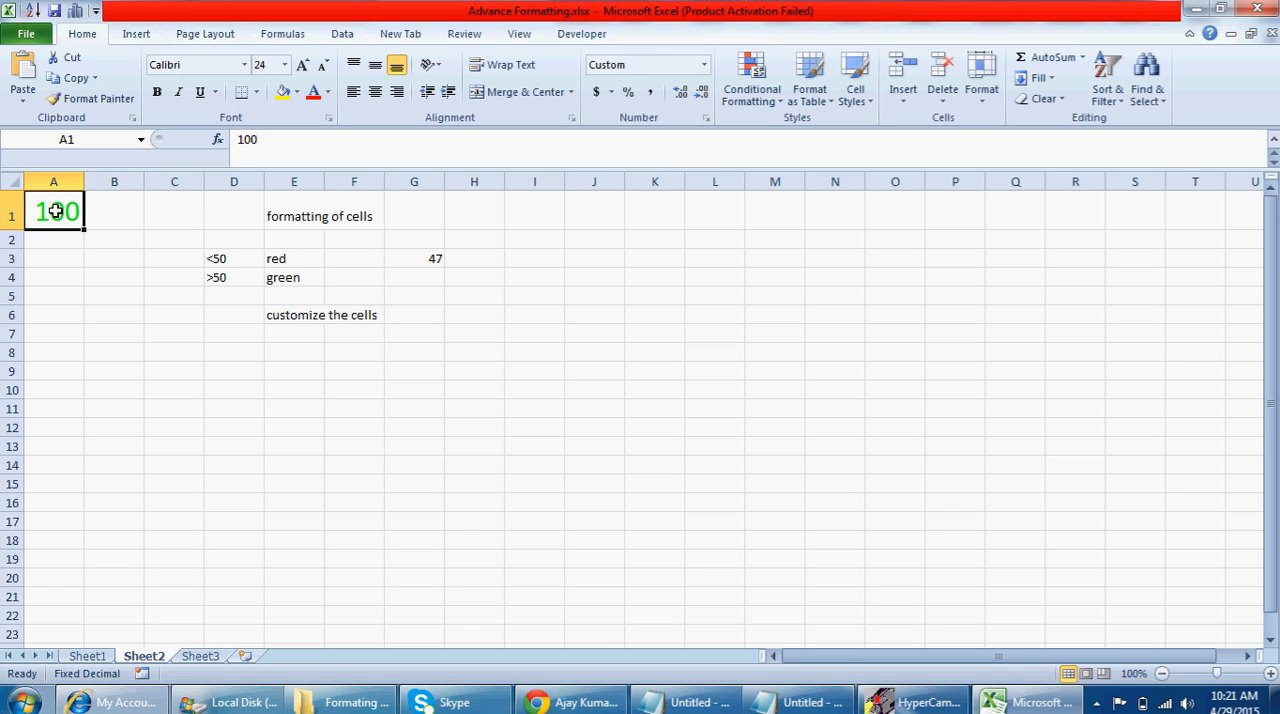
{"action": "type", "text": "1"}
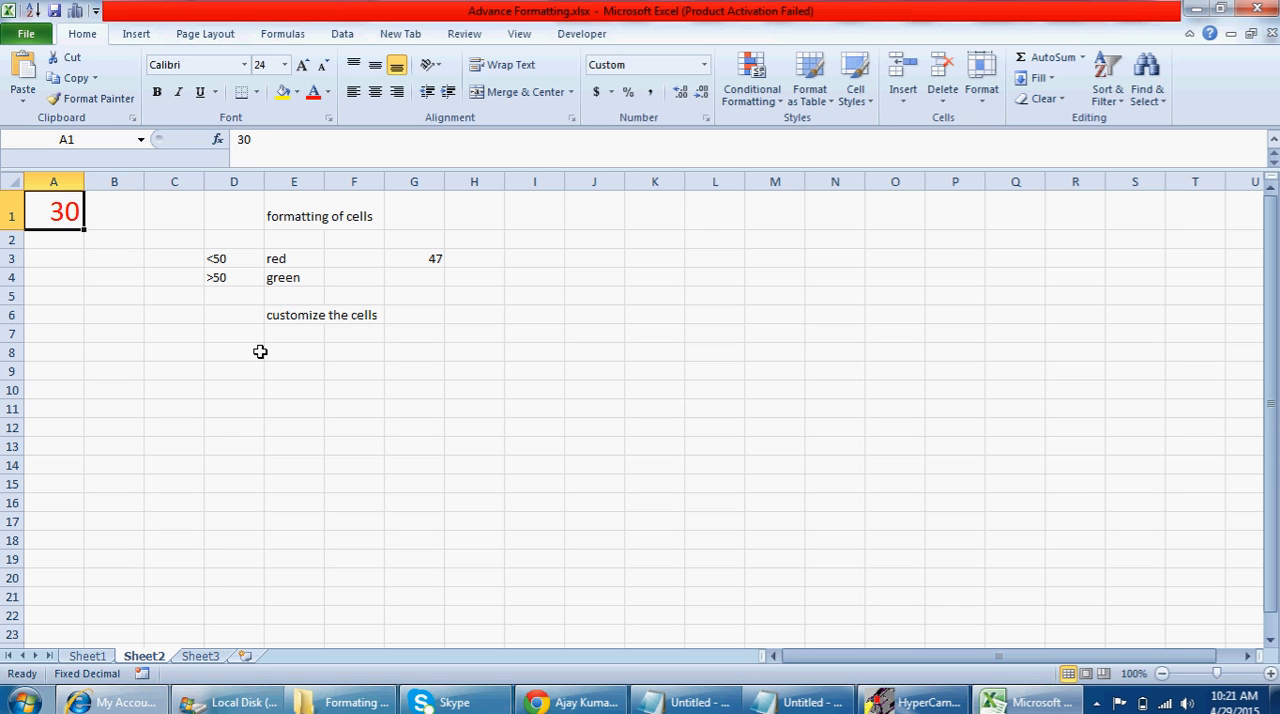
{"action": "type", "text": "57"}
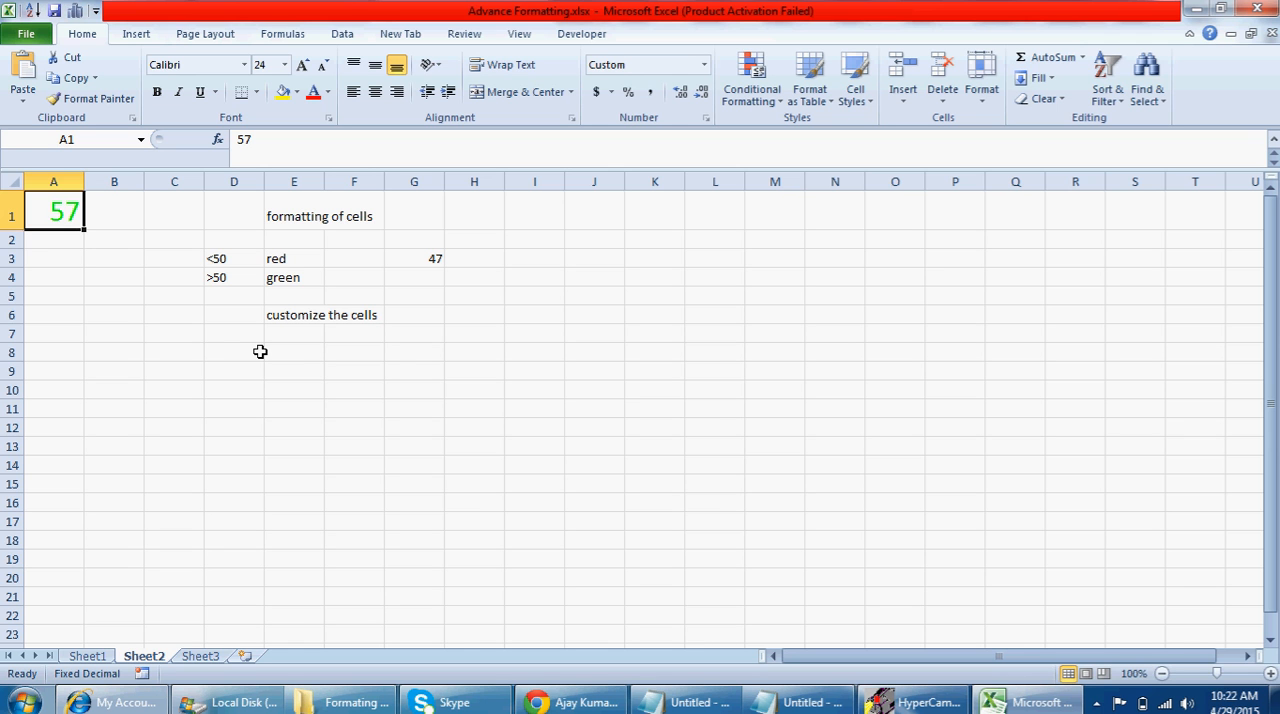
{"action": "key", "text": "ctrl+1"}
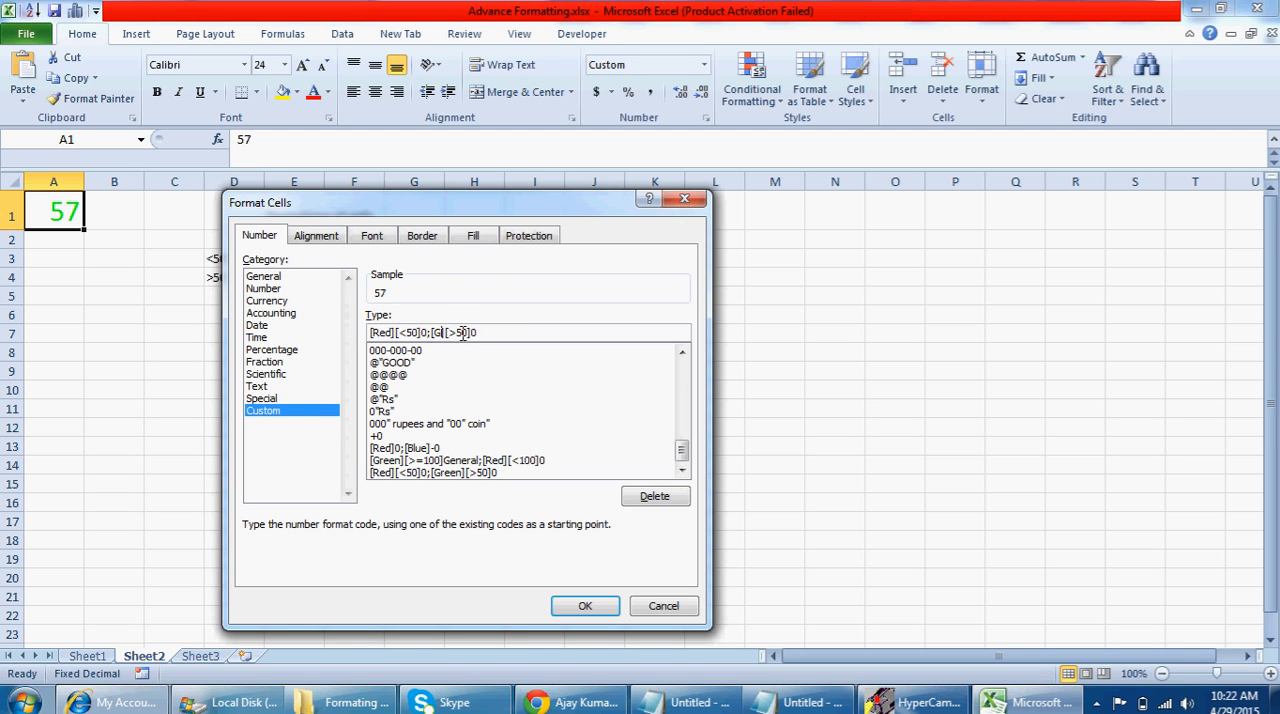
Step: Change the colour name in A1's custom format code to blue
{"action": "type", "text": "blue"}
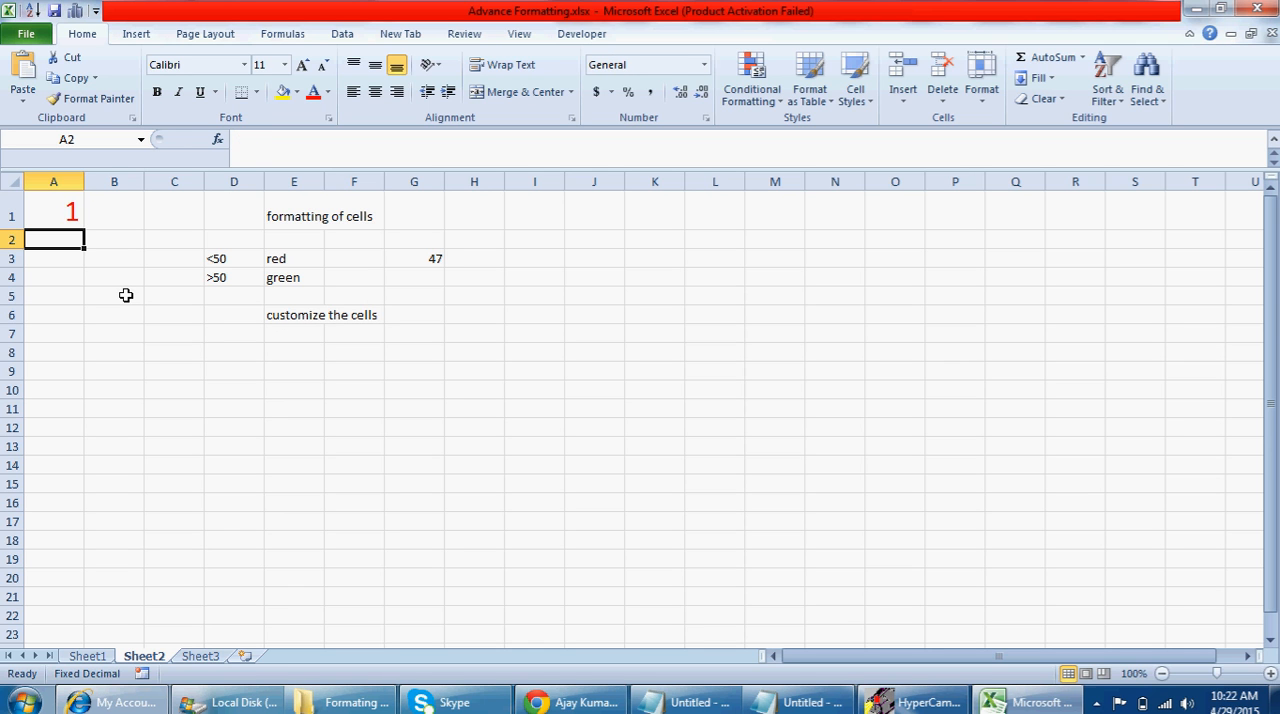
{"action": "left_click", "coordinate": [233, 314]}
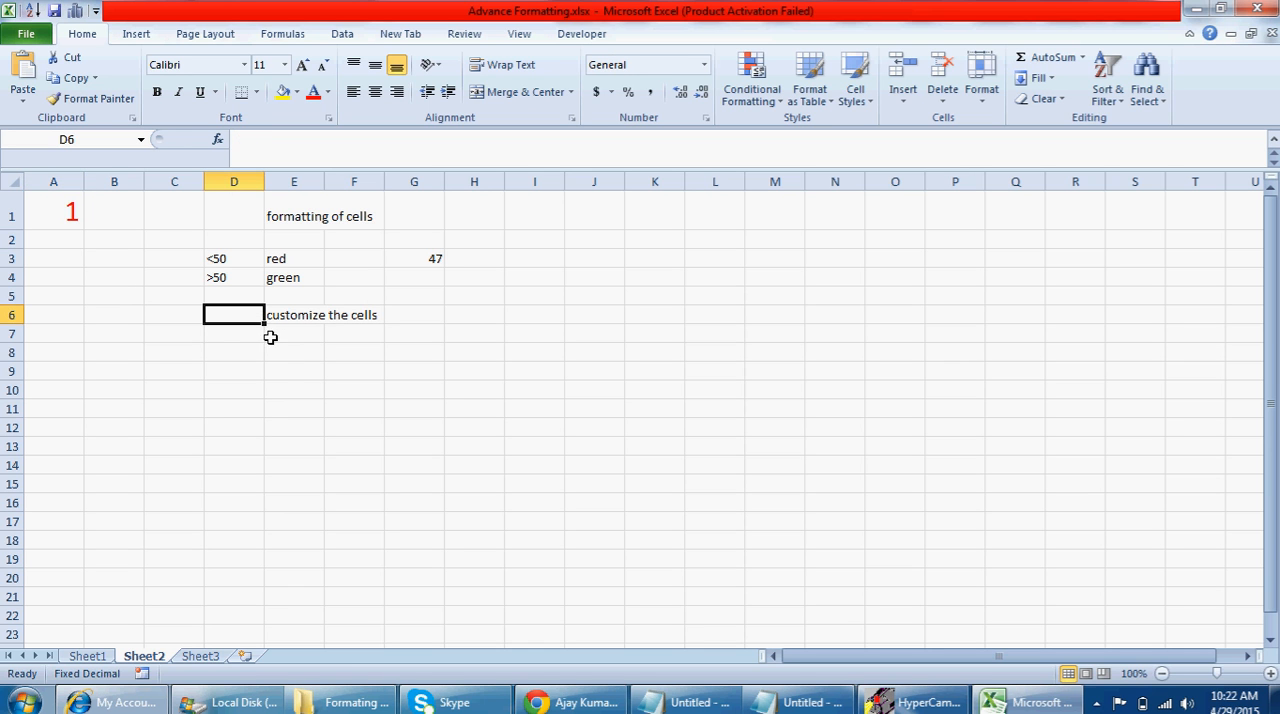
{"action": "mouse_move", "coordinate": [294, 383]}
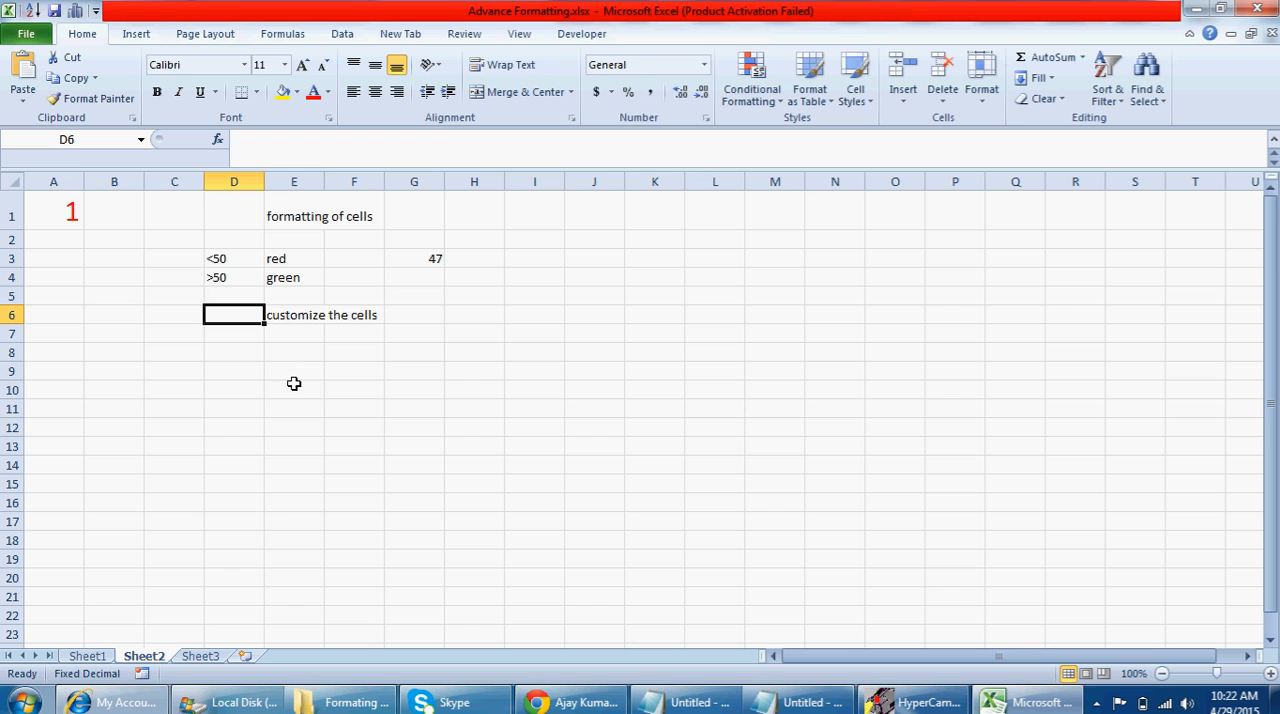
{"action": "left_click", "coordinate": [294, 389]}
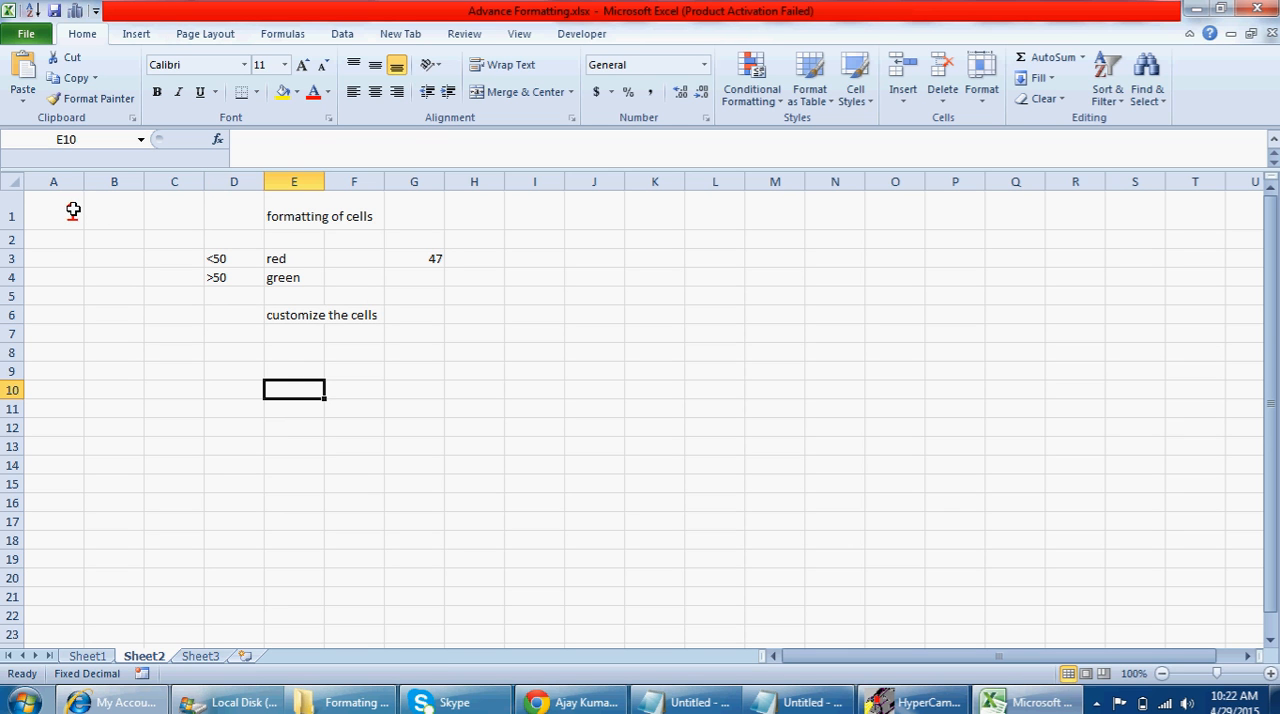
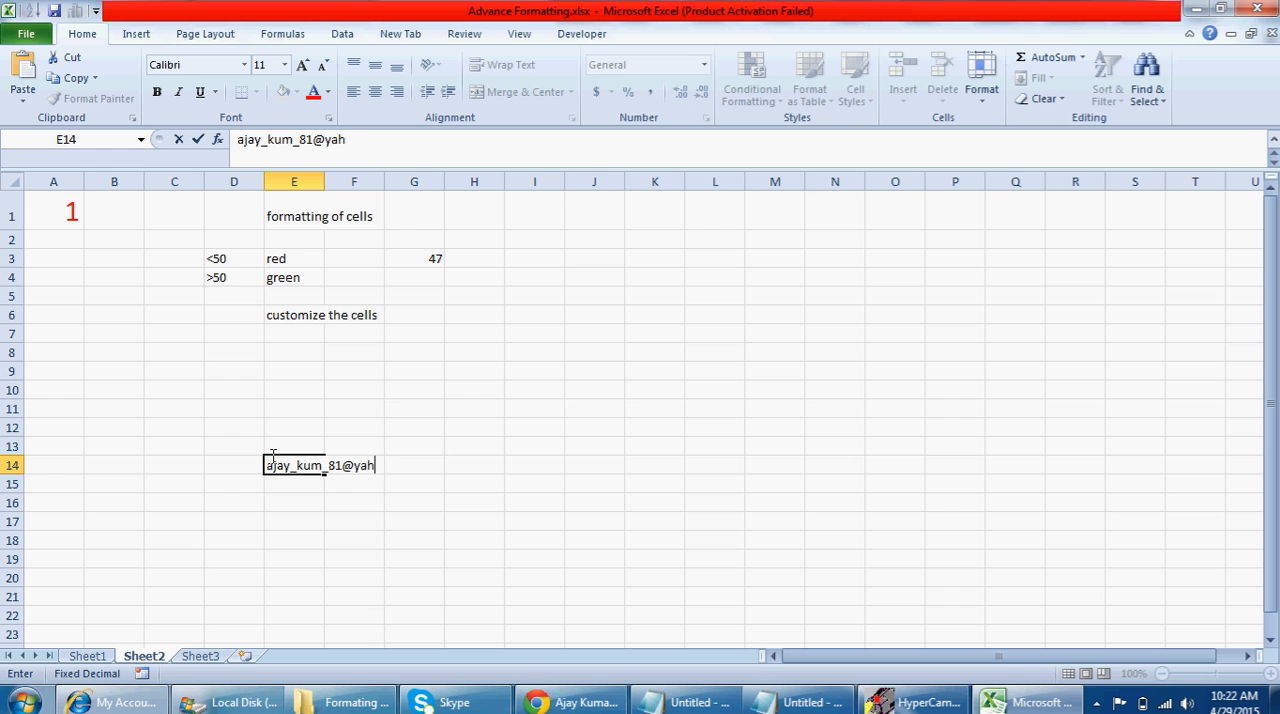
{"action": "key", "text": "enter"}
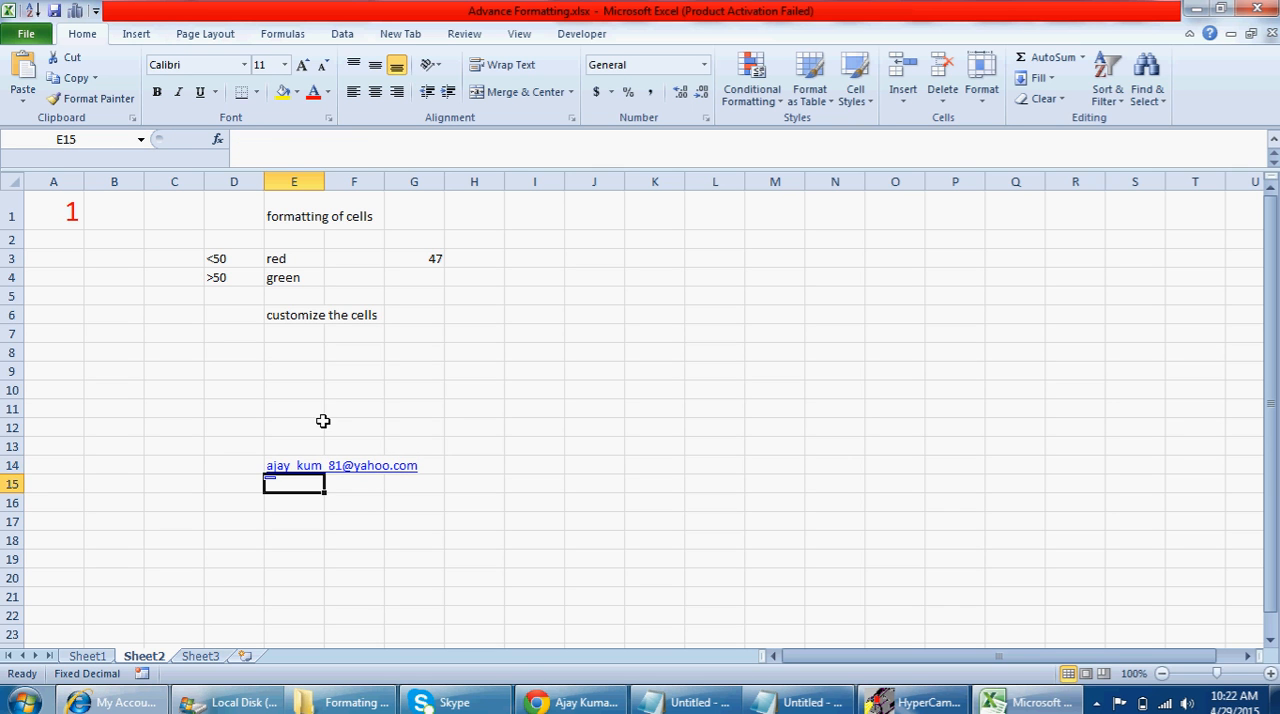
Step: Select cells E11, F11, A11 and F11 again in row 11
{"action": "left_click", "coordinate": [293, 408]}
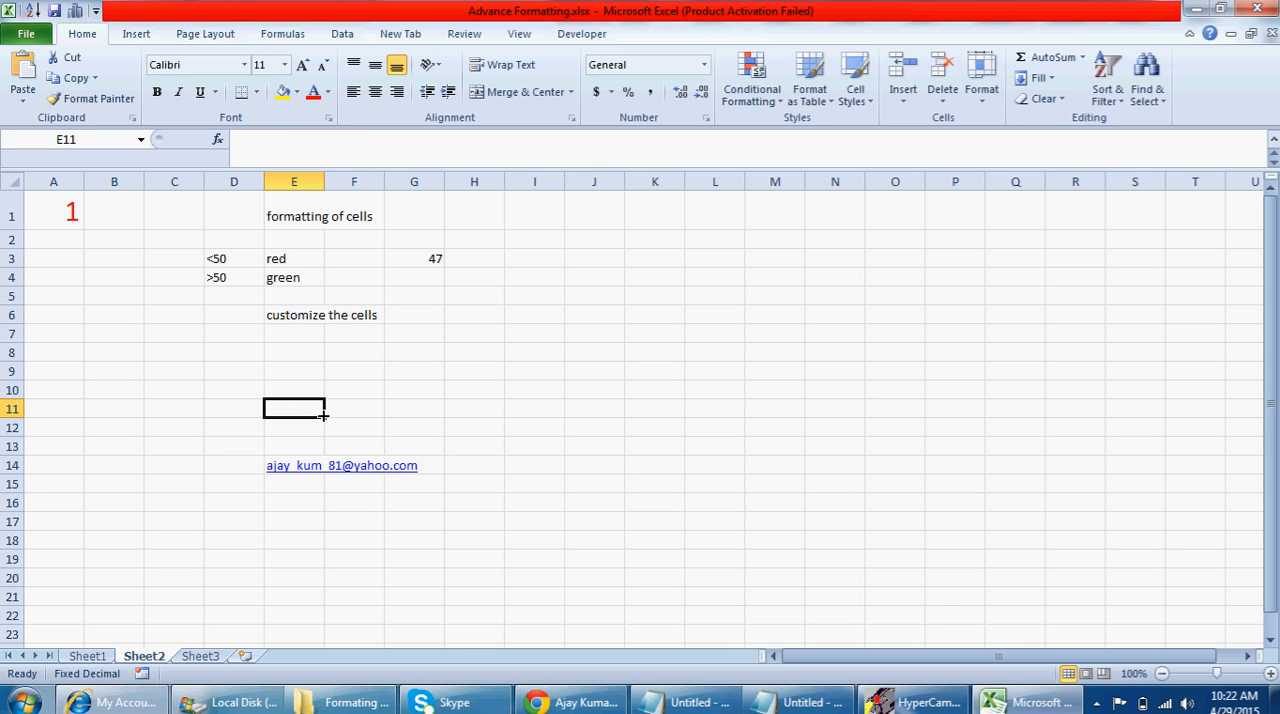
{"action": "left_click", "coordinate": [354, 408]}
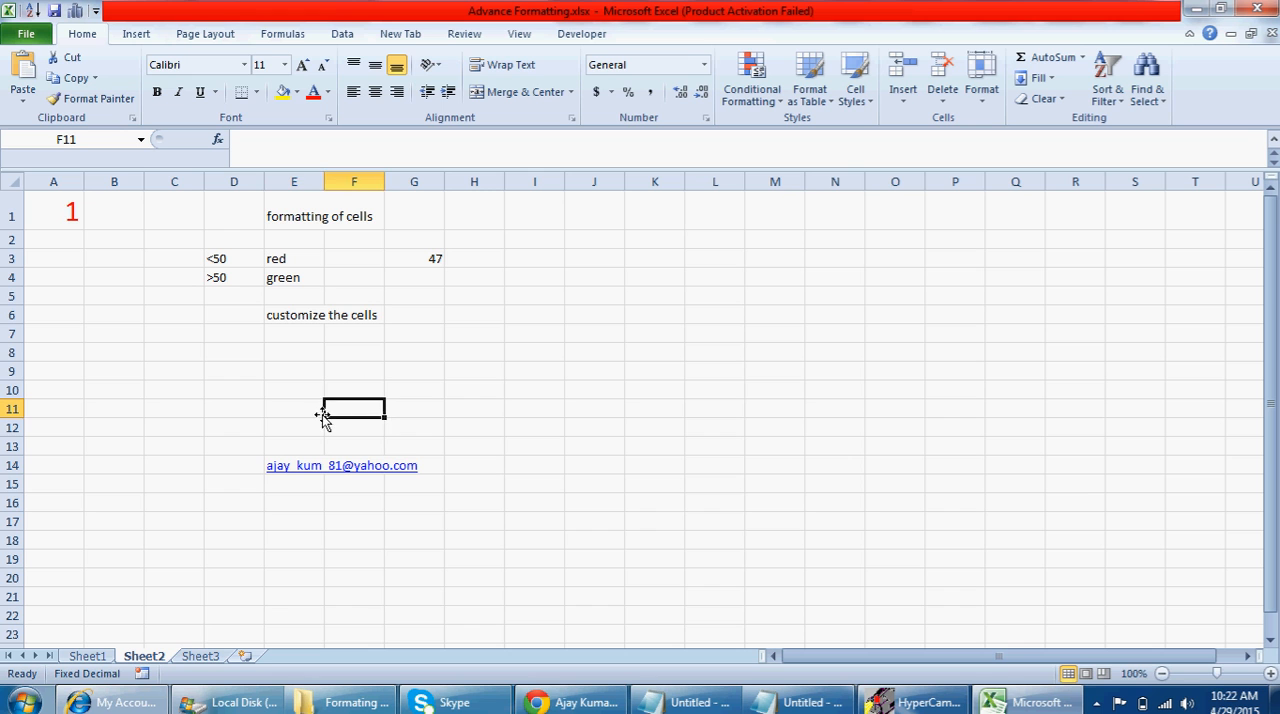
{"action": "left_click", "coordinate": [53, 408]}
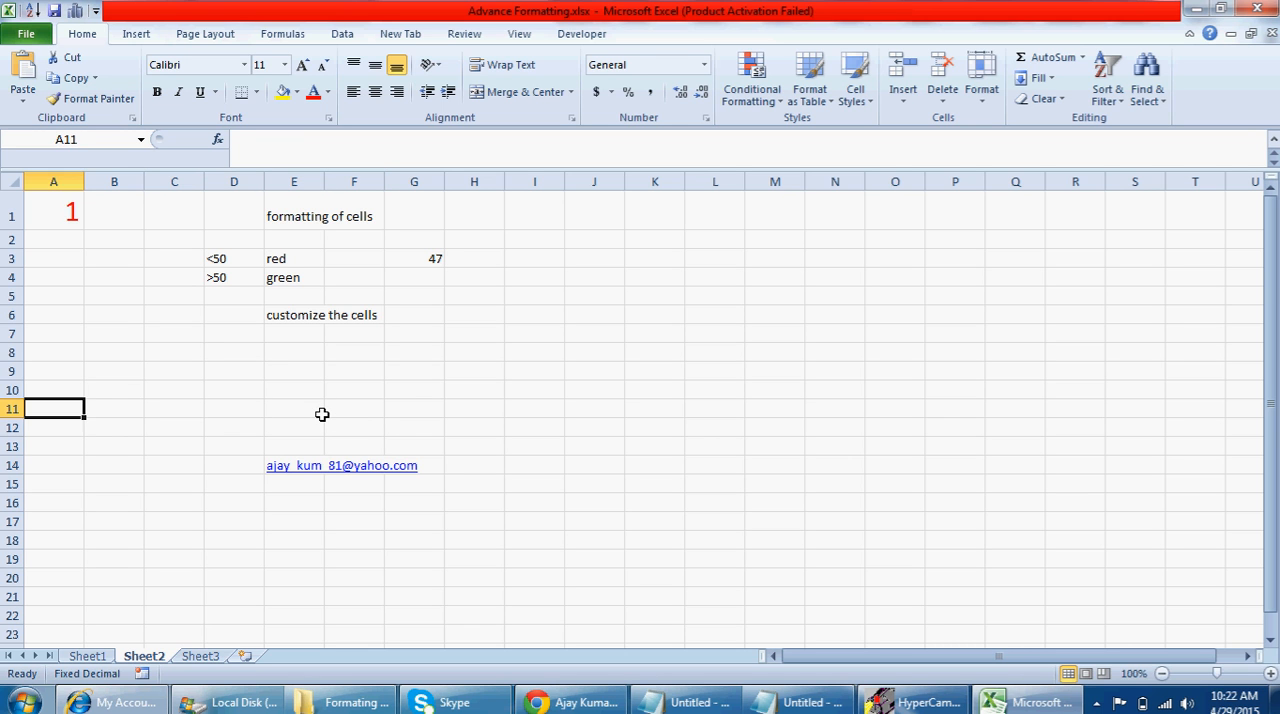
{"action": "left_click", "coordinate": [354, 408]}
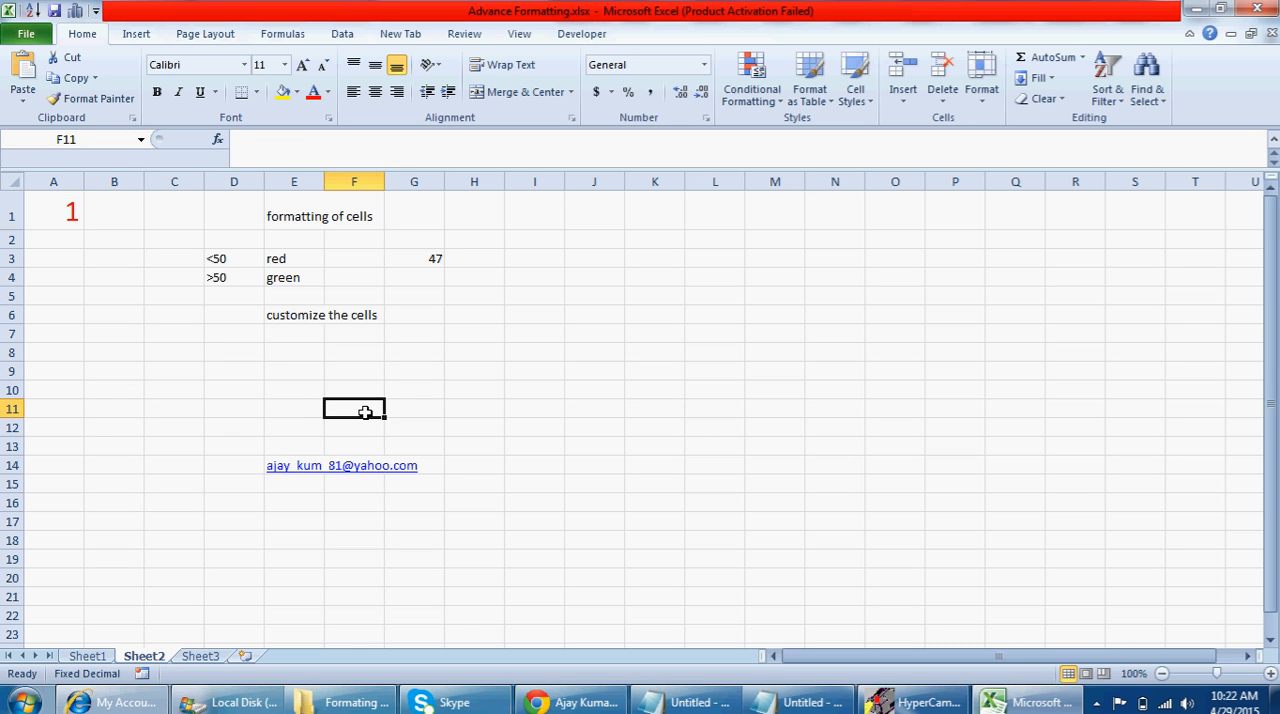